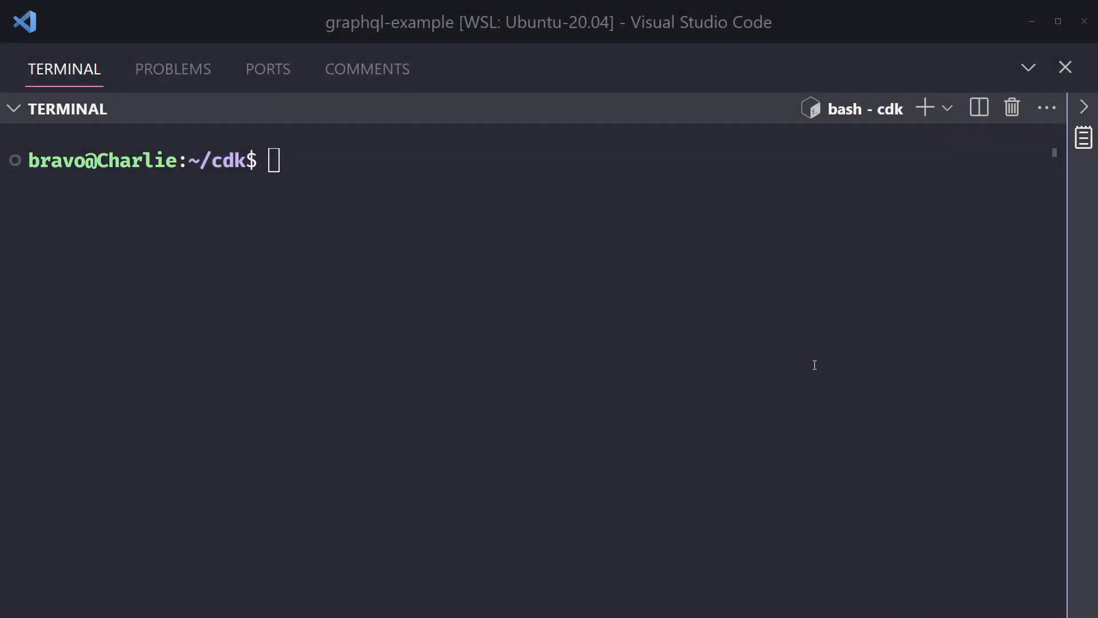
{"action": "mouse_move", "coordinate": [607, 347]}
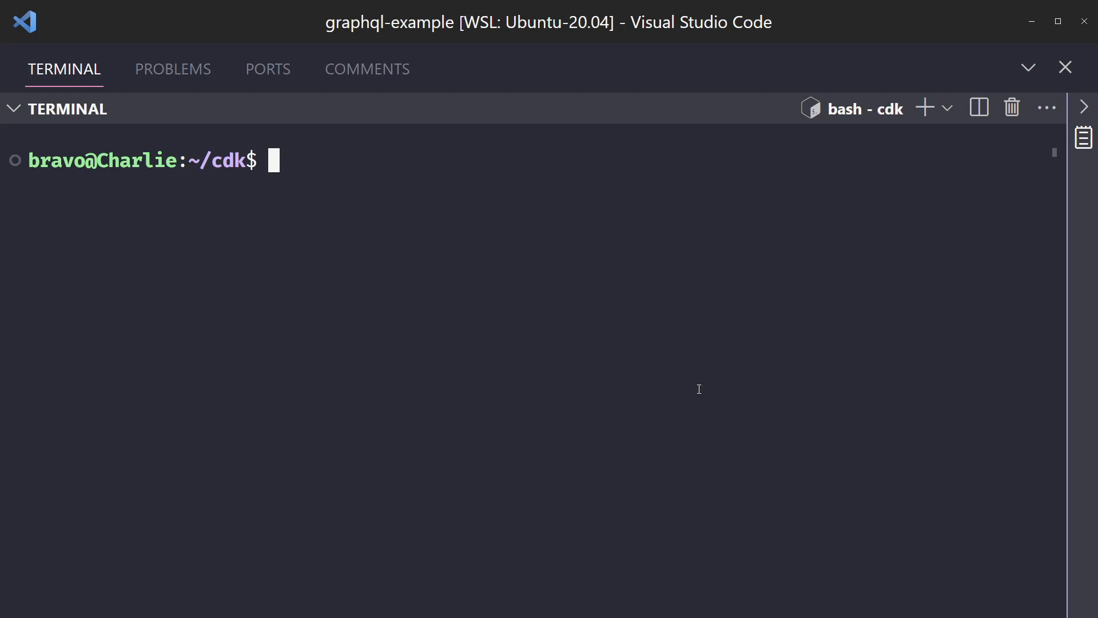
Install the AWS CDK toolkit globally by running npm install -g aws-cdk.
{"action": "type", "text": "npm"}
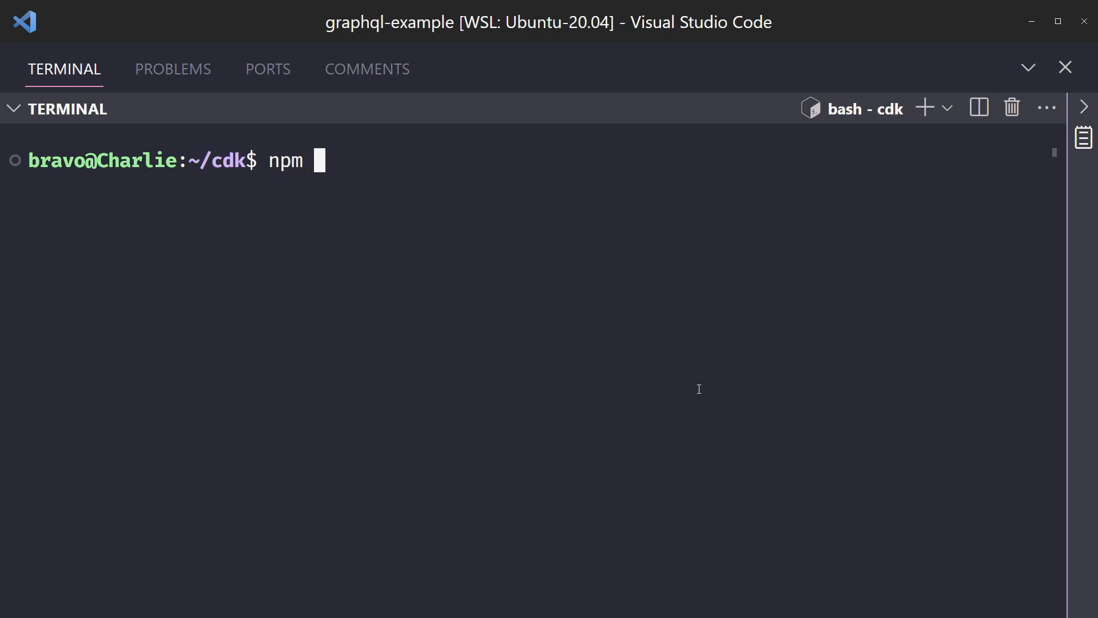
{"action": "type", "text": "install -g aws-c"}
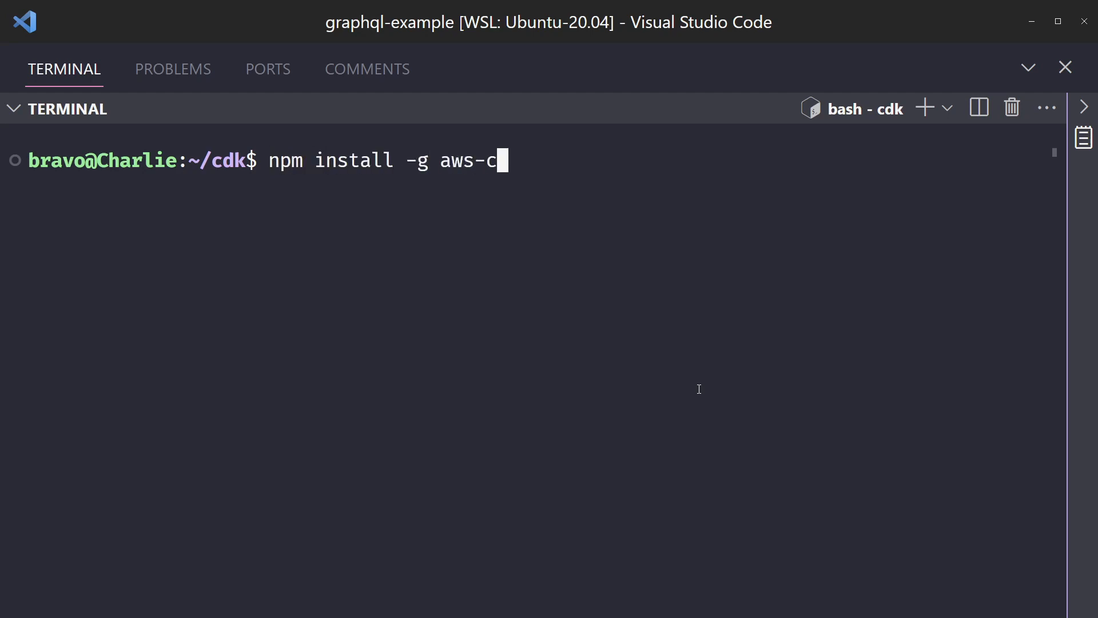
{"action": "key", "text": "Enter"}
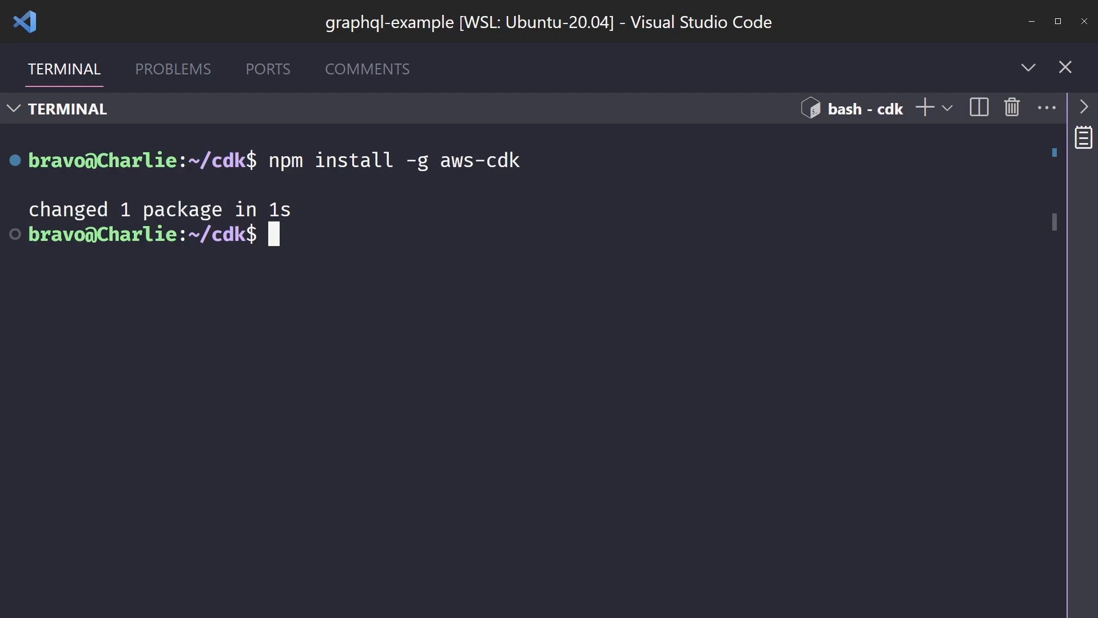
{"action": "type", "text": "cdk"}
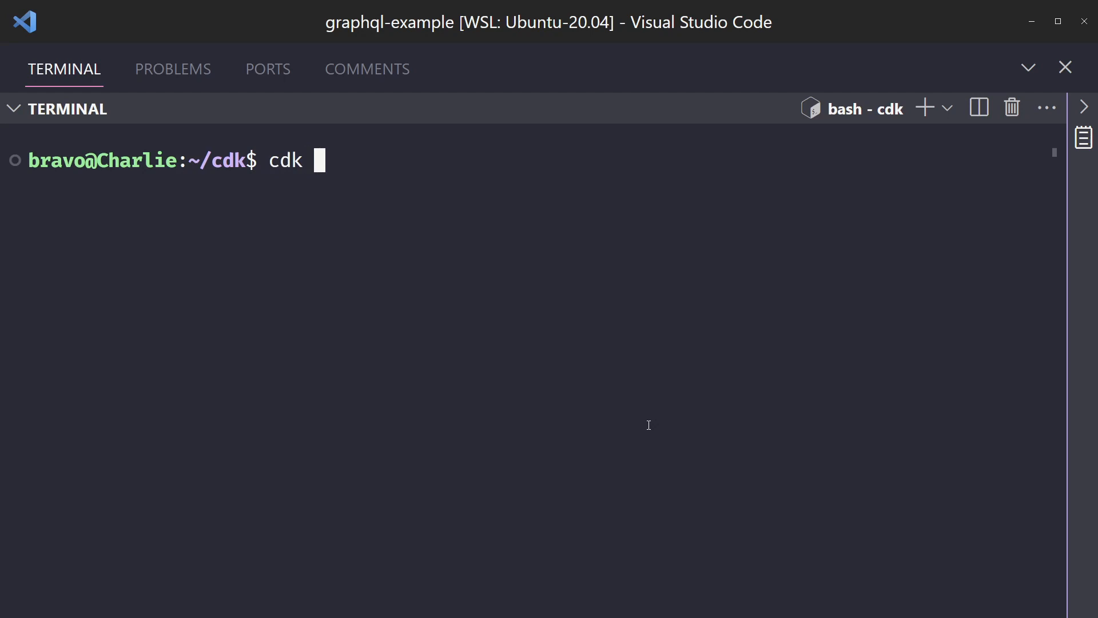
{"action": "type", "text": "init app"}
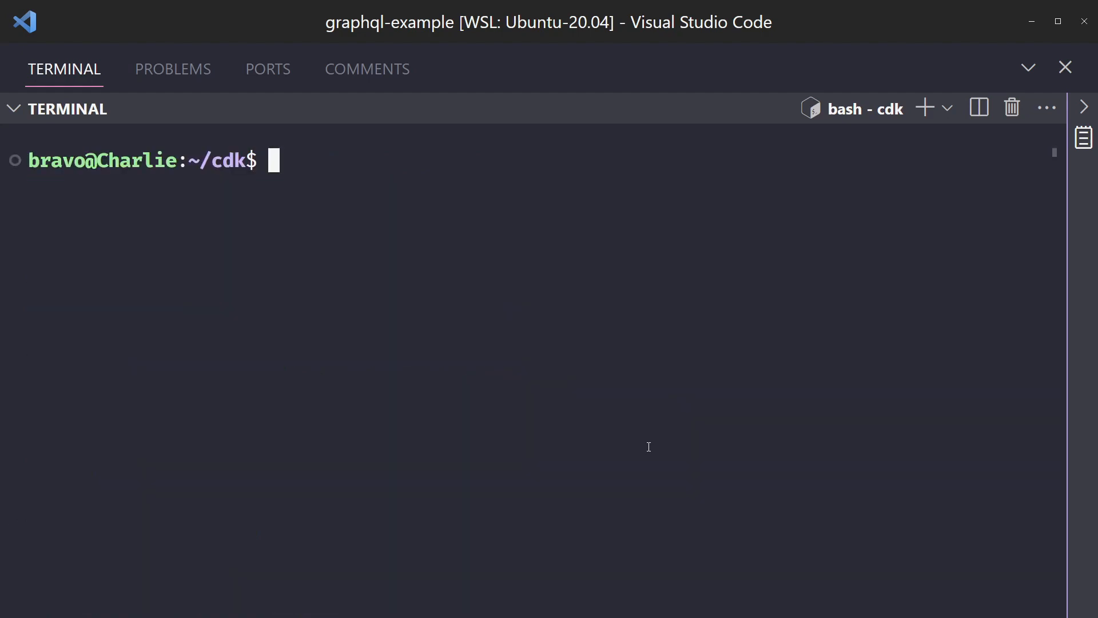
{"action": "type", "text": "npm"}
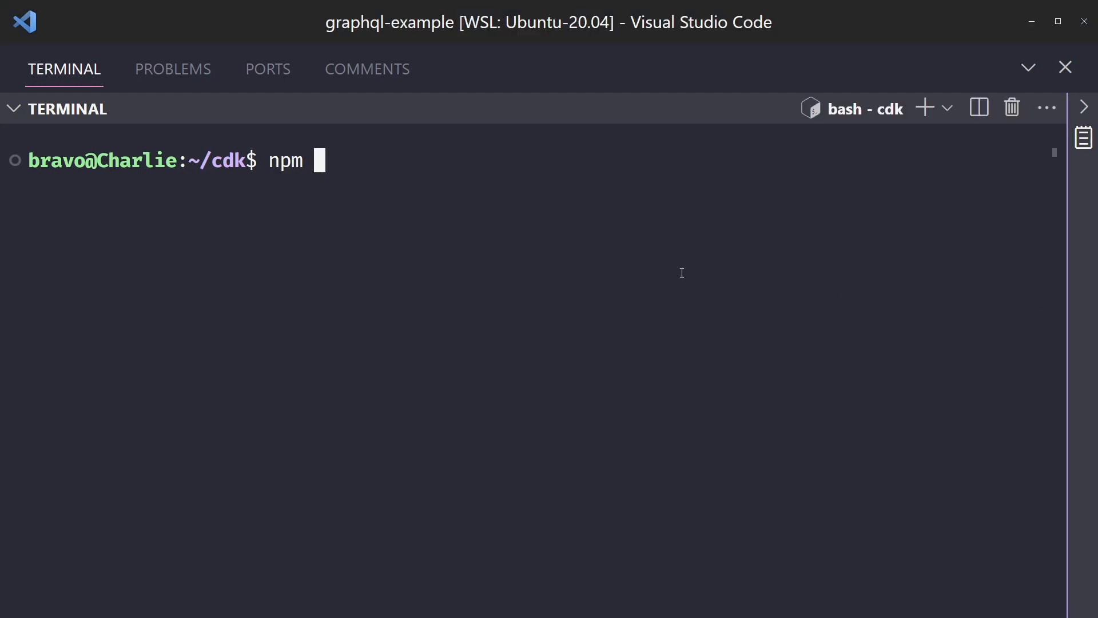
{"action": "type", "text": "i \"@aws-cdk/aws-amplify-alpha"}
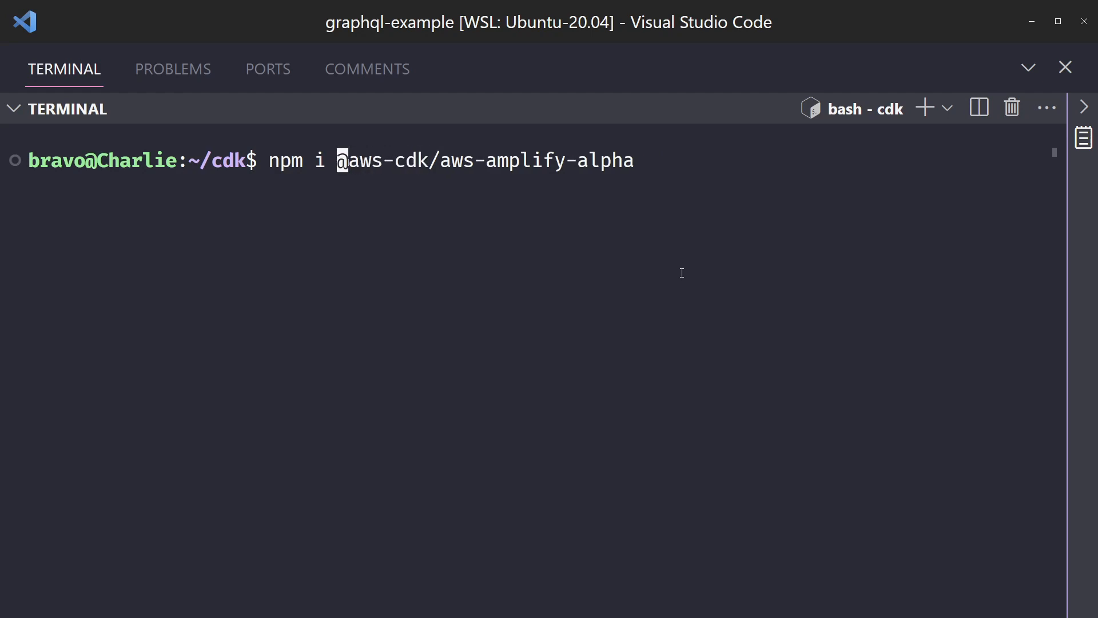
{"action": "type", "text": "code ."}
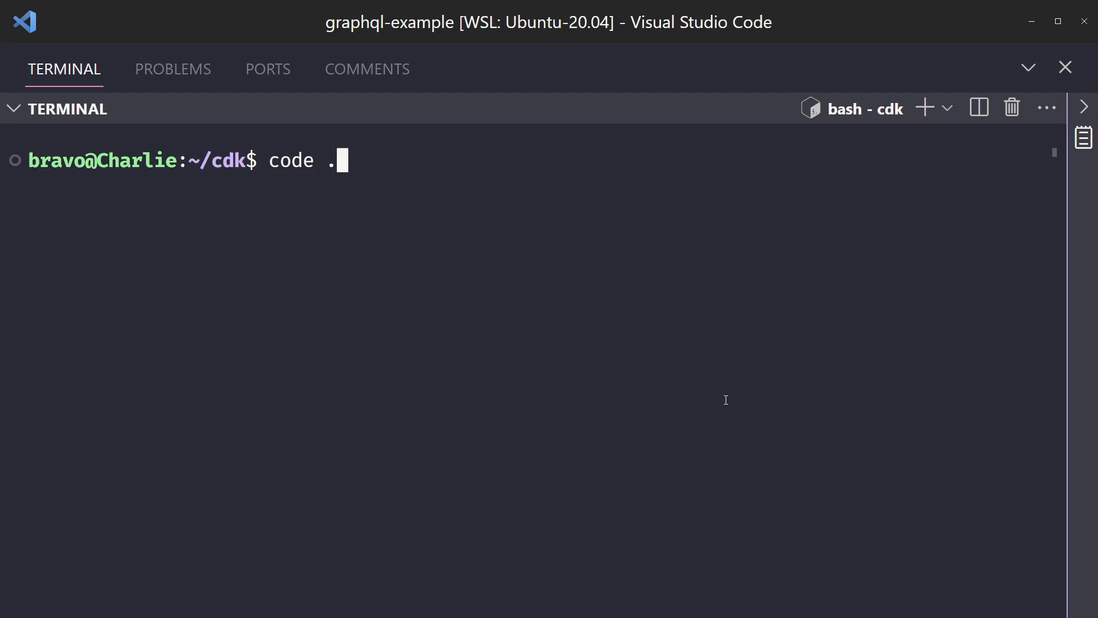
Open the cdk folder as a workspace and view lib/cdk-stack.ts.
{"action": "key", "text": "Enter"}
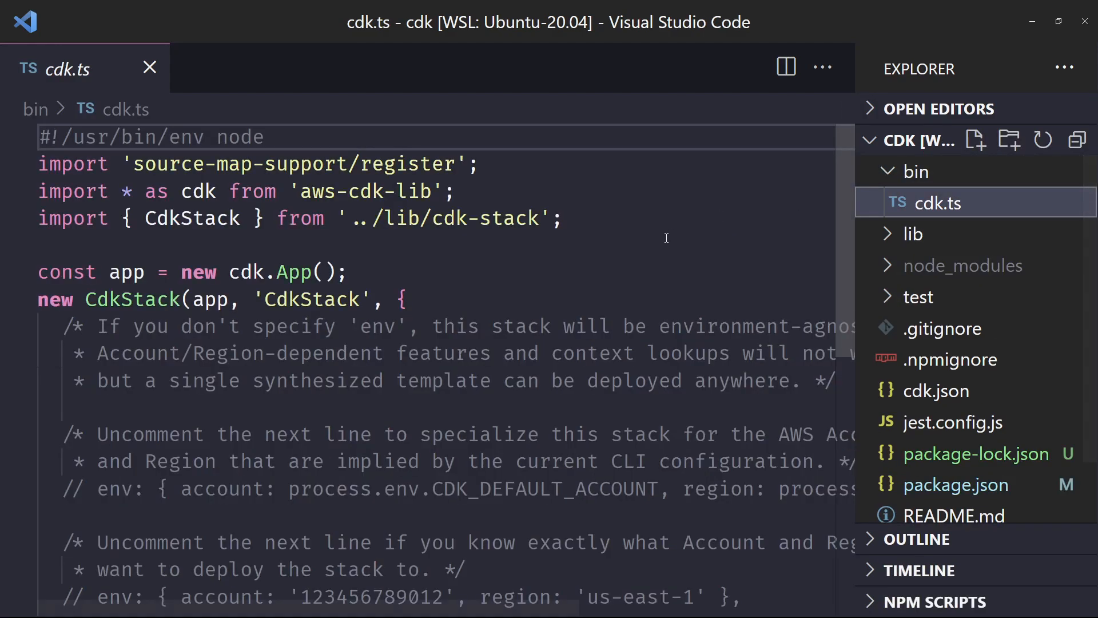
{"action": "scroll", "scroll_direction": "down", "scroll_amount": 3}
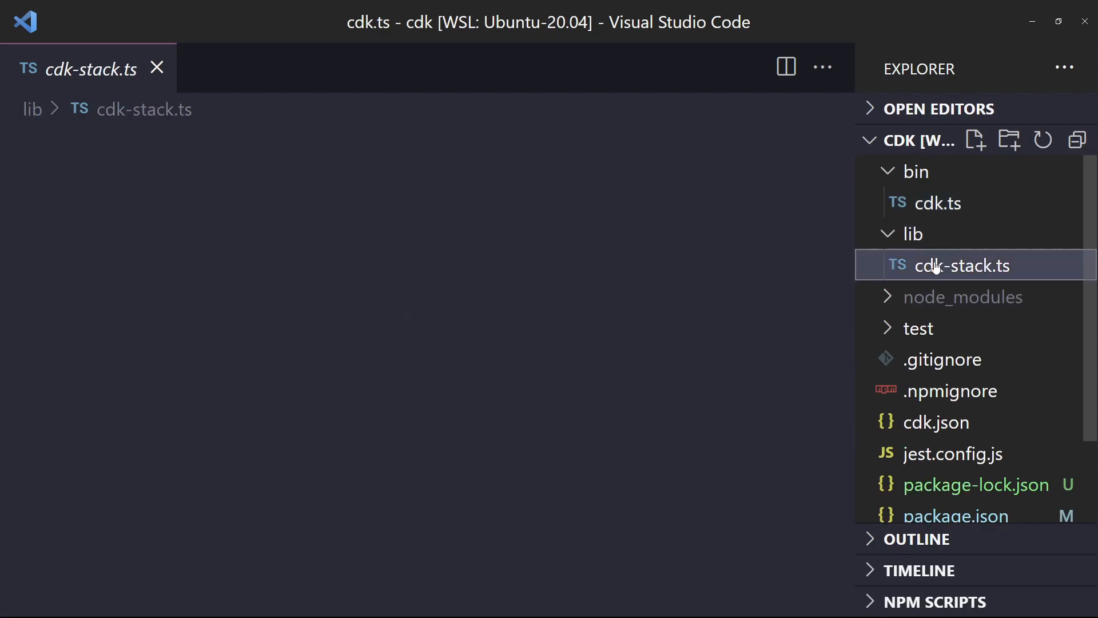
{"action": "left_click", "coordinate": [963, 266]}
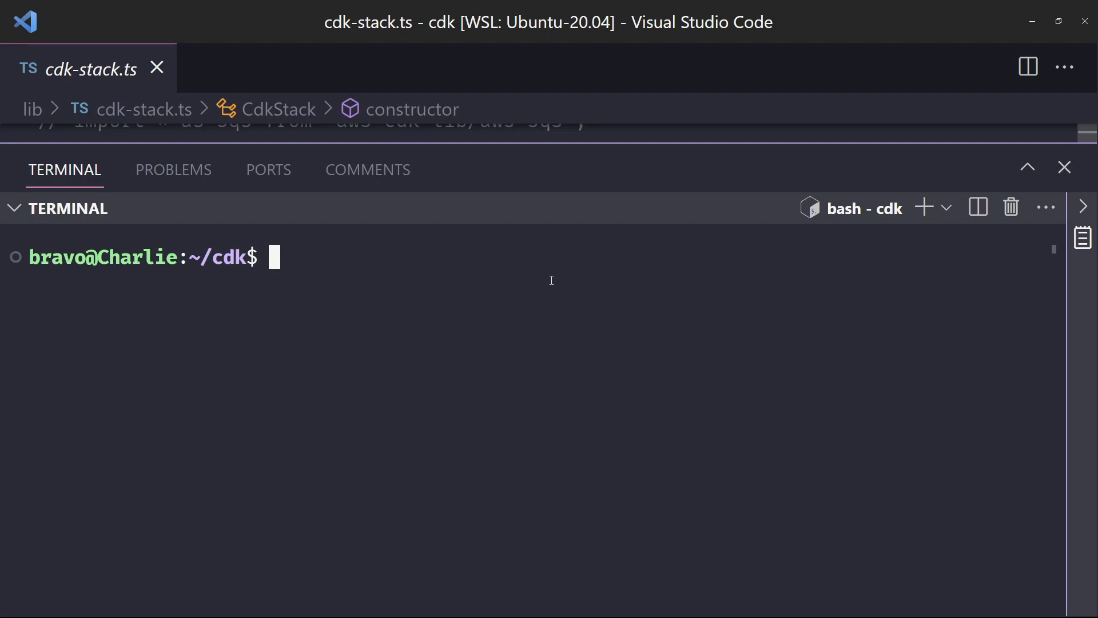
Type ls, then select the Access key ID label and credentials file path in the docs.
{"action": "type", "text": "ls"}
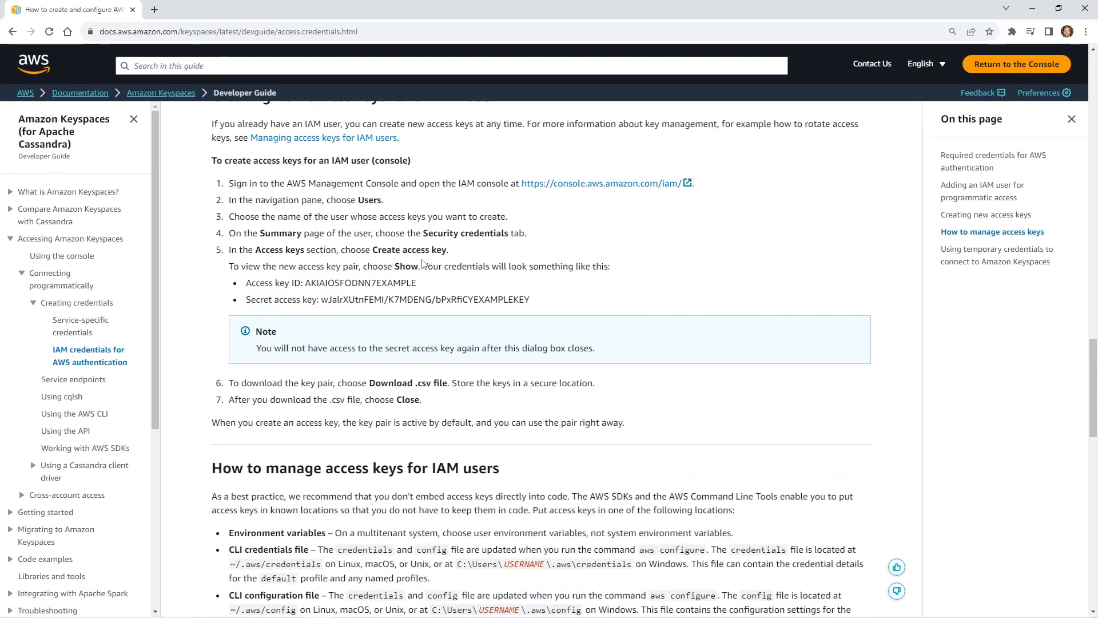
{"action": "double_click", "coordinate": [253, 283]}
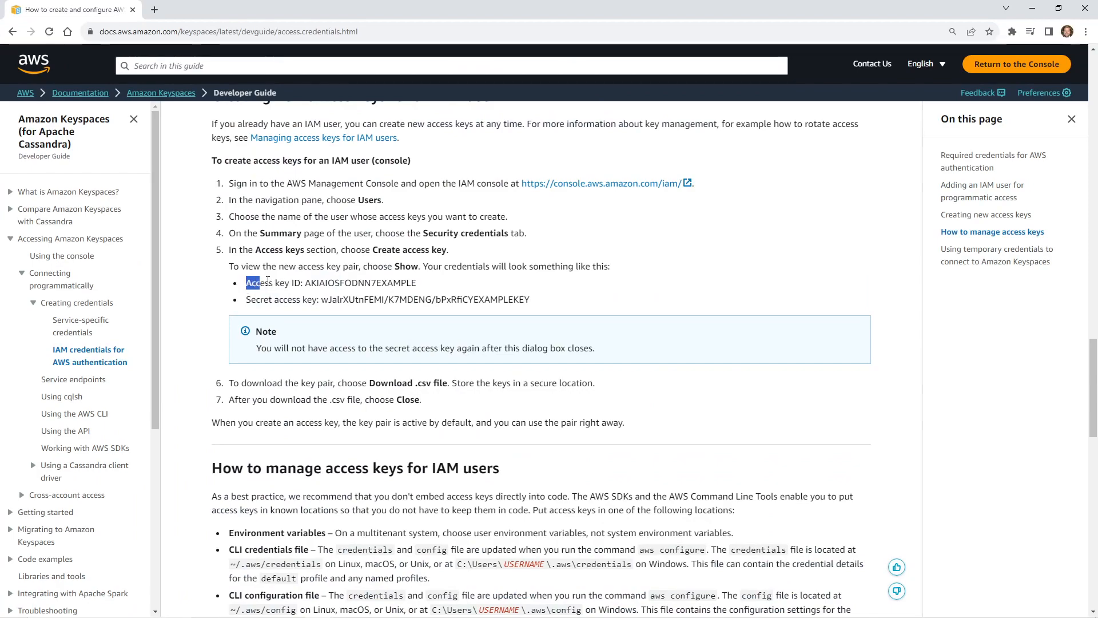
{"action": "left_click_drag", "start_coordinate": [246, 282], "coordinate": [303, 282]}
{"action": "type", "text": "aws/credn"}
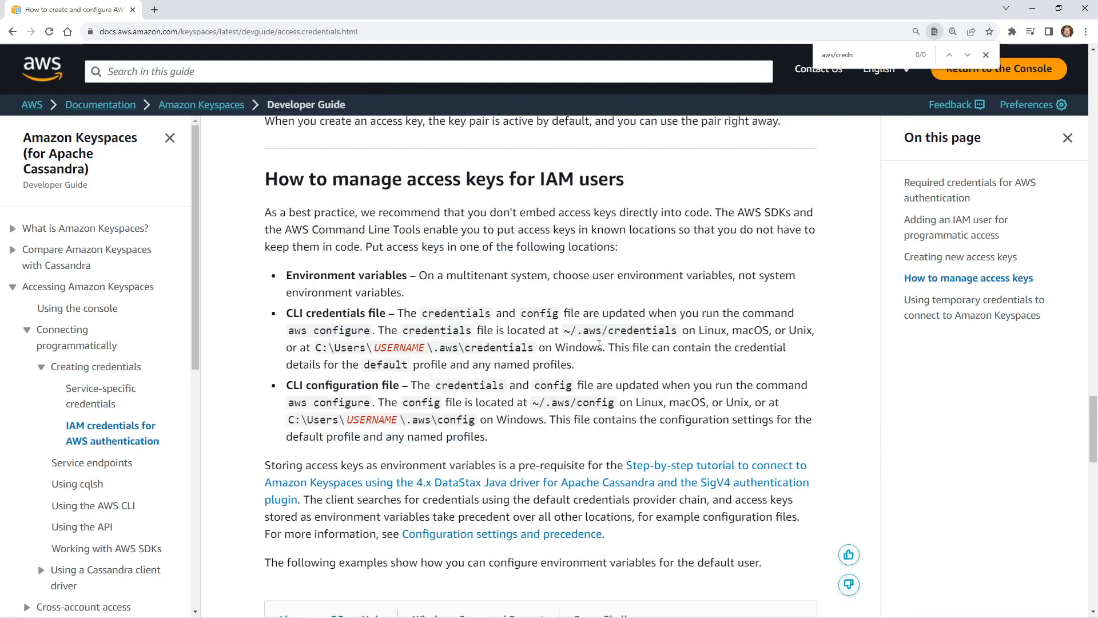
{"action": "mouse_move", "coordinate": [576, 332]}
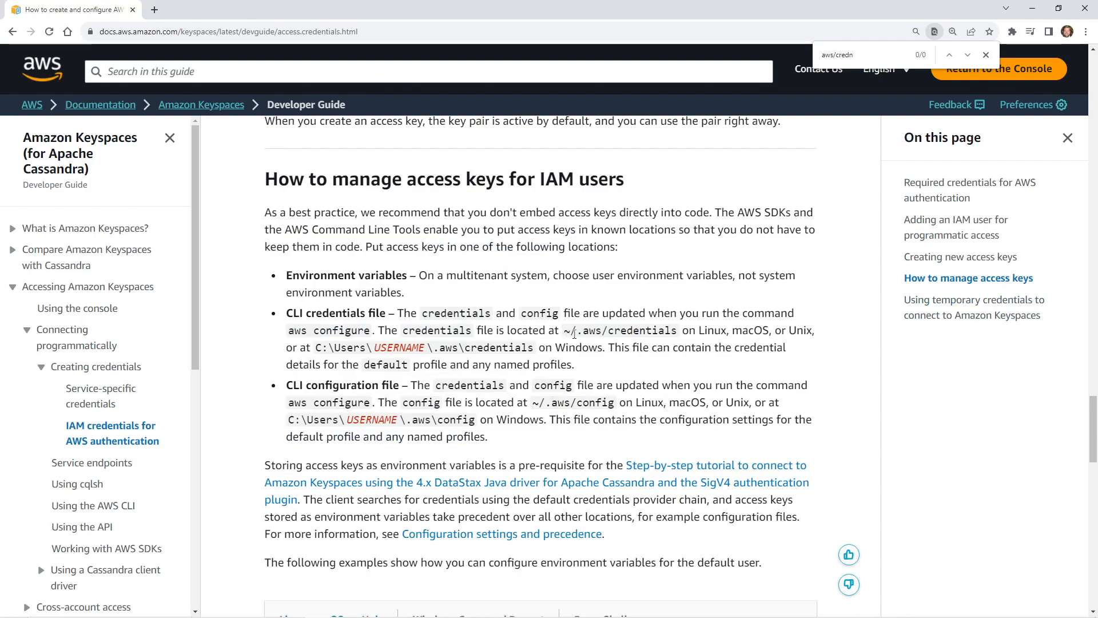
{"action": "double_click", "coordinate": [643, 331]}
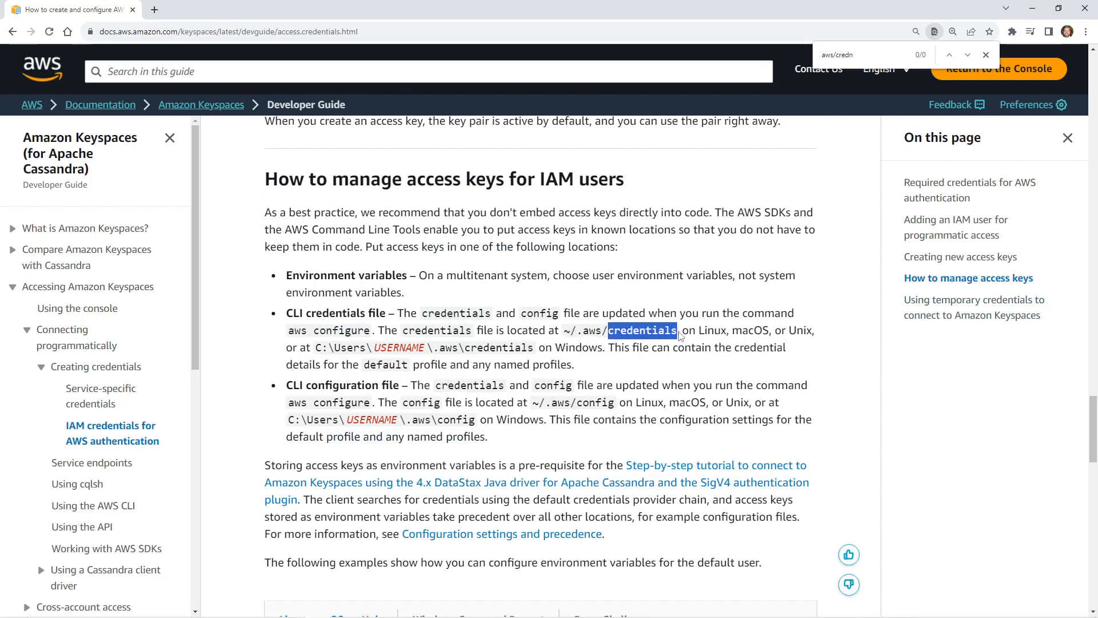
Search the credentials doc for access_key and review the matching results.
{"action": "scroll", "scroll_direction": "up", "scroll_amount": 3}
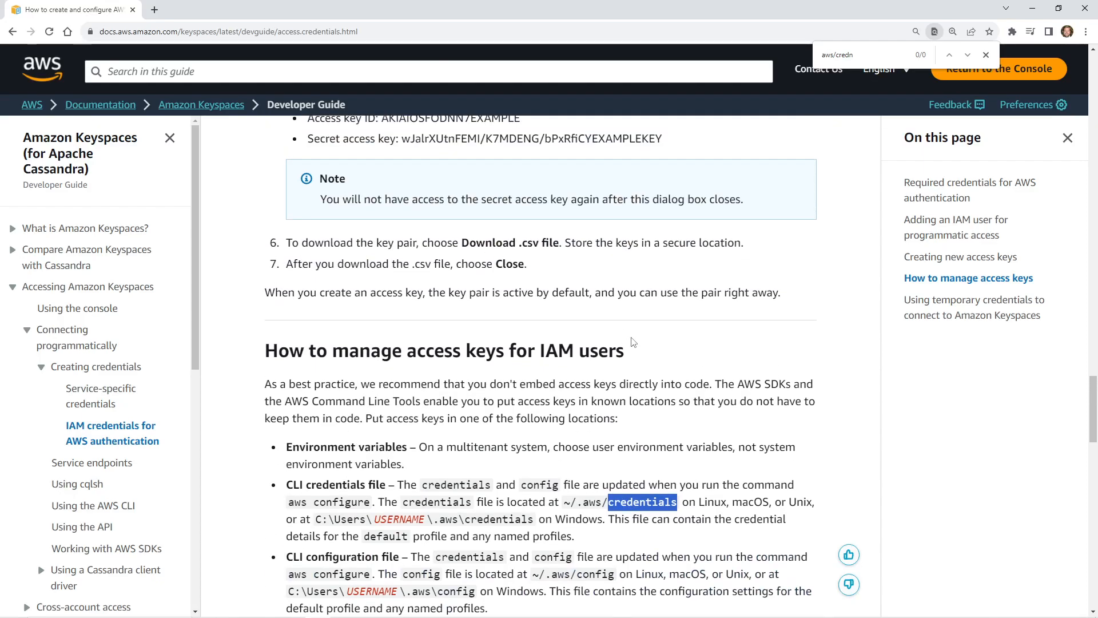
{"action": "scroll", "scroll_direction": "up", "scroll_amount": 3}
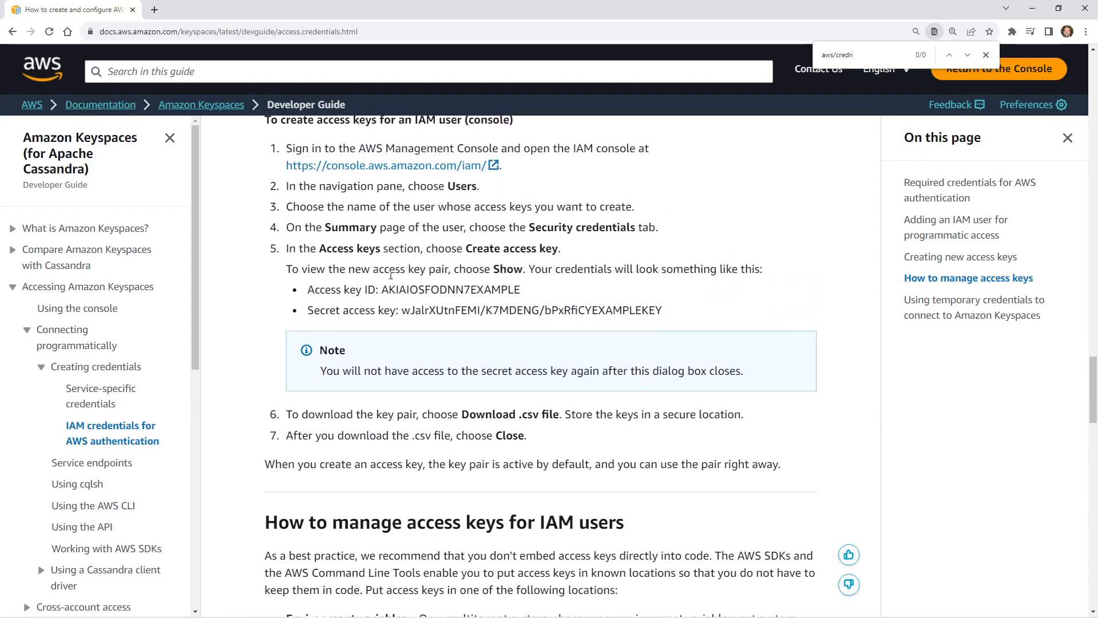
{"action": "type", "text": "a"}
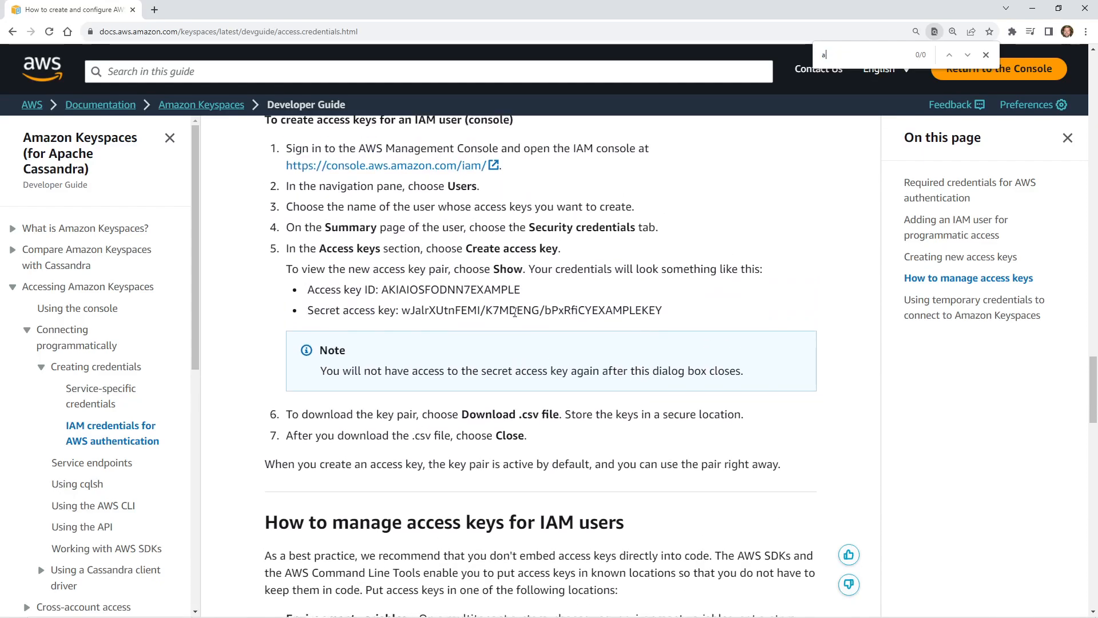
{"action": "type", "text": "ccess_key"}
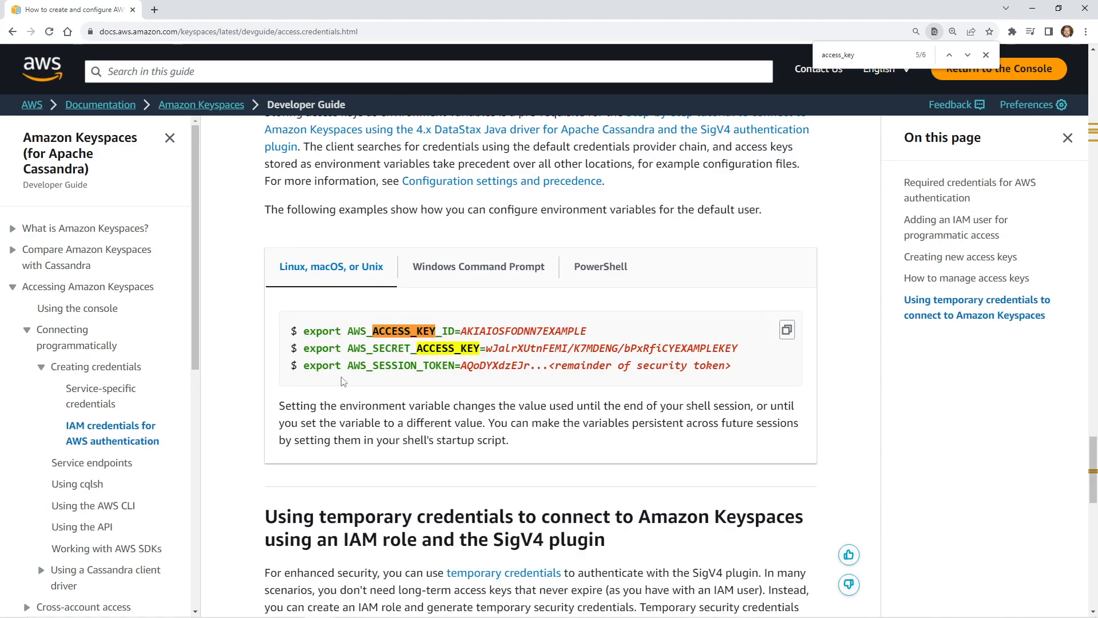
{"action": "left_click_drag", "start_coordinate": [330, 331], "coordinate": [454, 331]}
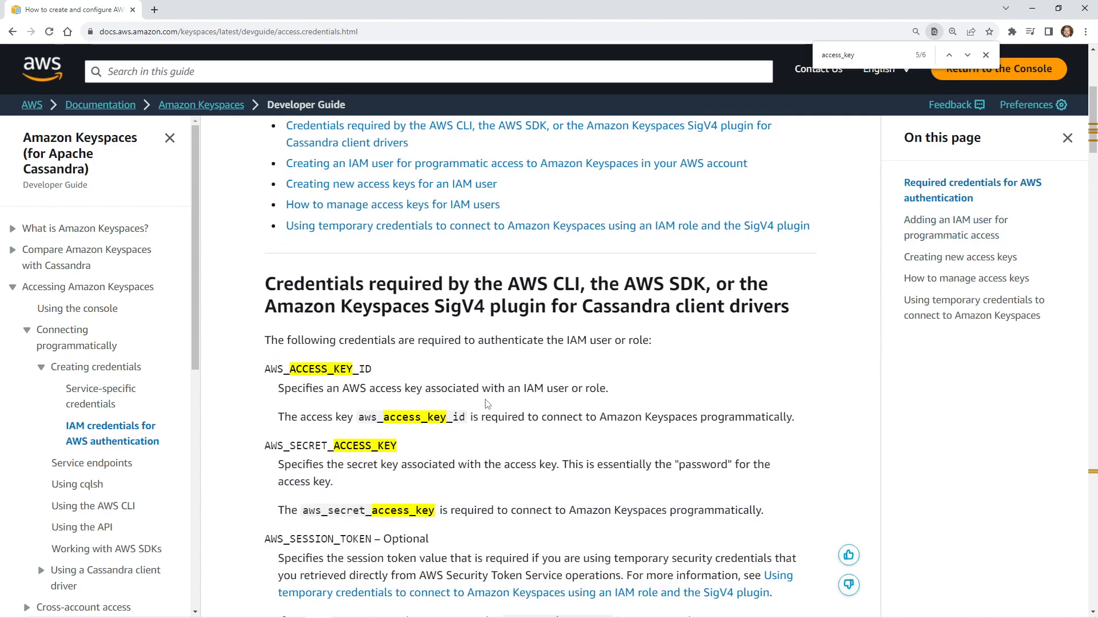
{"action": "scroll", "scroll_direction": "down", "scroll_amount": 3}
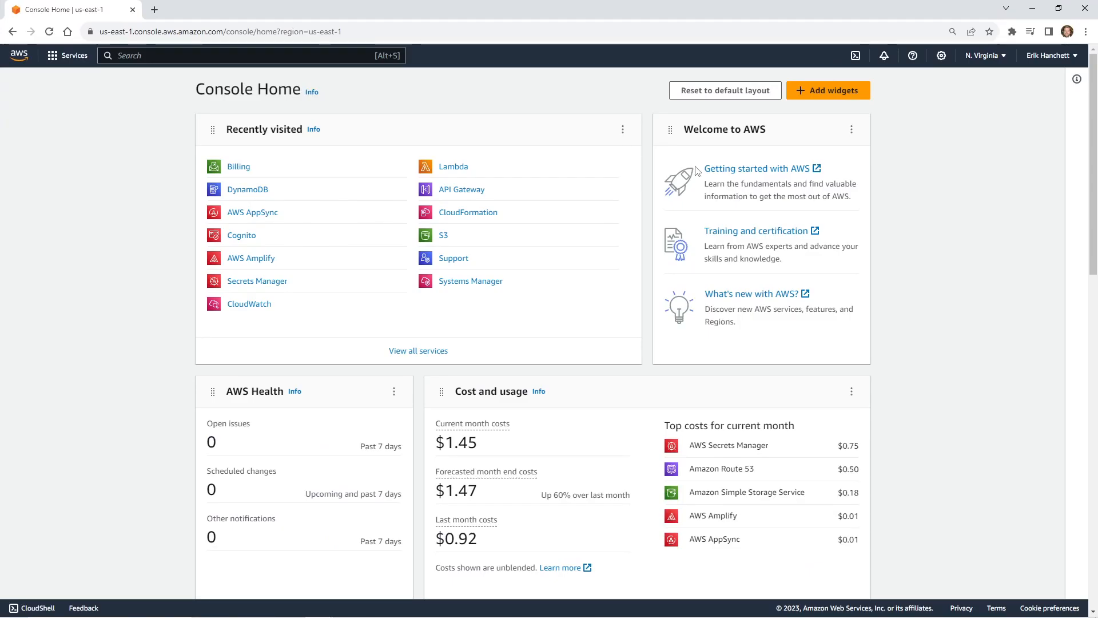
Open the account dropdown in the AWS Console top bar to view account details.
{"action": "left_click", "coordinate": [1049, 55]}
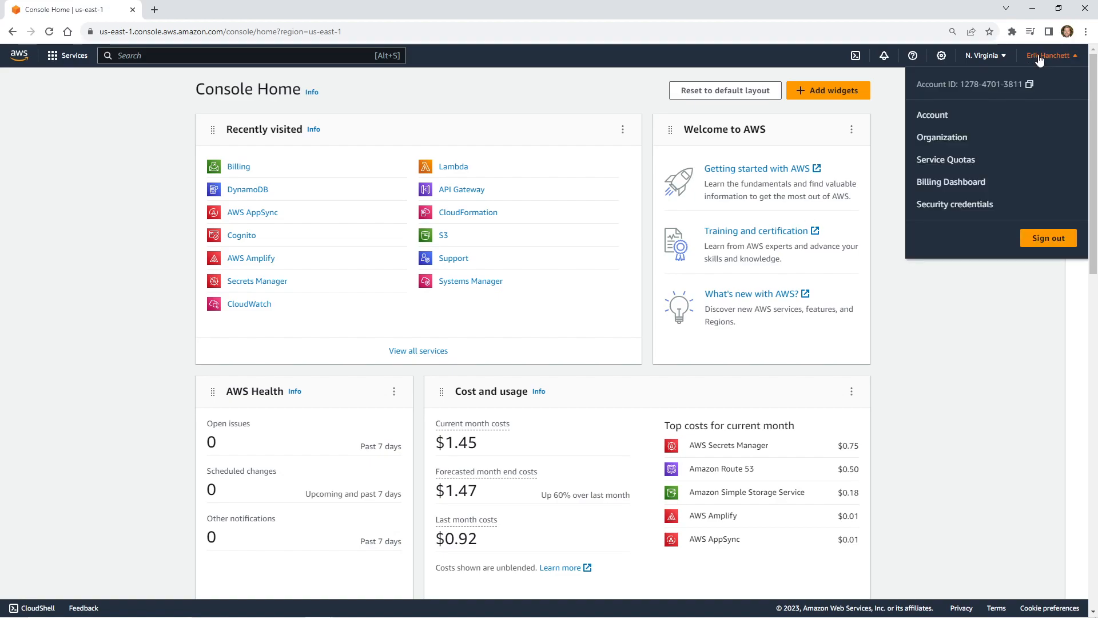
{"action": "mouse_move", "coordinate": [884, 170]}
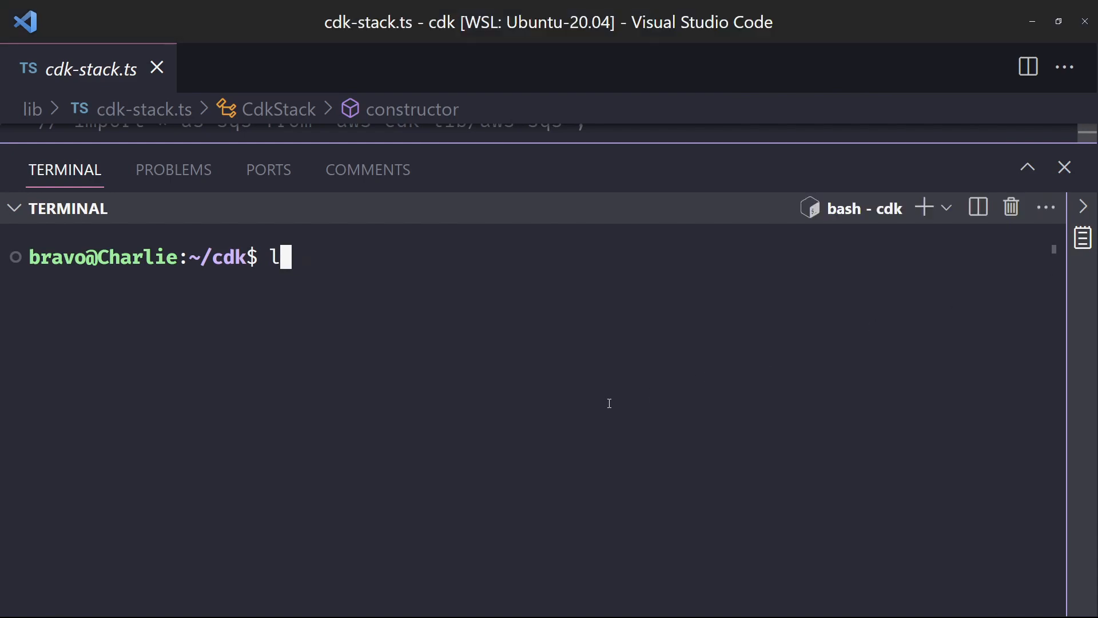
Run ls ~/.aws/credentials to confirm the AWS credentials file exists.
{"action": "type", "text": "s ~/.aws/c"}
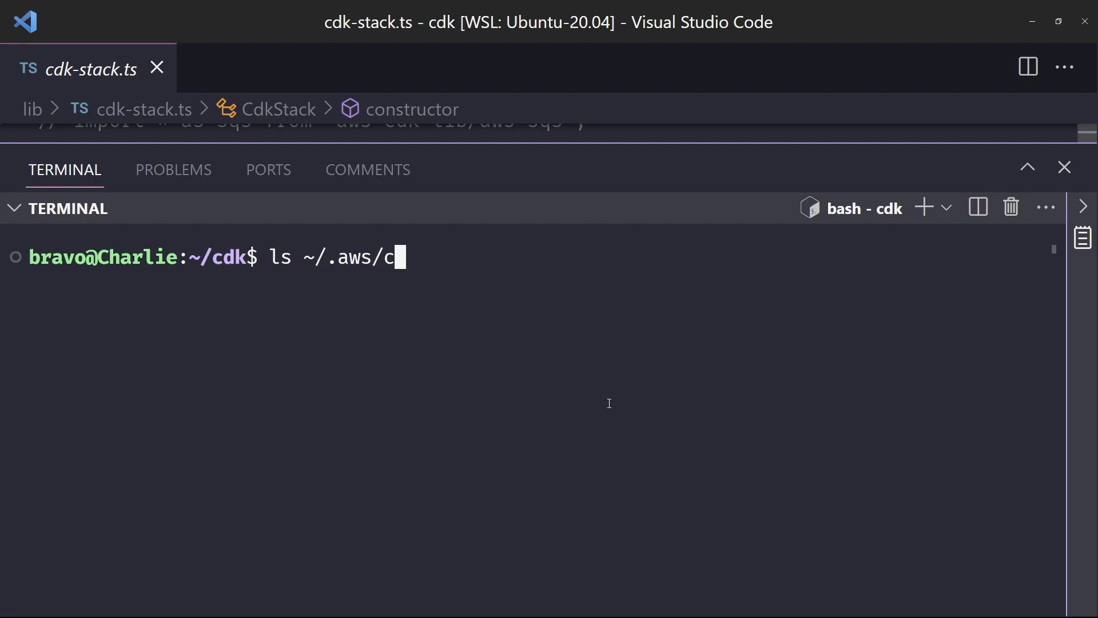
{"action": "key", "text": "Enter"}
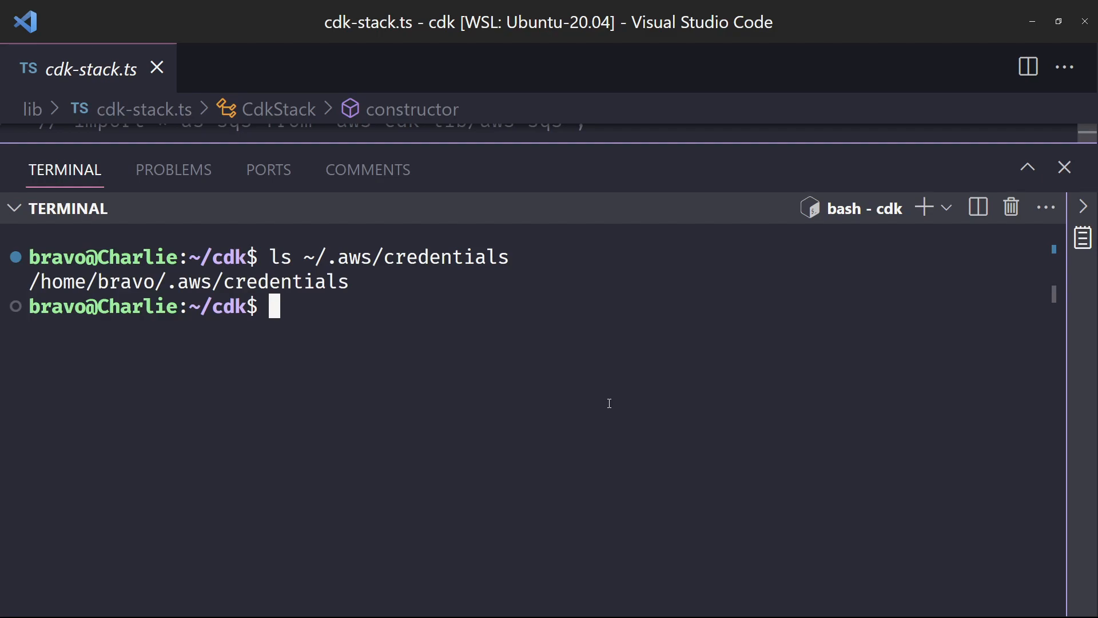
{"action": "left_click", "coordinate": [1065, 167]}
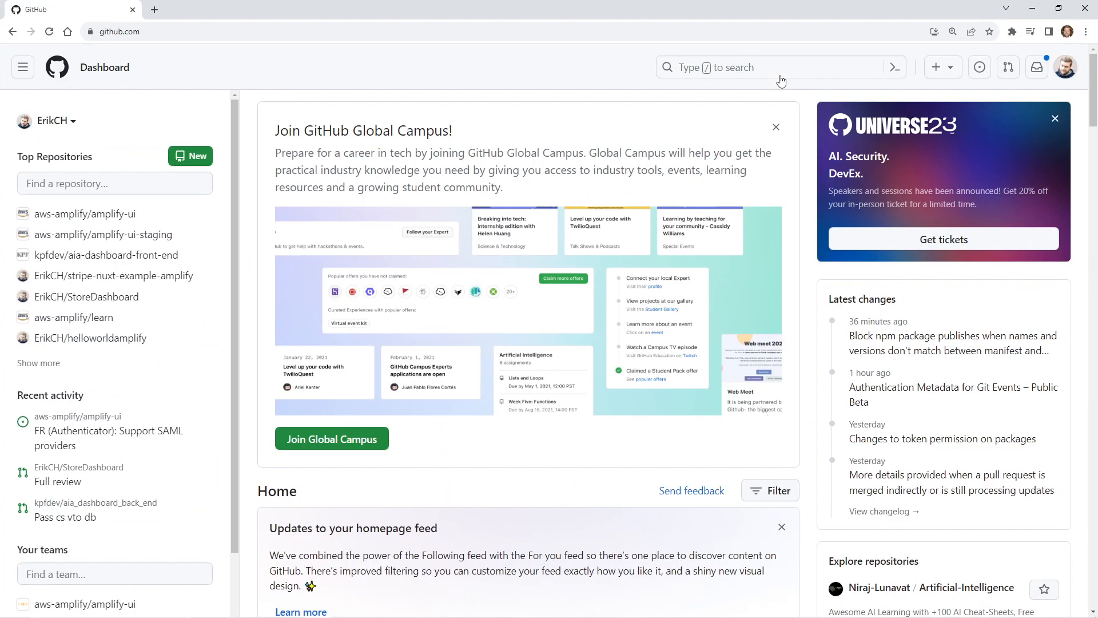
{"action": "mouse_move", "coordinate": [765, 92]}
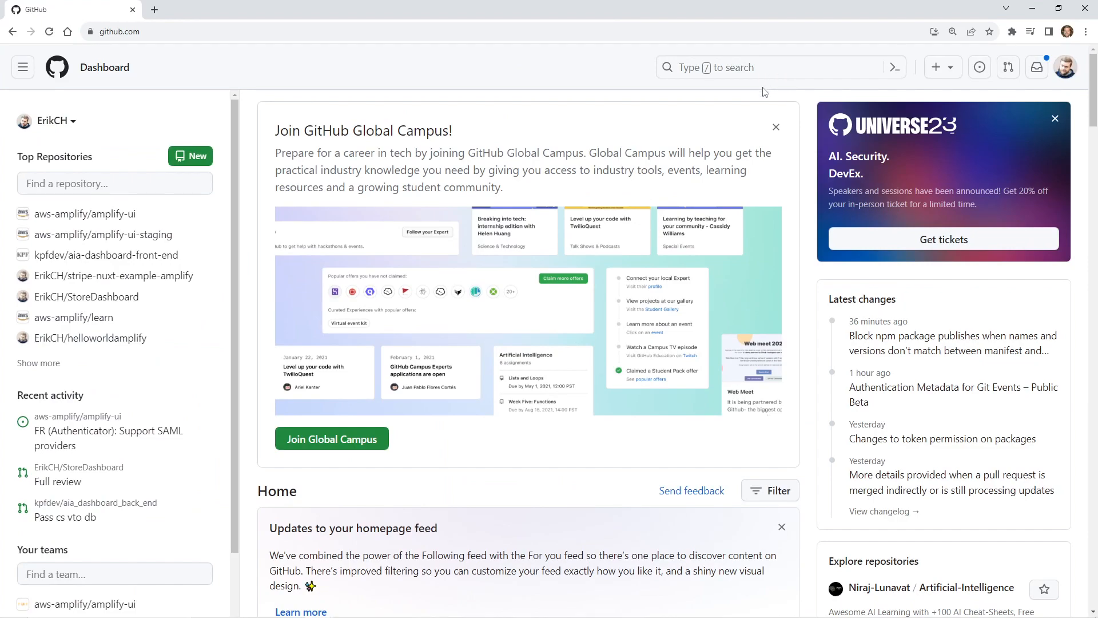
{"action": "mouse_move", "coordinate": [809, 99]}
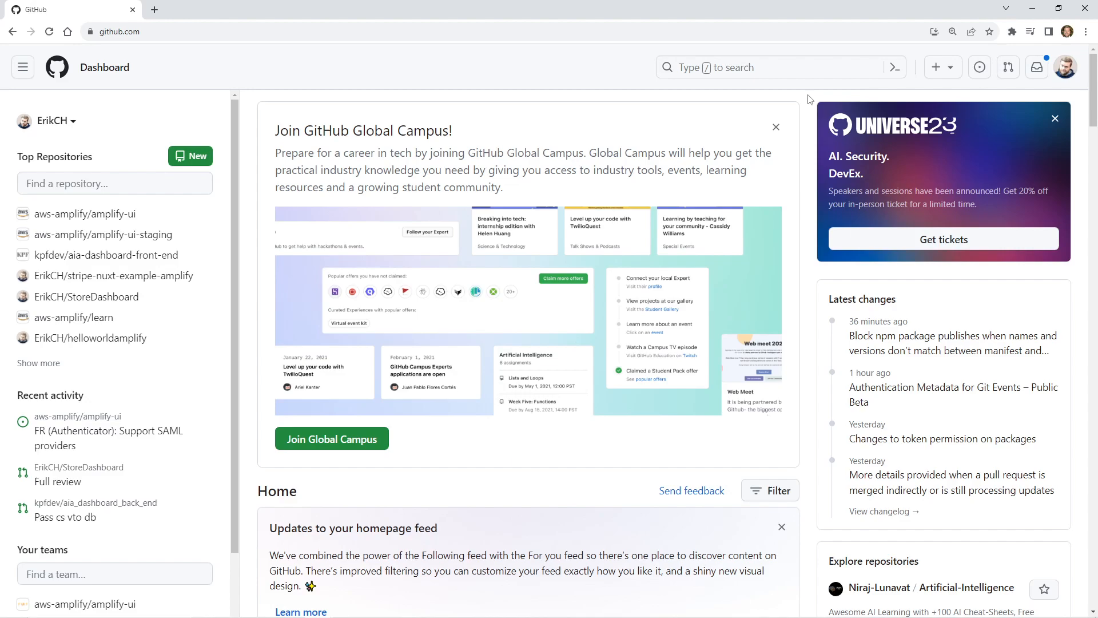
{"action": "mouse_move", "coordinate": [803, 103]}
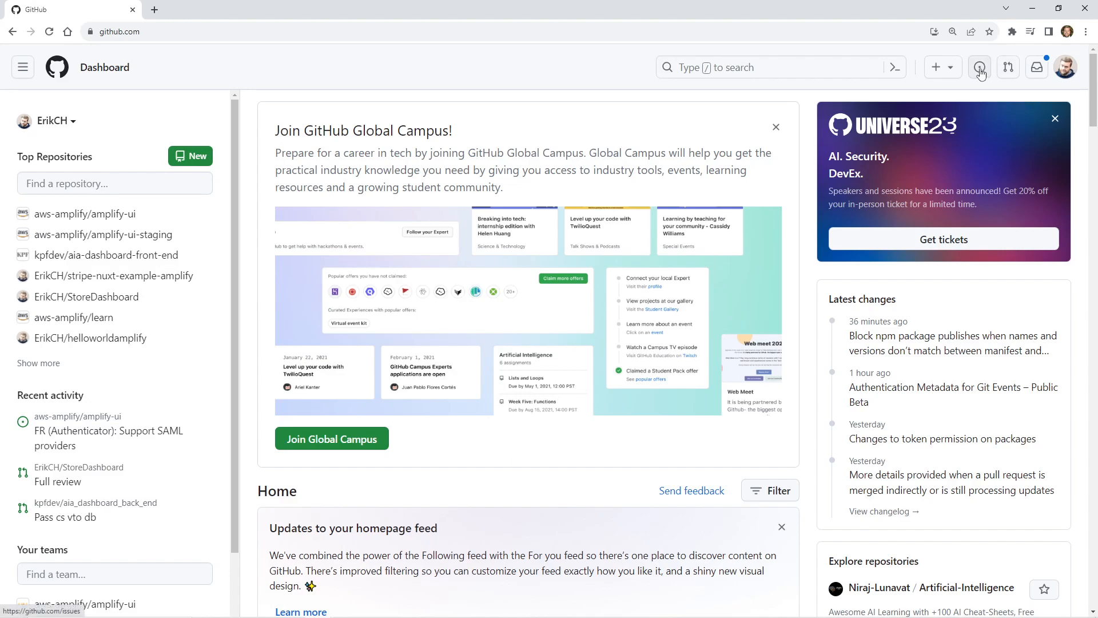
Go from the avatar menu through Settings and Developer settings to Tokens (classic).
{"action": "left_click", "coordinate": [1066, 67]}
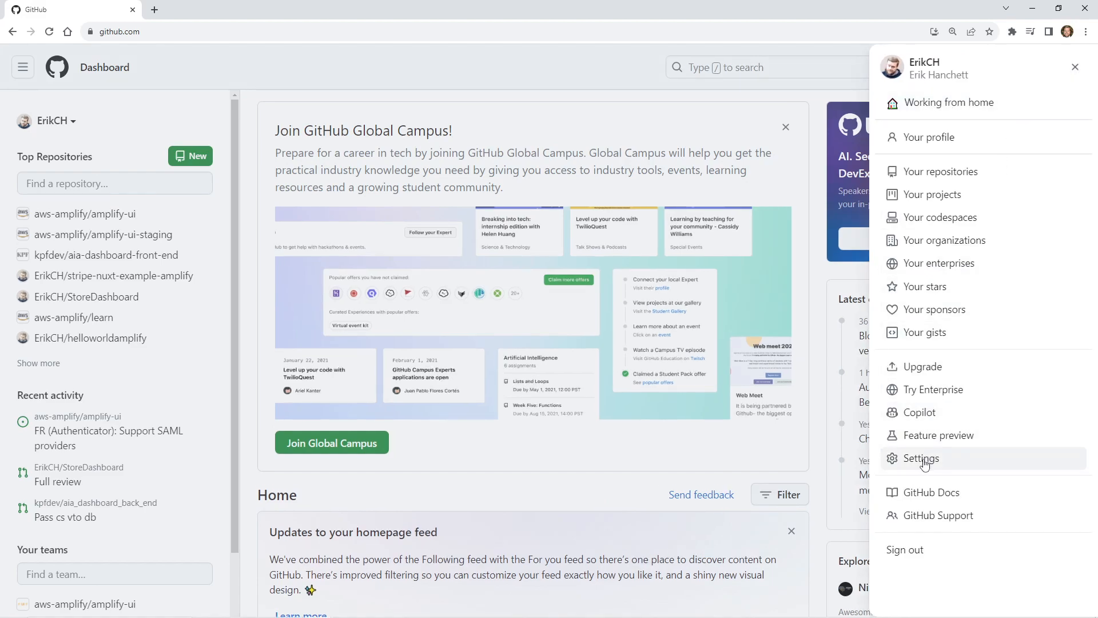
{"action": "left_click", "coordinate": [920, 458]}
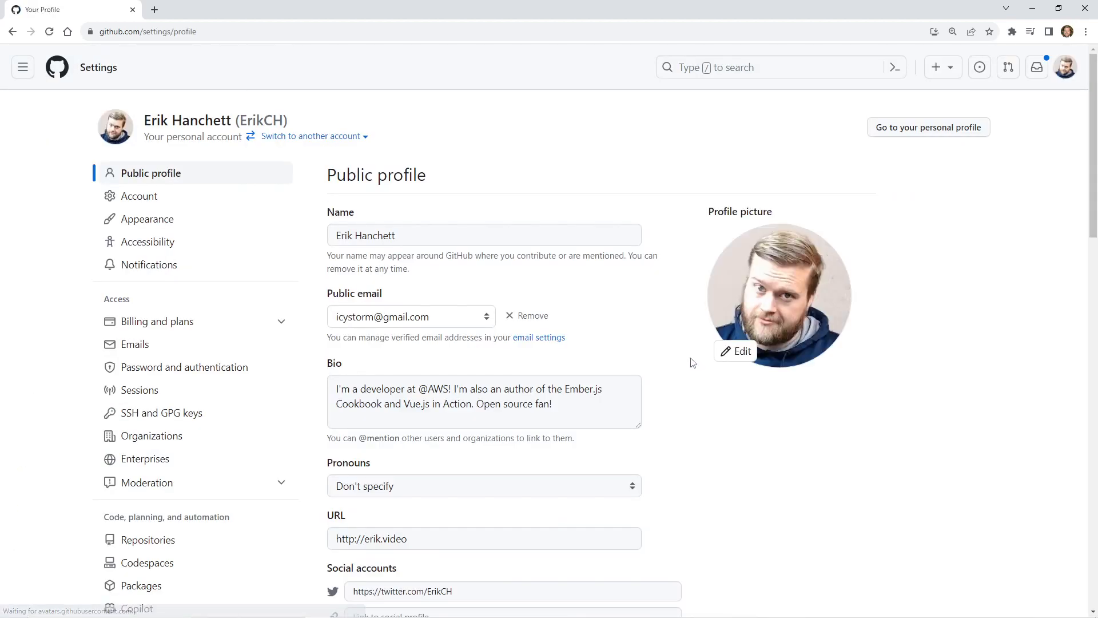
{"action": "mouse_move", "coordinate": [261, 288]}
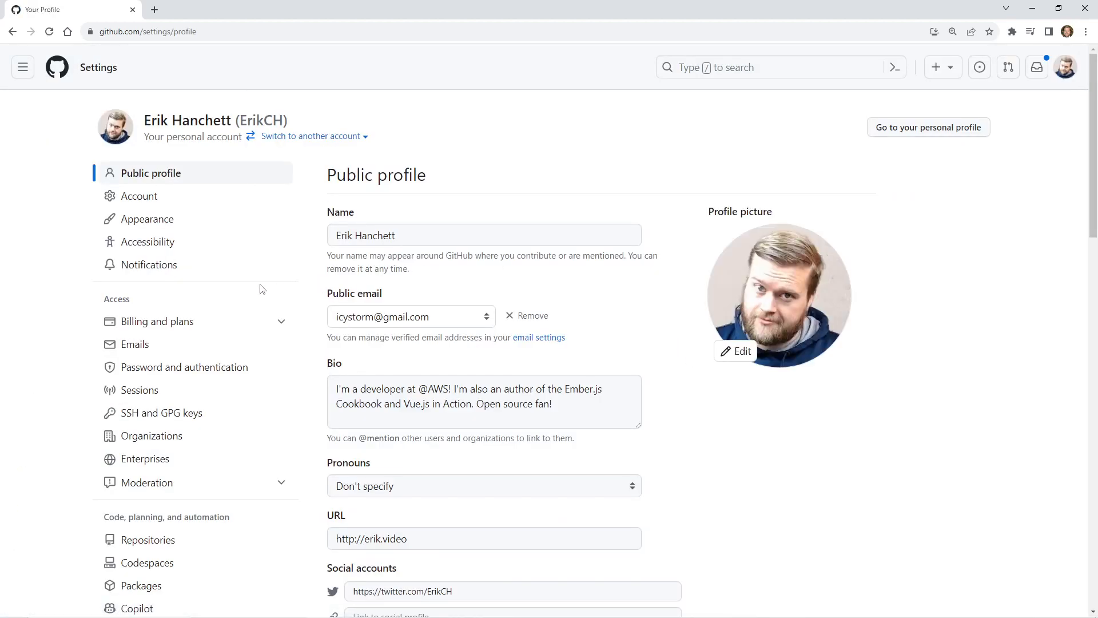
{"action": "scroll", "scroll_direction": "down", "scroll_amount": 3}
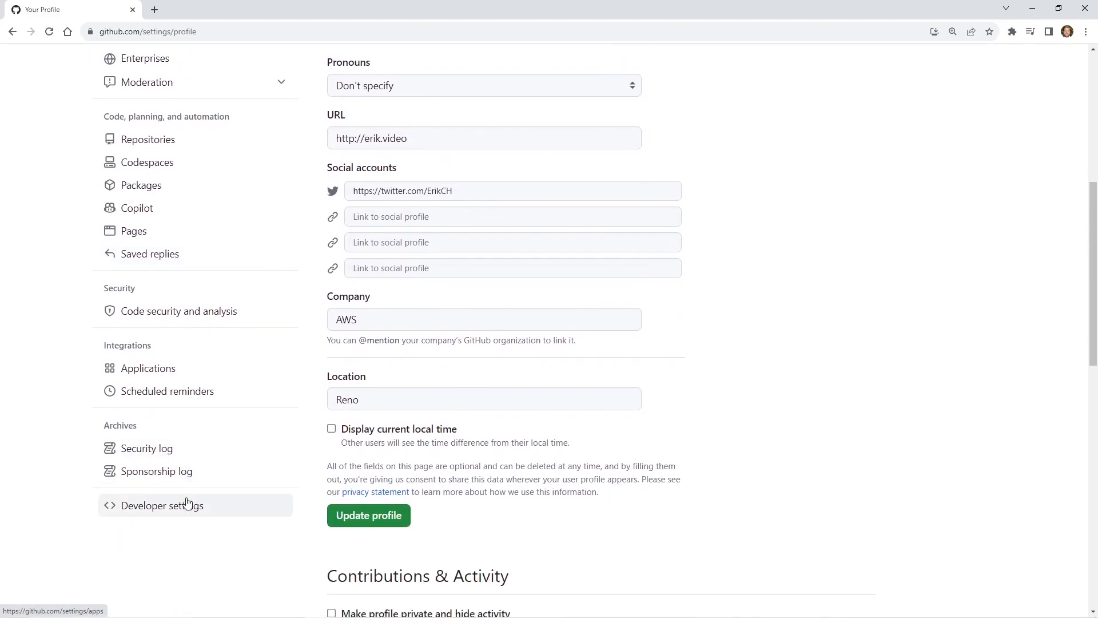
{"action": "left_click", "coordinate": [164, 505]}
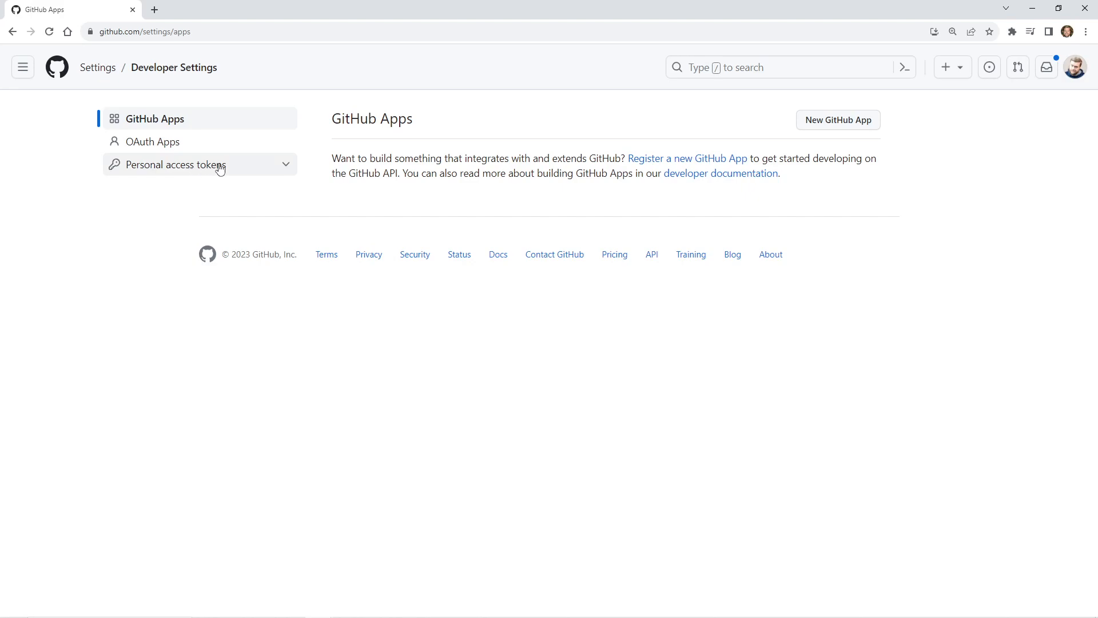
{"action": "left_click", "coordinate": [176, 164]}
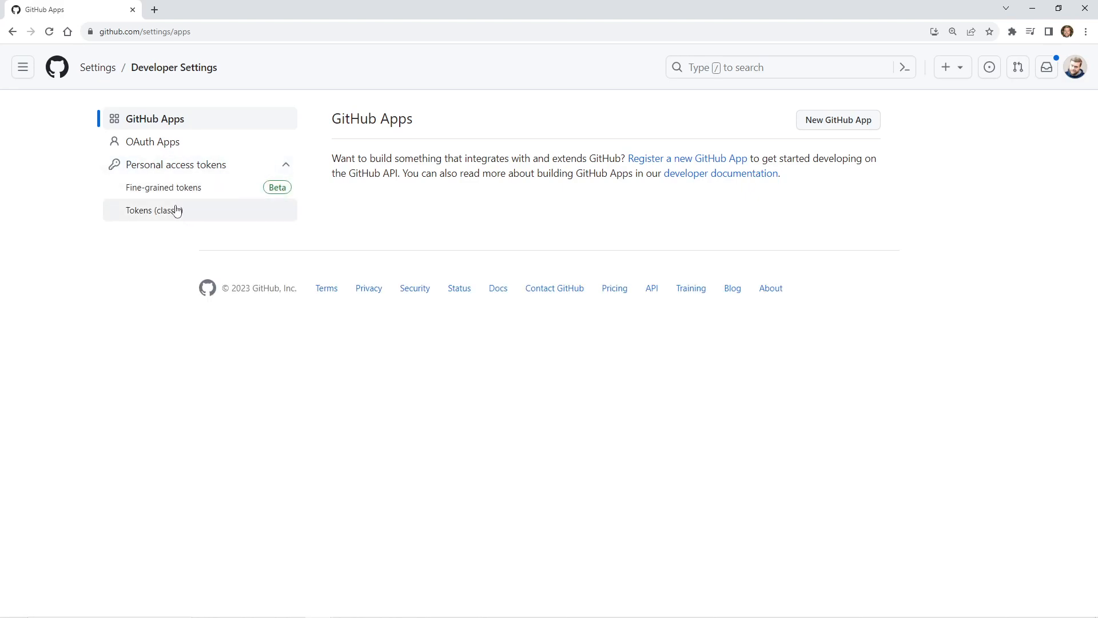
{"action": "left_click", "coordinate": [154, 210]}
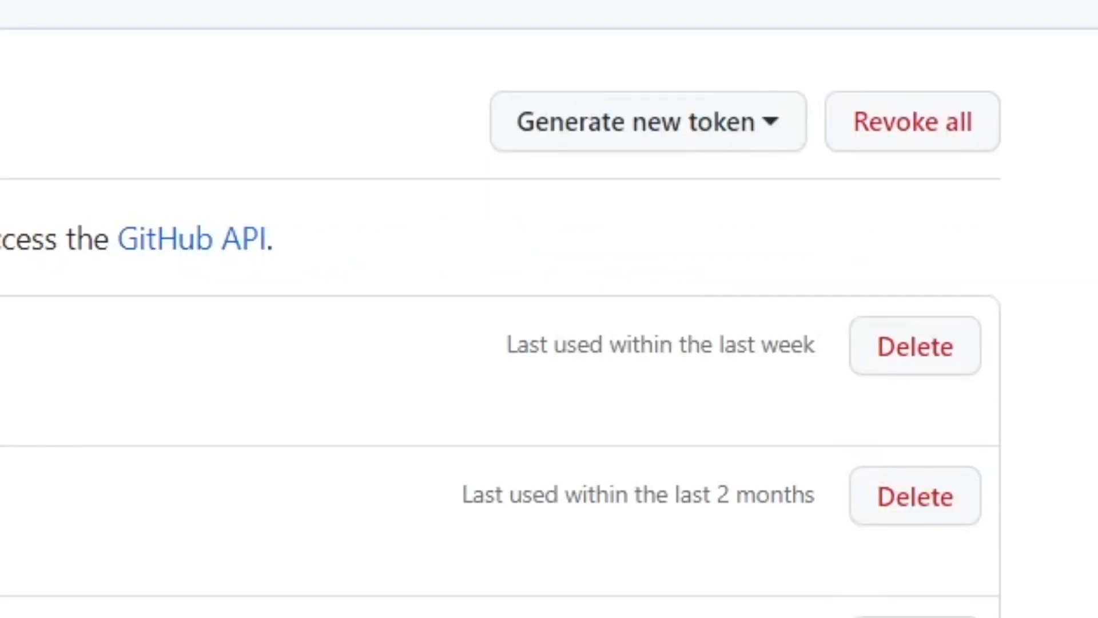
Generate a new classic personal access token with the admin:repo_hook scope checked.
{"action": "left_click", "coordinate": [646, 121]}
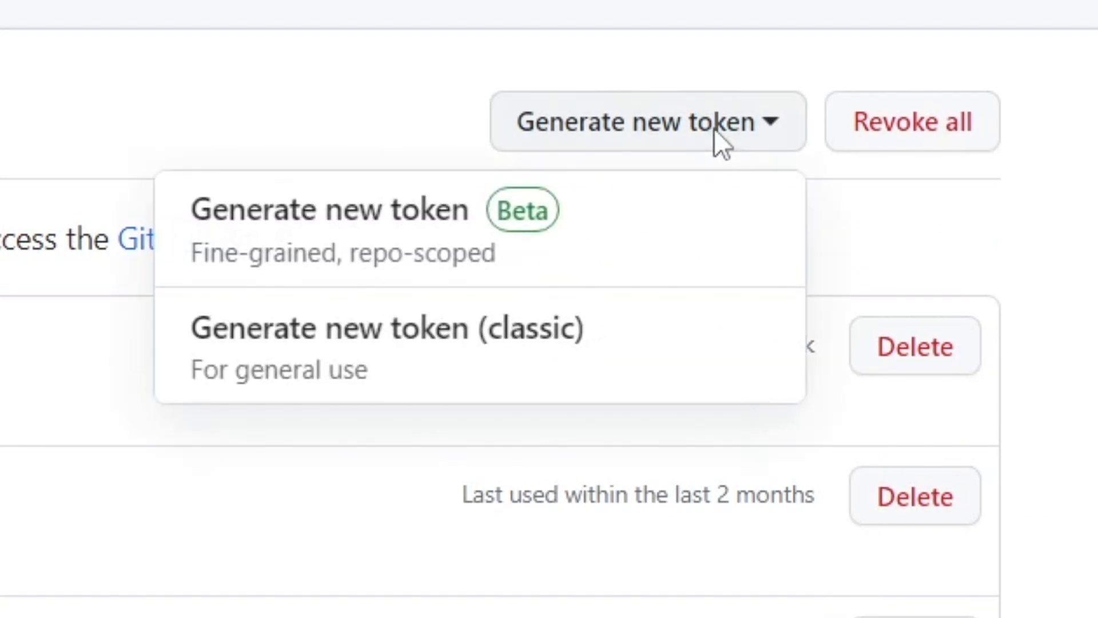
{"action": "mouse_move", "coordinate": [504, 388]}
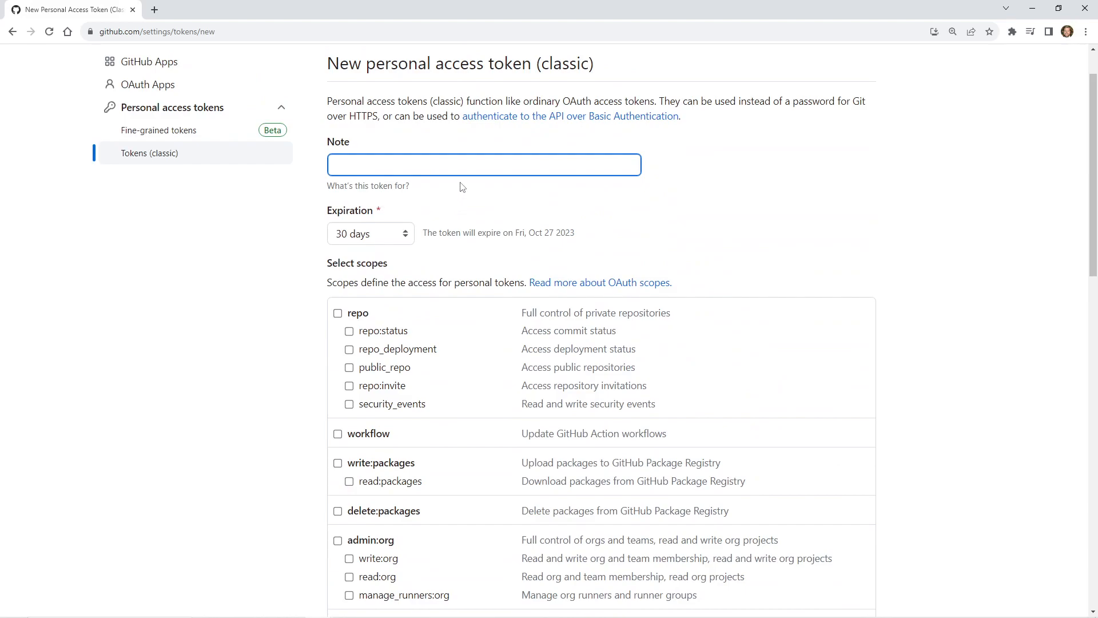
{"action": "left_click", "coordinate": [370, 233]}
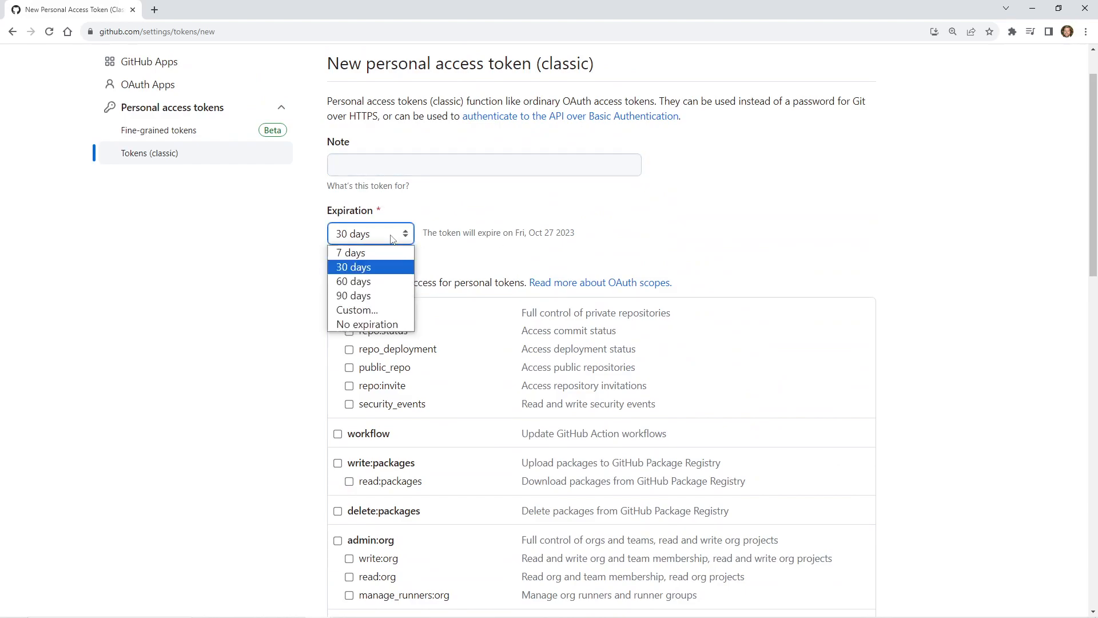
{"action": "mouse_move", "coordinate": [383, 298]}
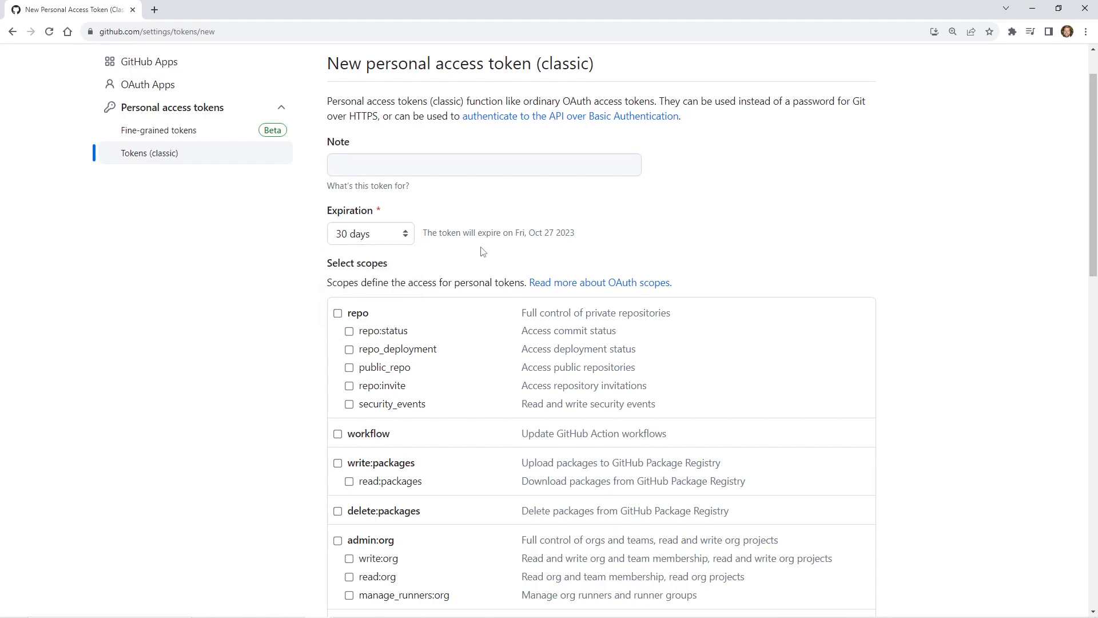
{"action": "scroll", "scroll_direction": "down", "scroll_amount": 3}
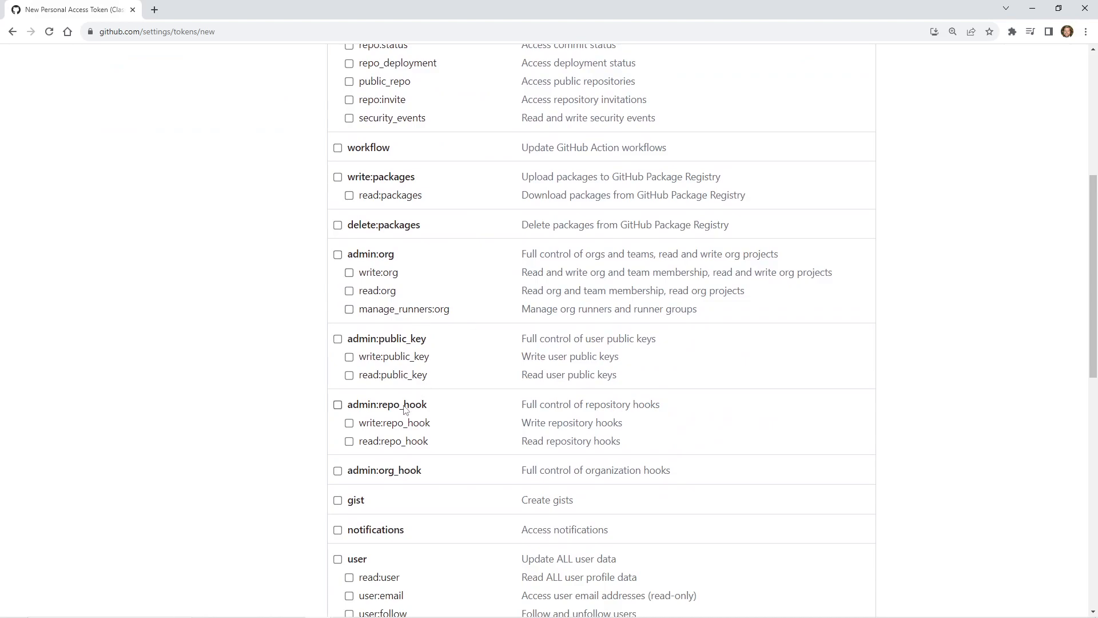
{"action": "left_click", "coordinate": [338, 404]}
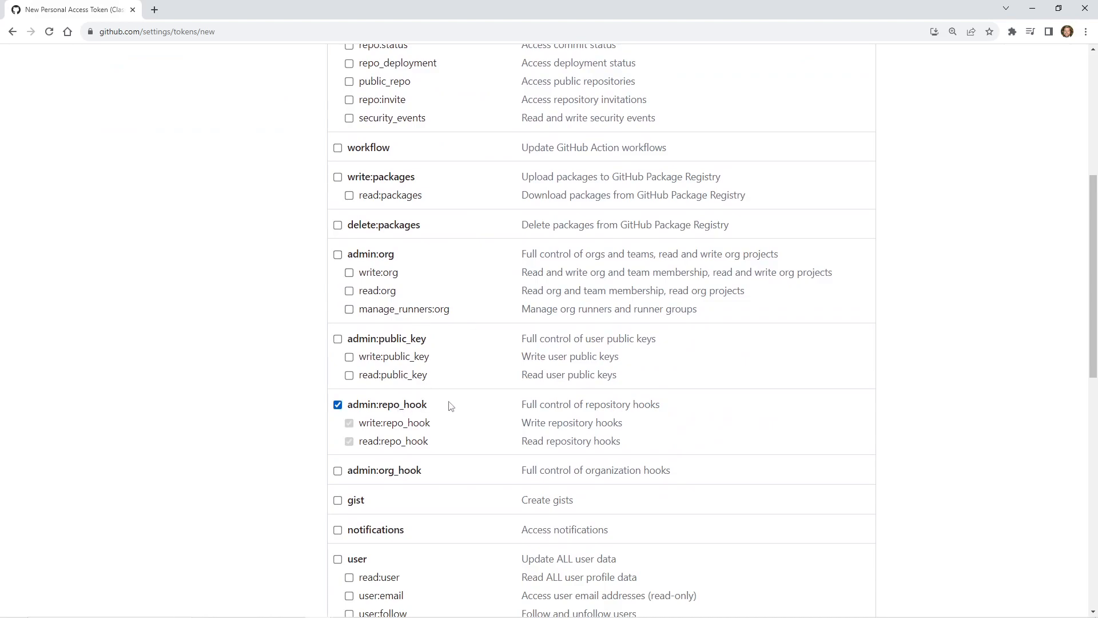
{"action": "scroll", "scroll_direction": "down", "scroll_amount": 3}
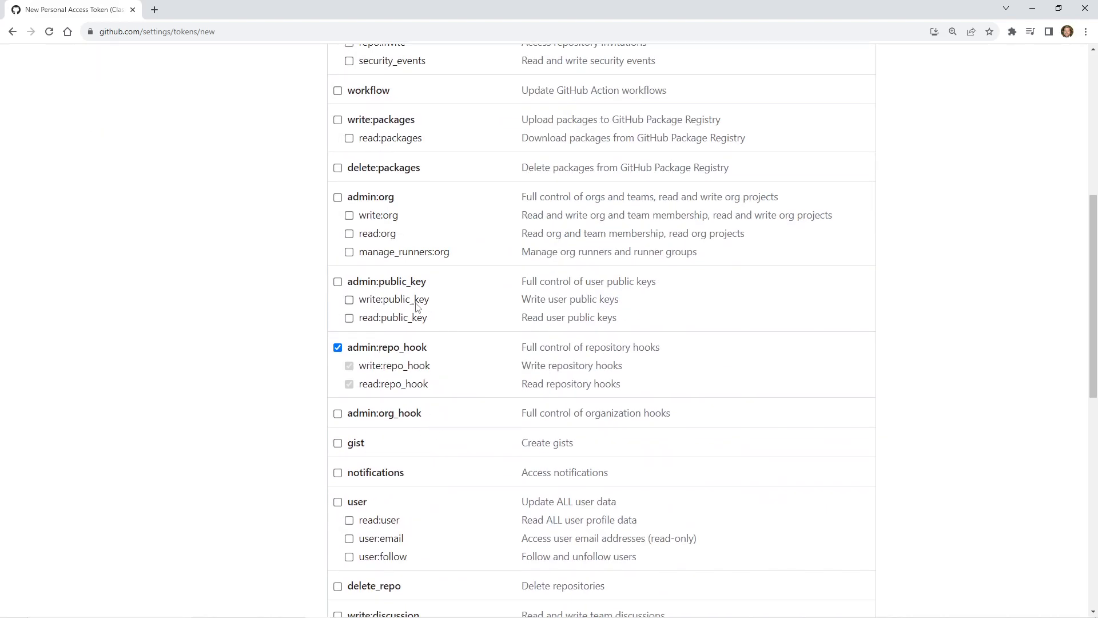
{"action": "scroll", "scroll_direction": "down", "scroll_amount": 3}
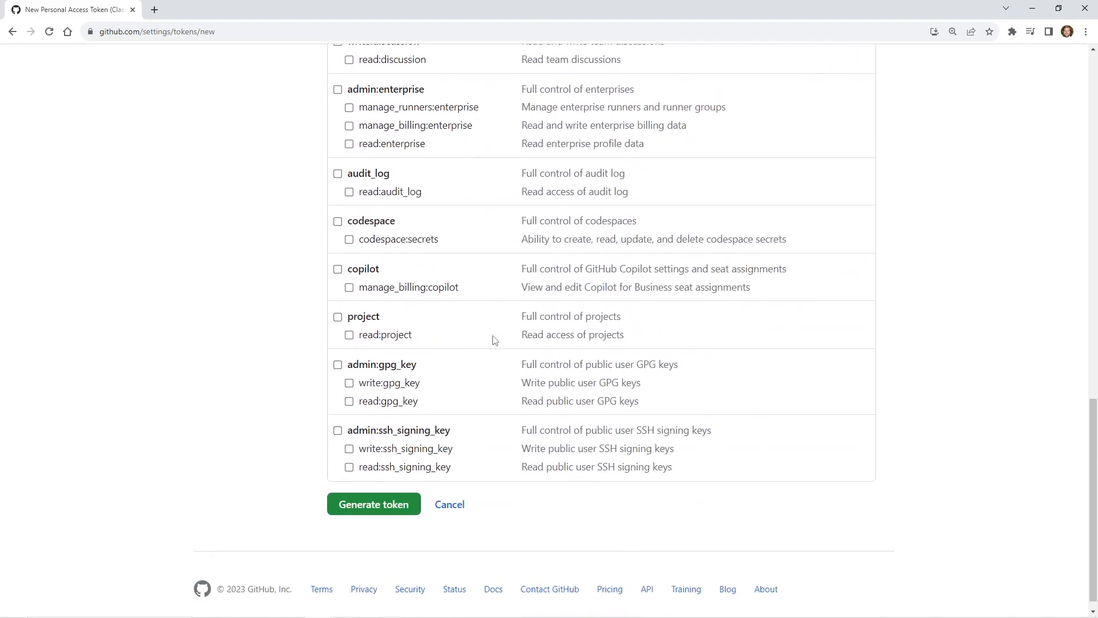
{"action": "scroll", "scroll_direction": "down", "scroll_amount": 3}
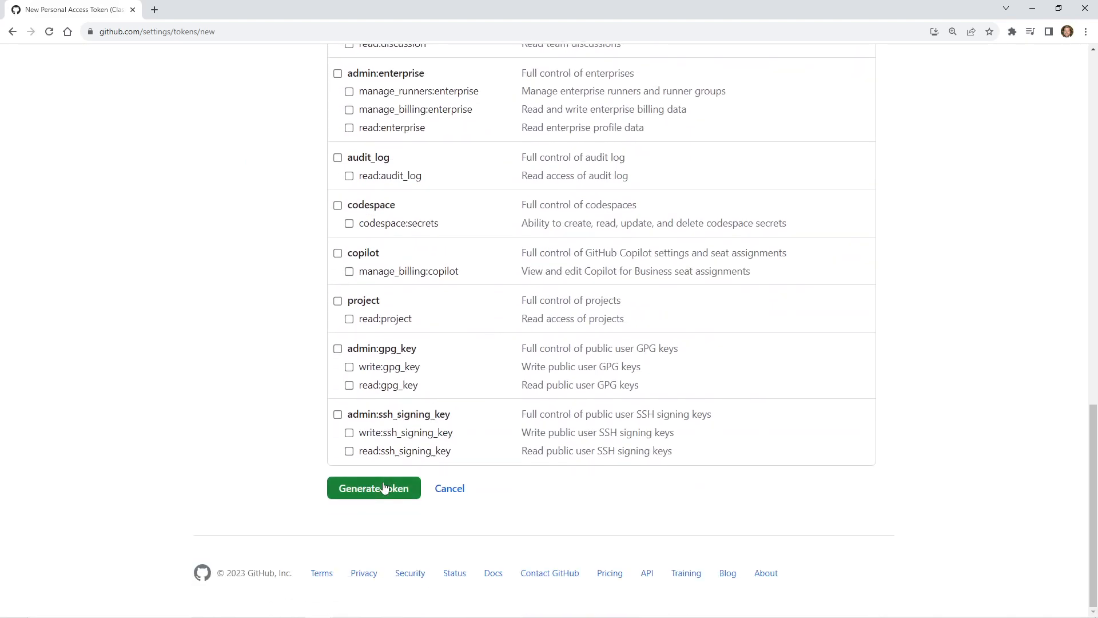
{"action": "left_click", "coordinate": [374, 488]}
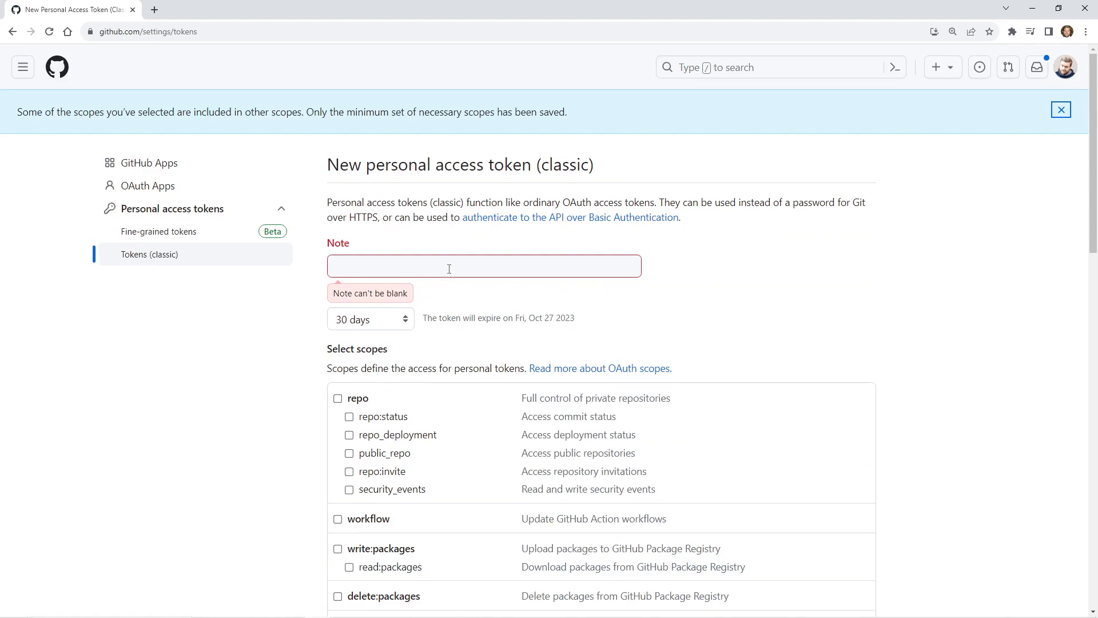
{"action": "type", "text": "t"}
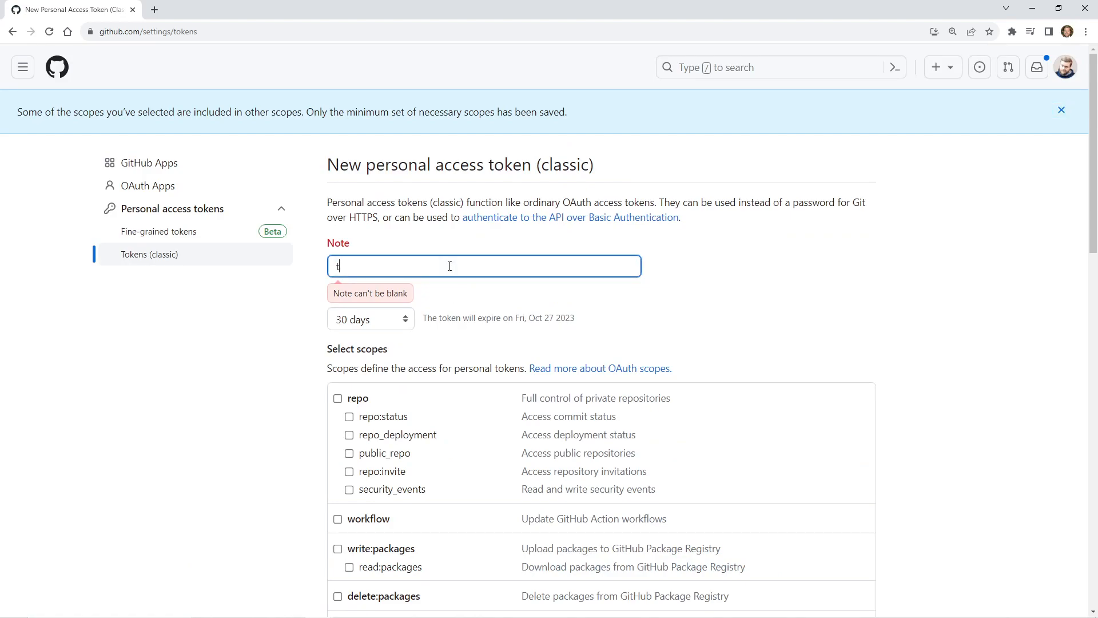
{"action": "scroll", "scroll_direction": "down", "scroll_amount": 3}
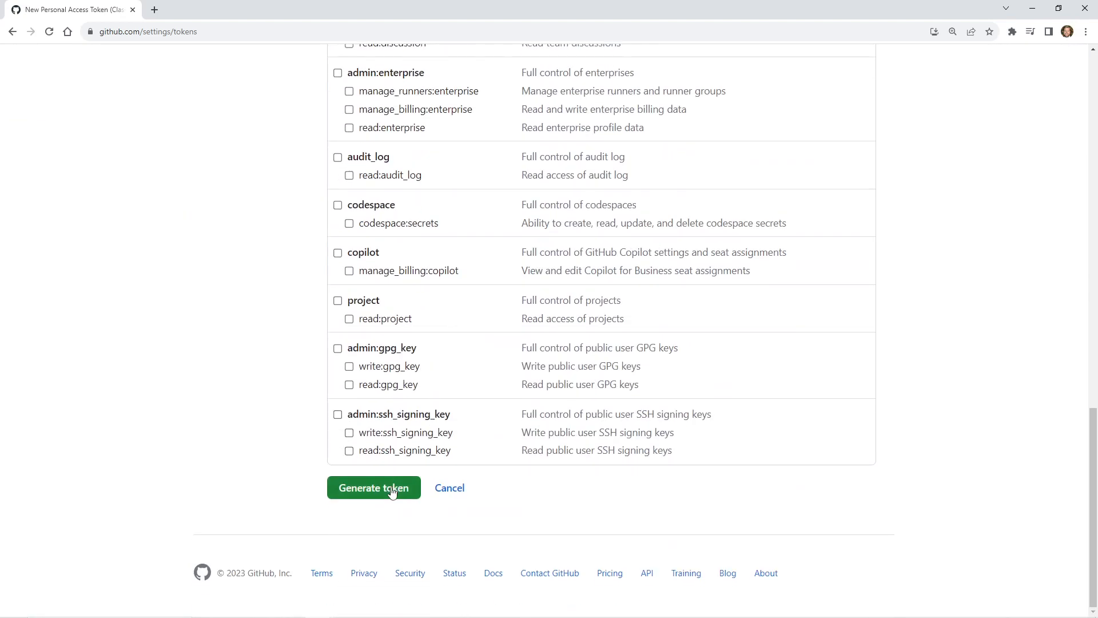
{"action": "left_click", "coordinate": [374, 487]}
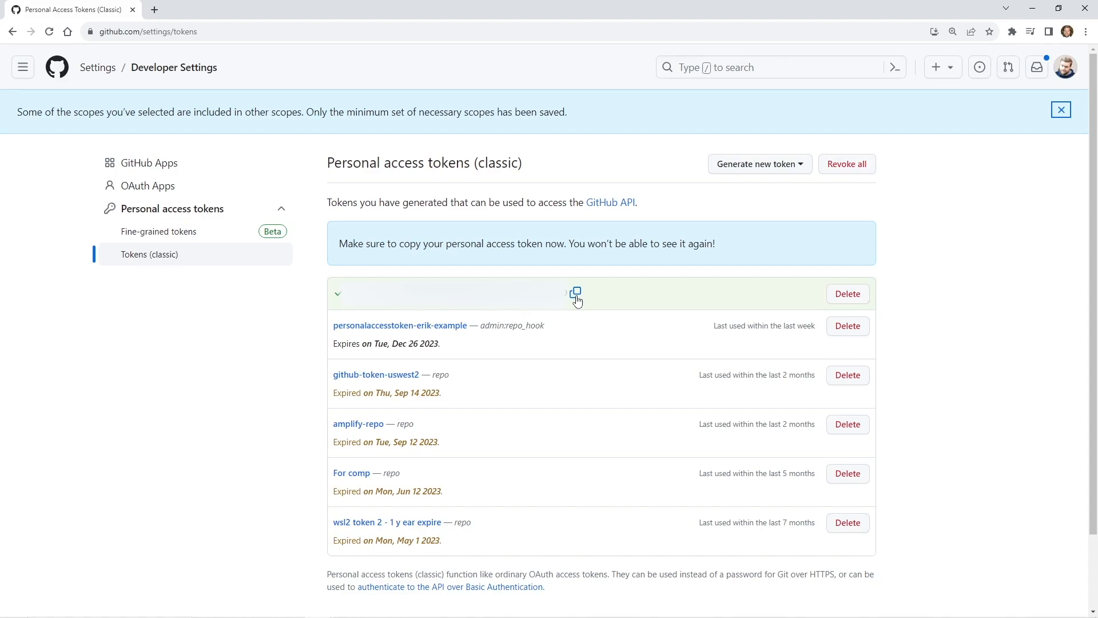
{"action": "mouse_move", "coordinate": [656, 214]}
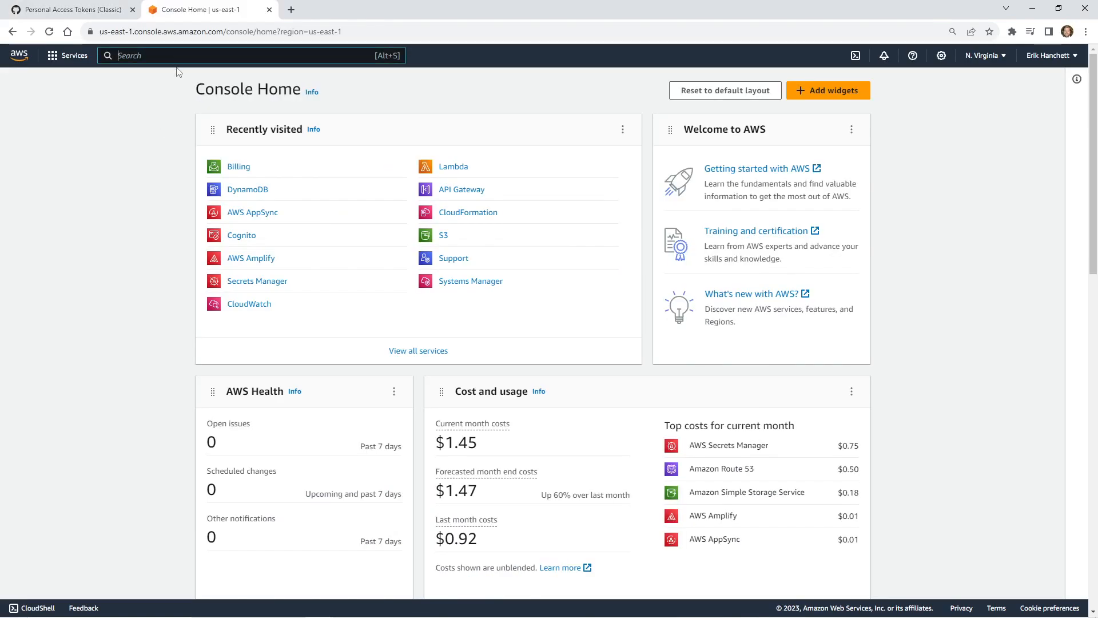
Open Secrets Manager, switch the region to Ohio, and start storing a new secret.
{"action": "type", "text": "secrets"}
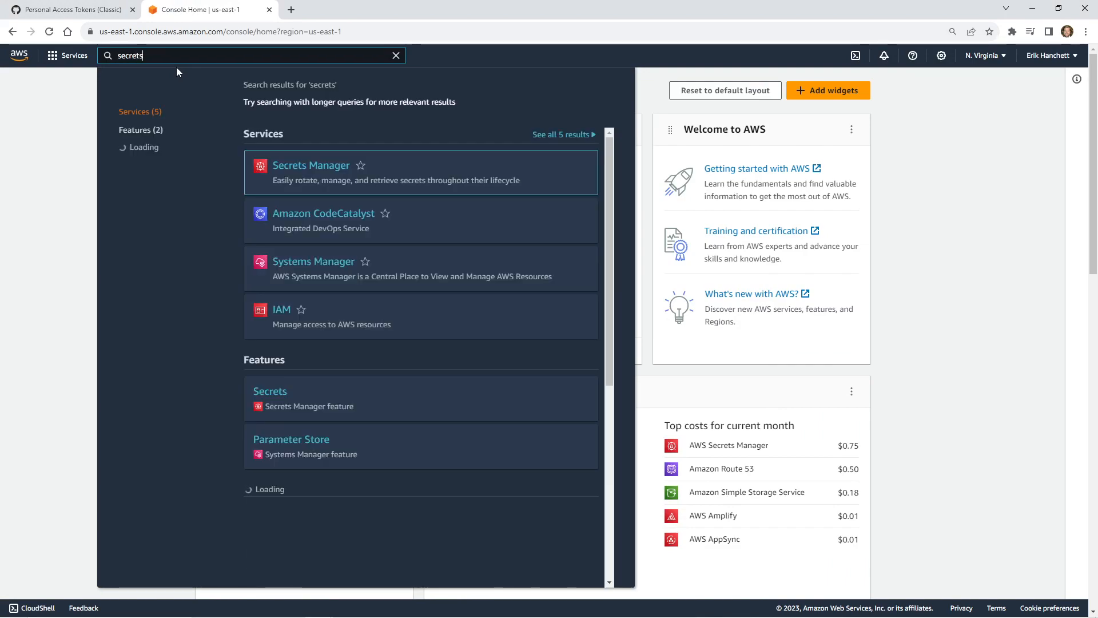
{"action": "left_click", "coordinate": [312, 164]}
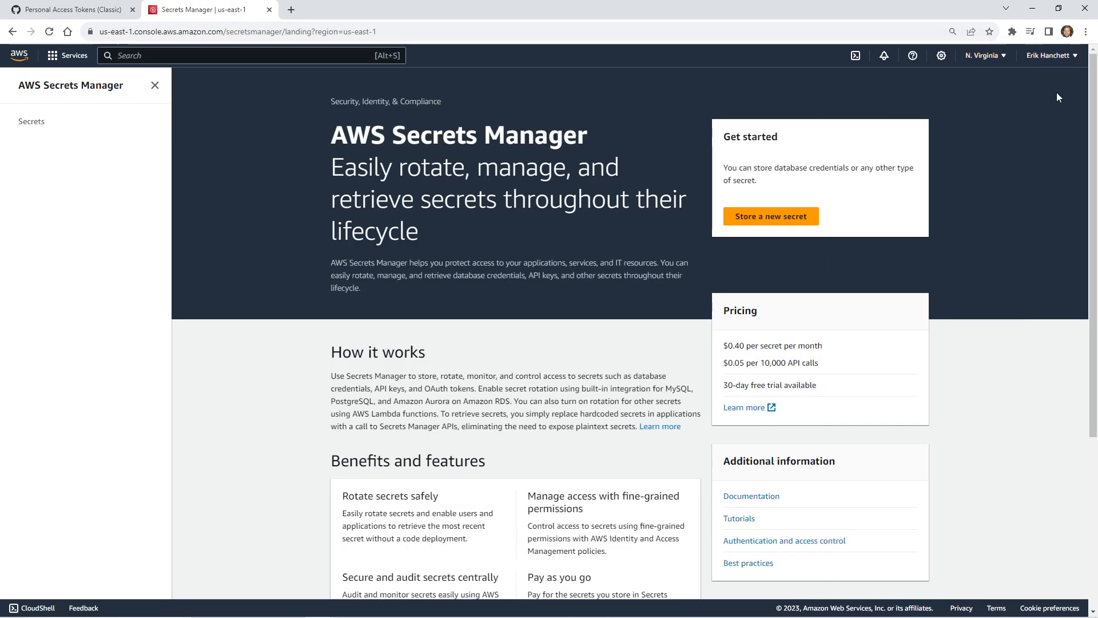
{"action": "left_click", "coordinate": [982, 55]}
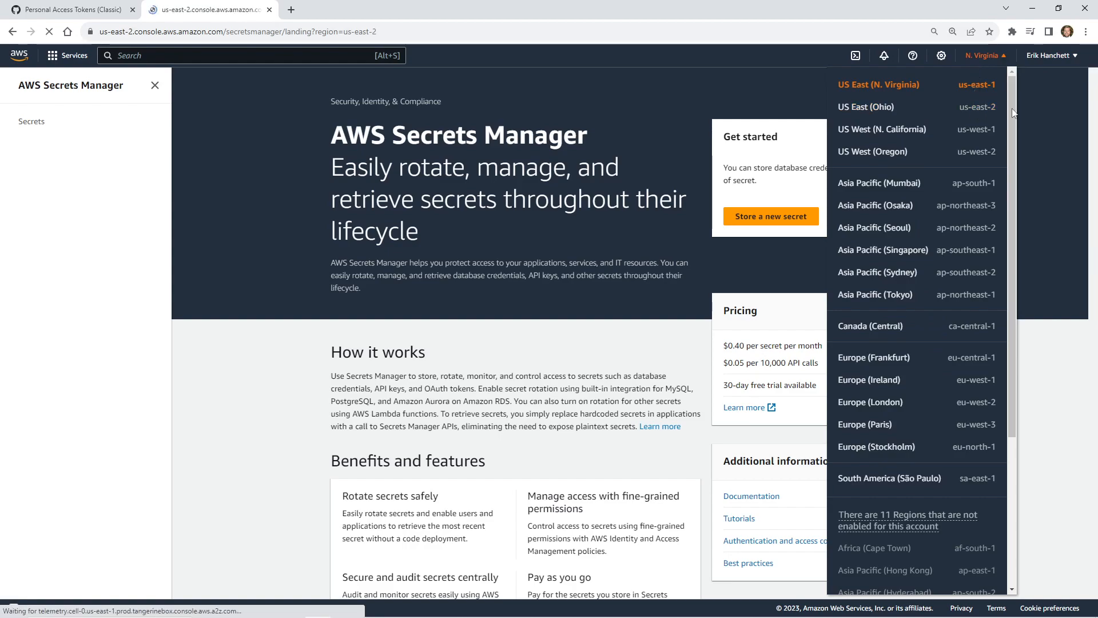
{"action": "left_click", "coordinate": [866, 107]}
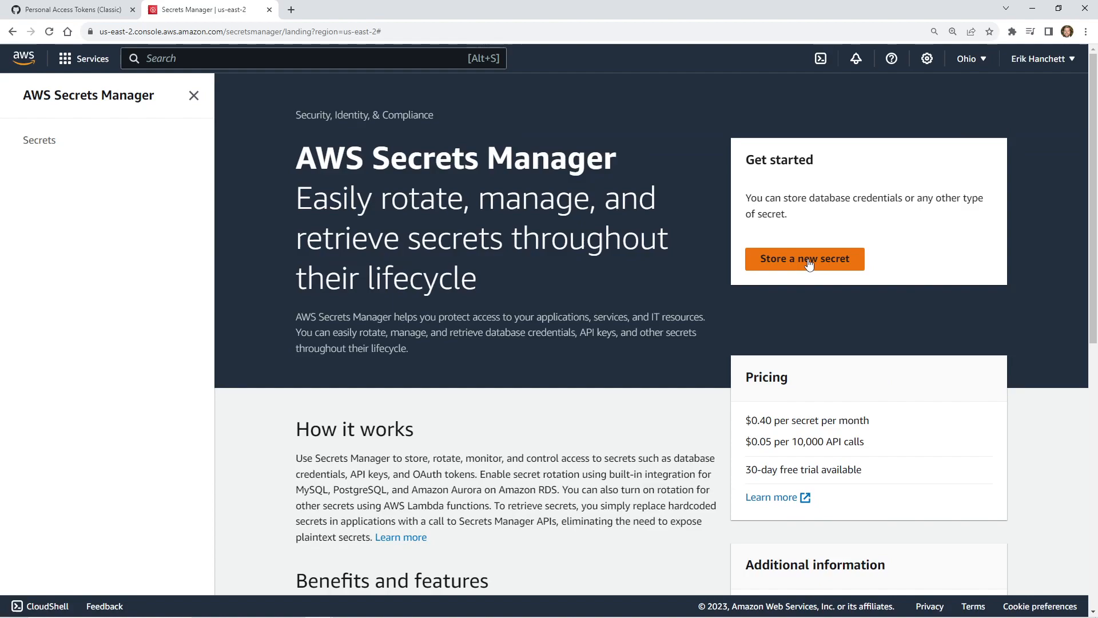
{"action": "left_click", "coordinate": [805, 259]}
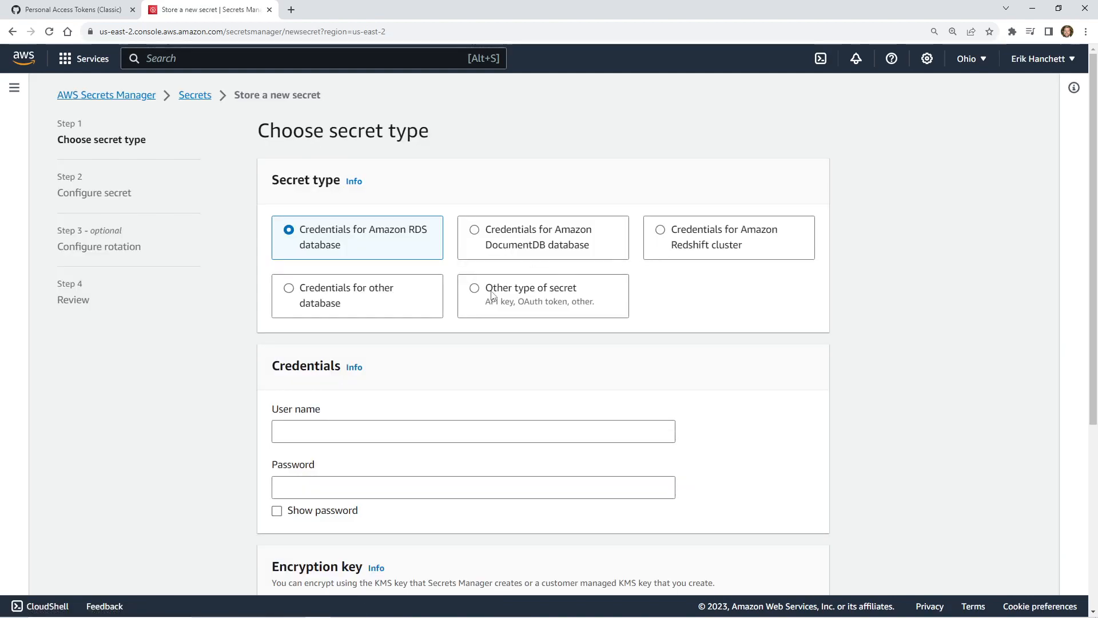
{"action": "left_click", "coordinate": [474, 287]}
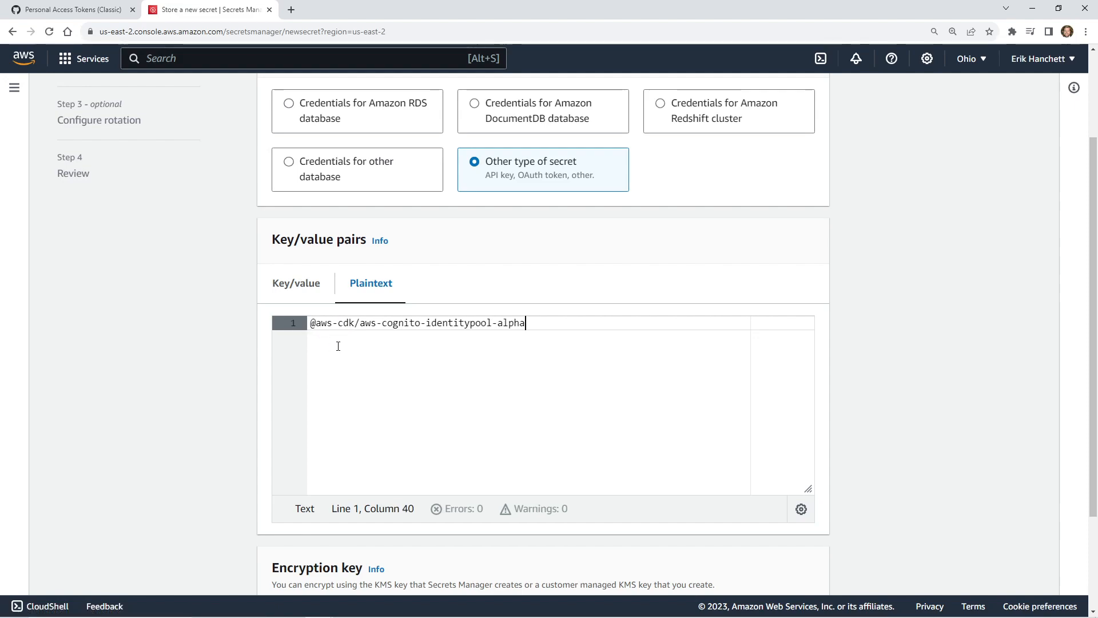
{"action": "type", "text": "123"}
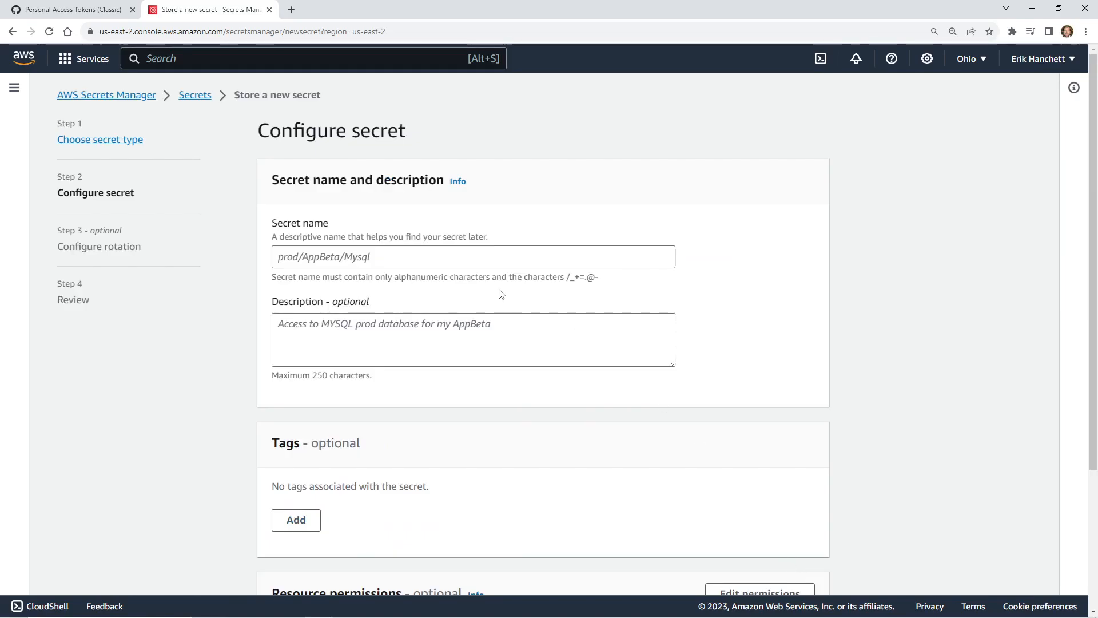
{"action": "type", "text": "github"}
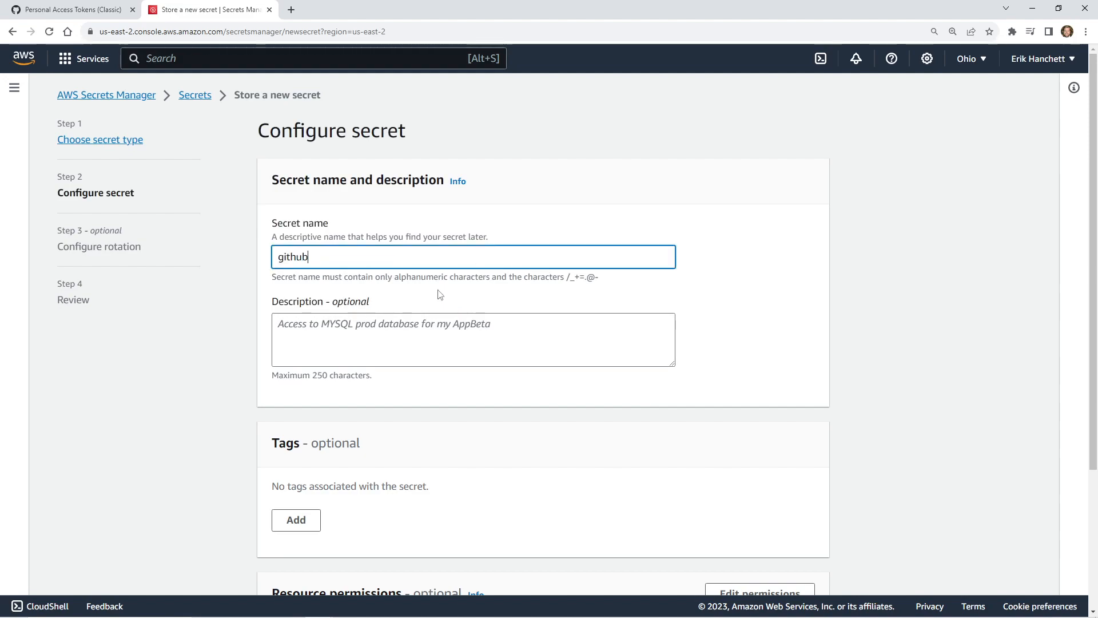
{"action": "type", "text": "-token-ex"}
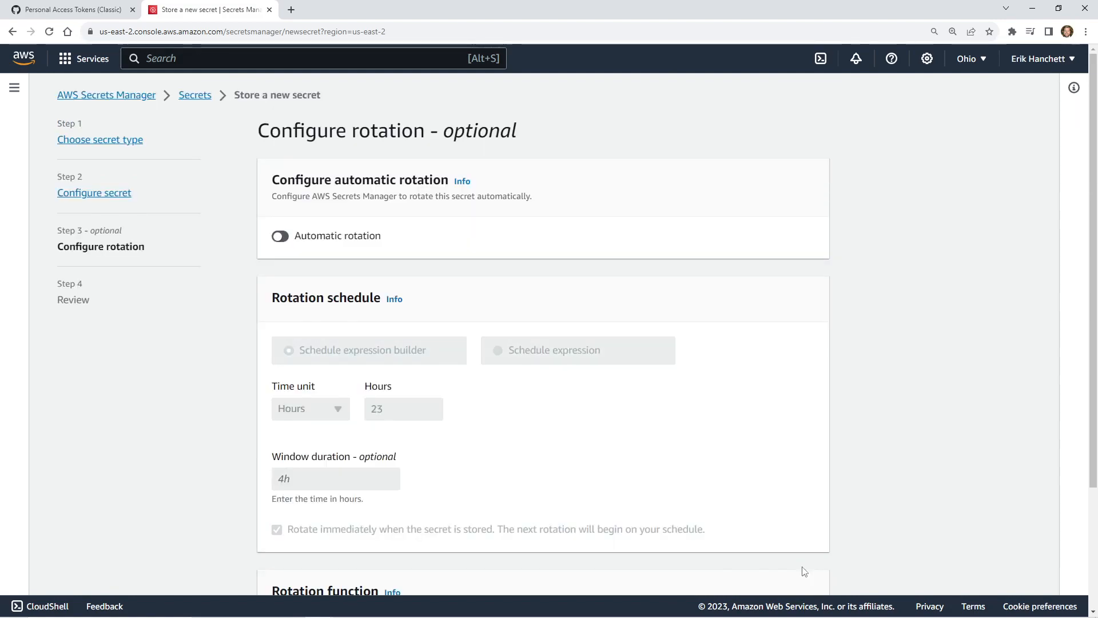
{"action": "scroll", "scroll_direction": "down", "scroll_amount": 3}
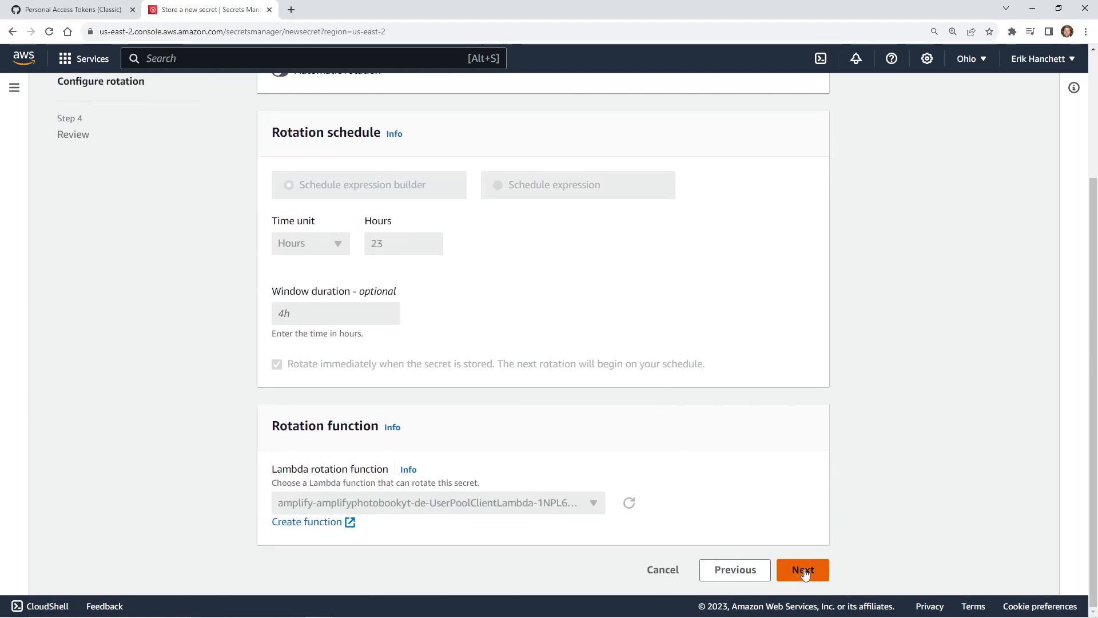
{"action": "left_click", "coordinate": [803, 570]}
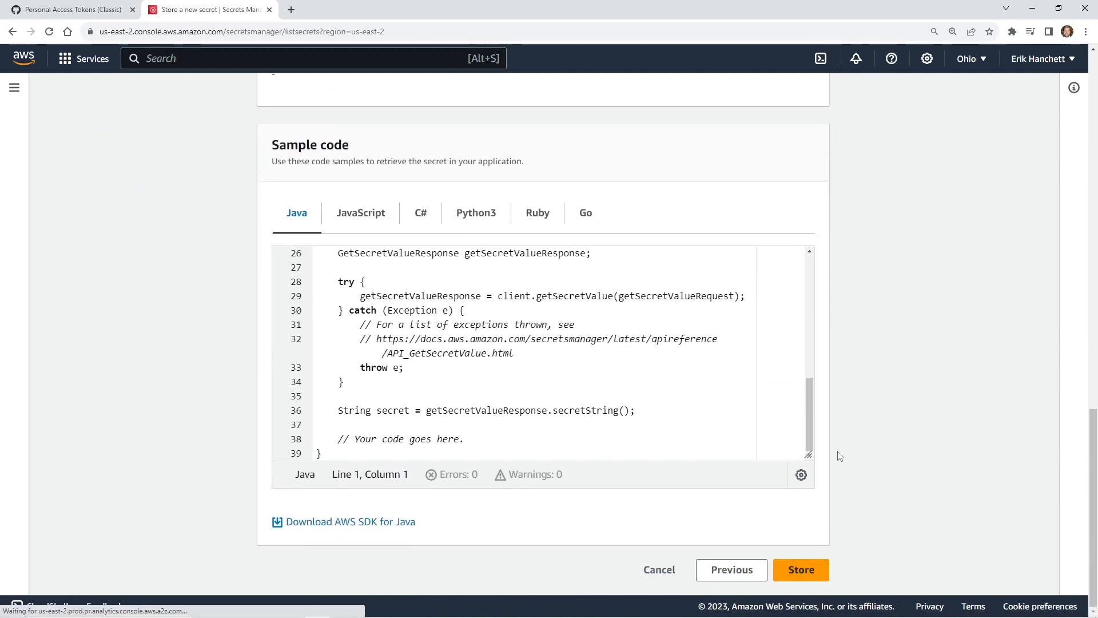
{"action": "left_click", "coordinate": [801, 570]}
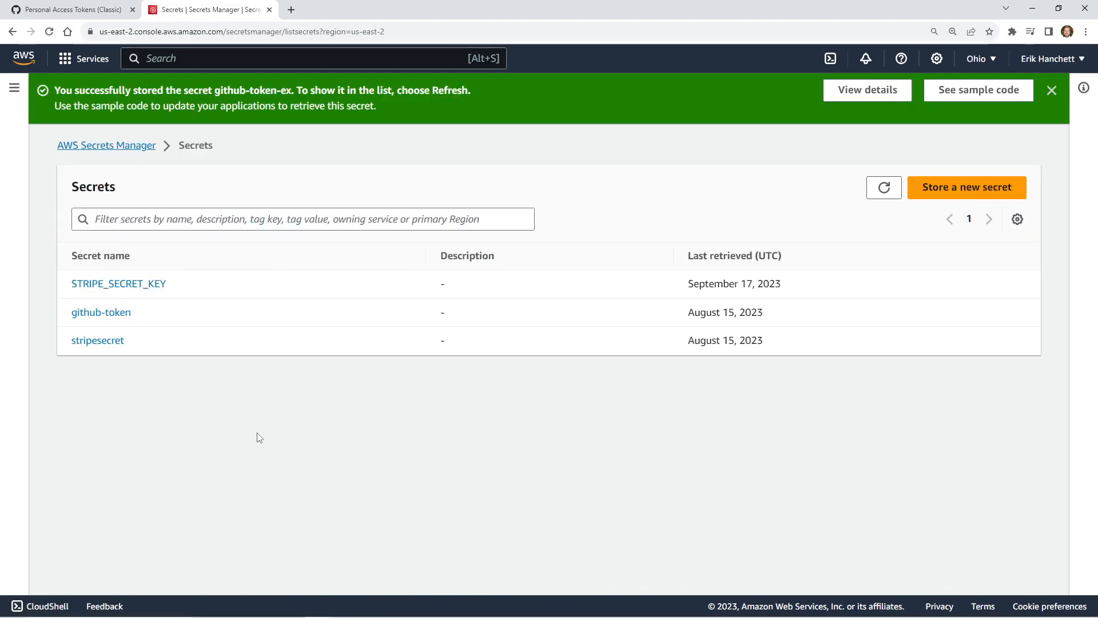
{"action": "left_click", "coordinate": [884, 187]}
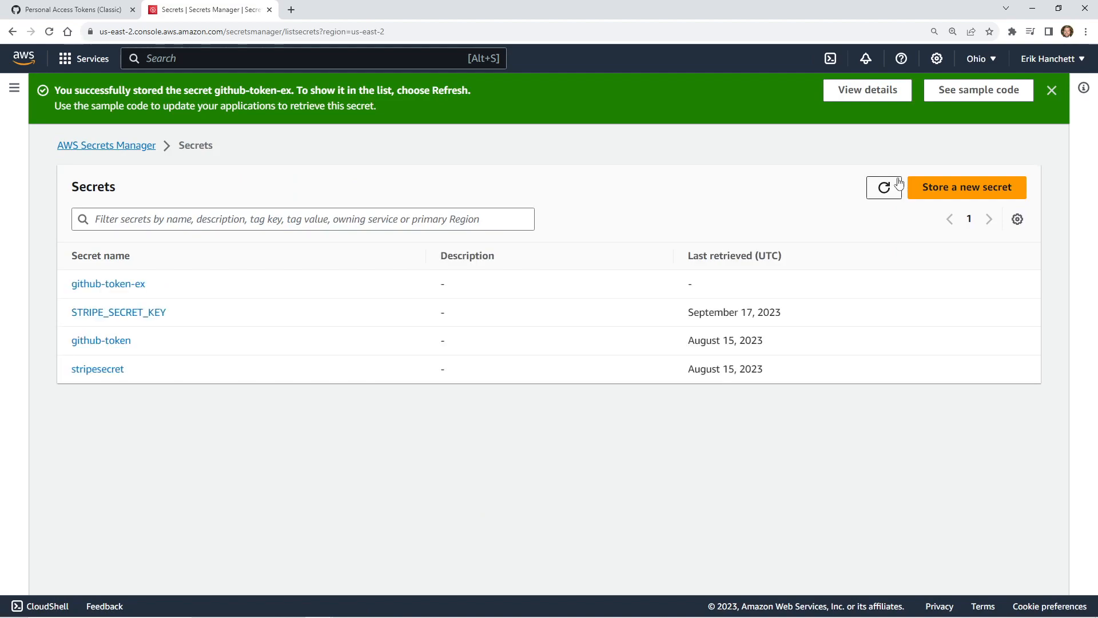
{"action": "mouse_move", "coordinate": [176, 289]}
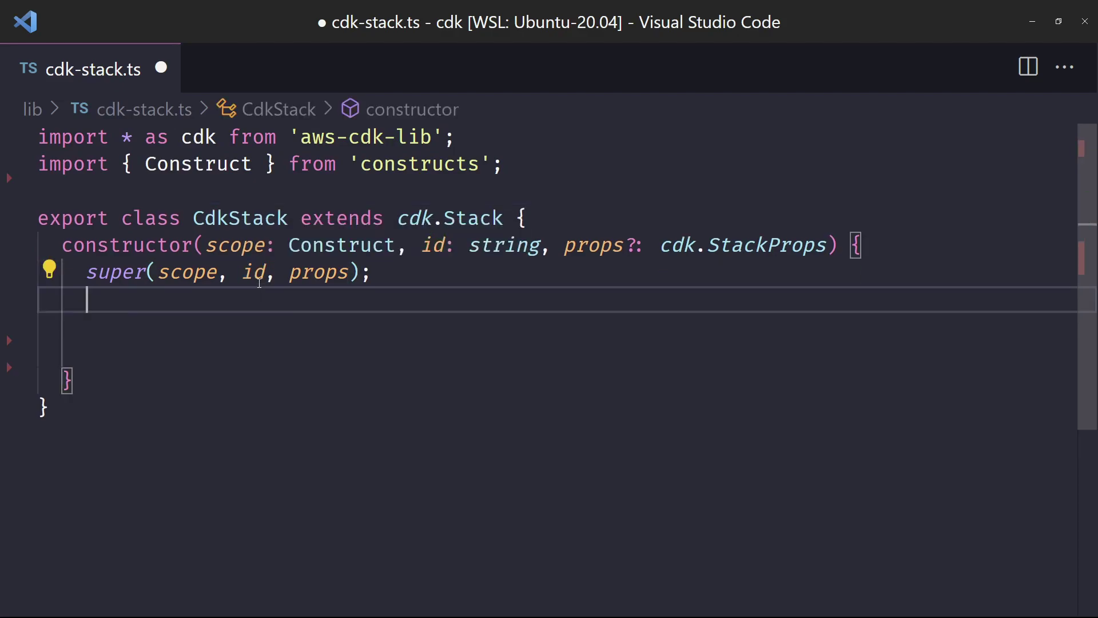
{"action": "type", "text": "const amplif"}
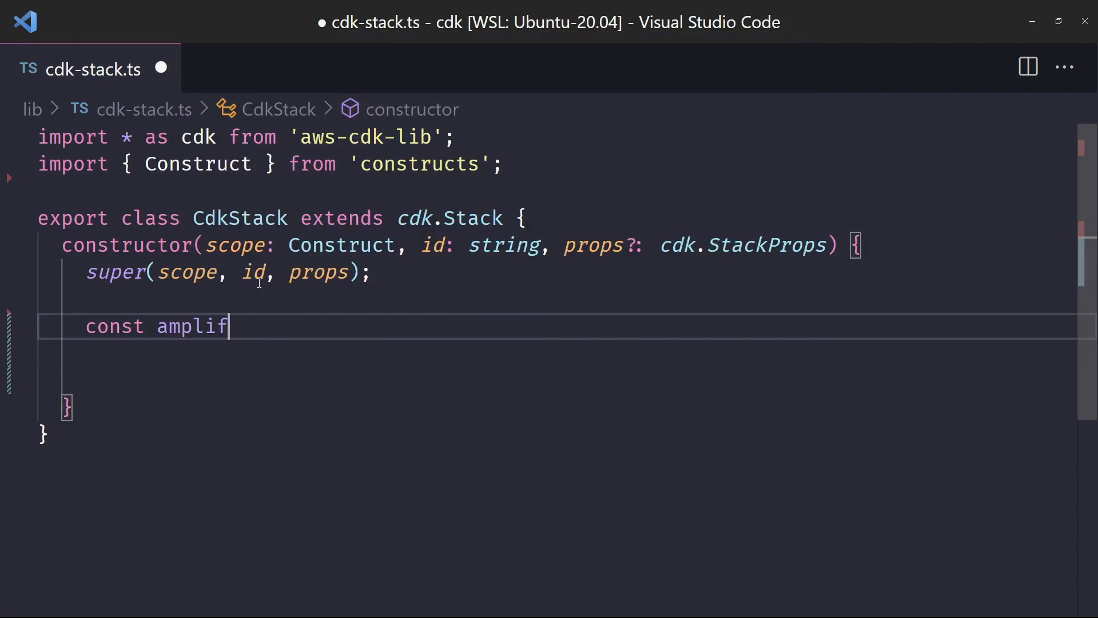
{"action": "type", "text": "yApp"}
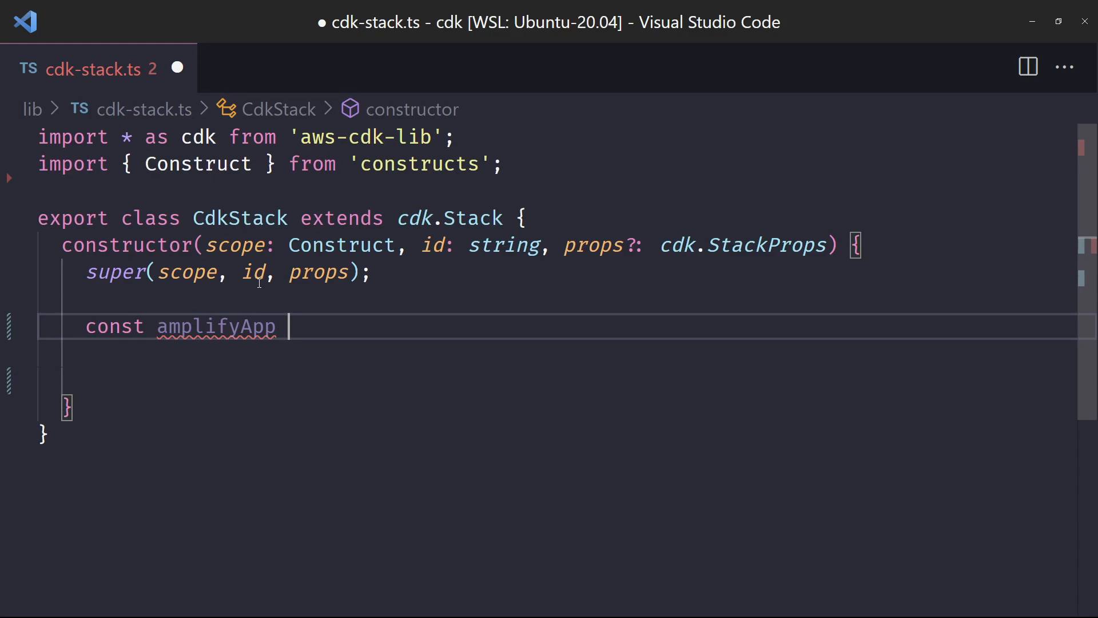
{"action": "type", "text": "-"}
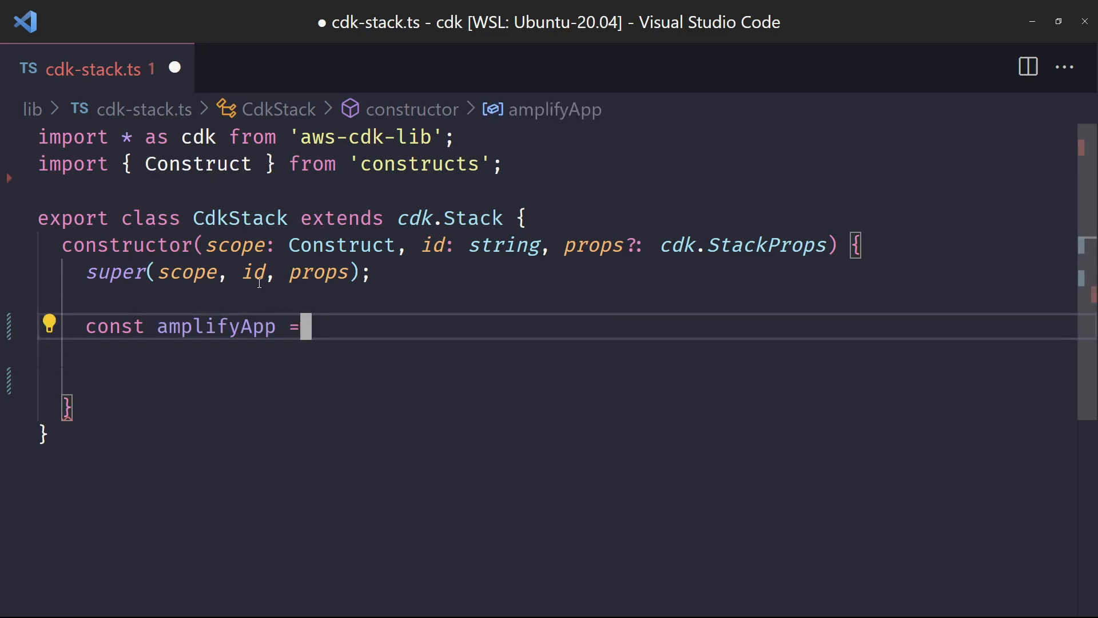
{"action": "type", "text": "new App"}
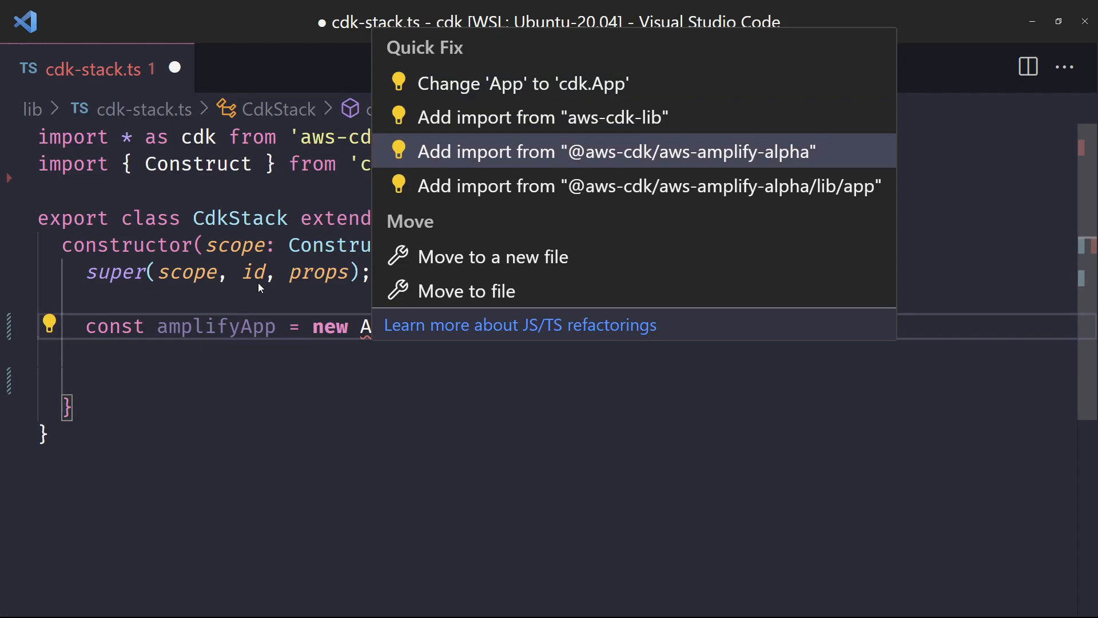
{"action": "left_click", "coordinate": [614, 152]}
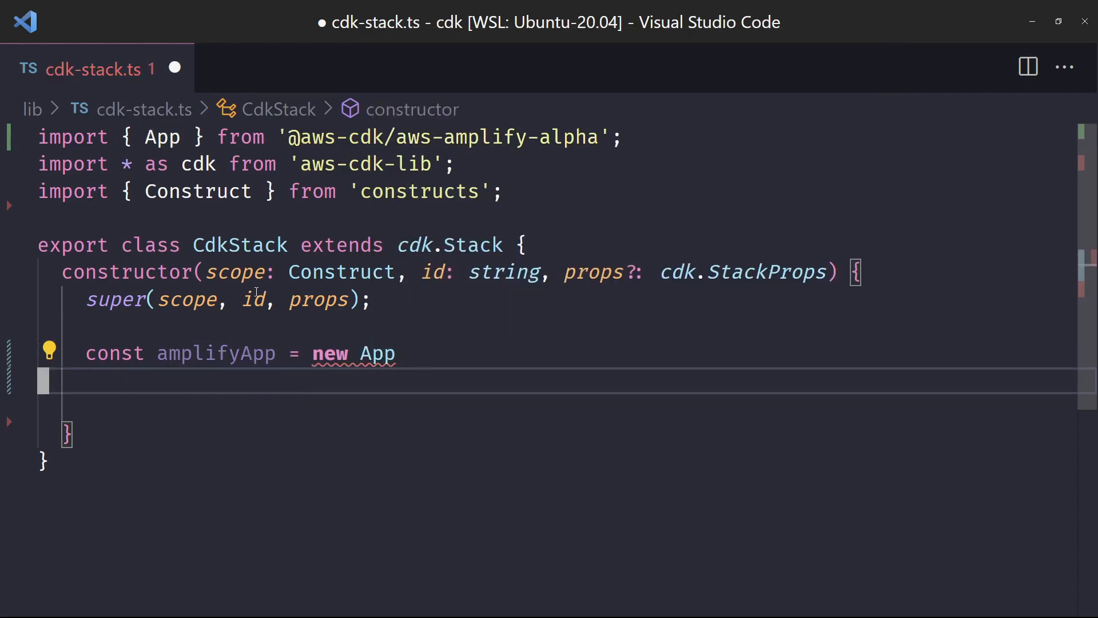
{"action": "mouse_move", "coordinate": [465, 140]}
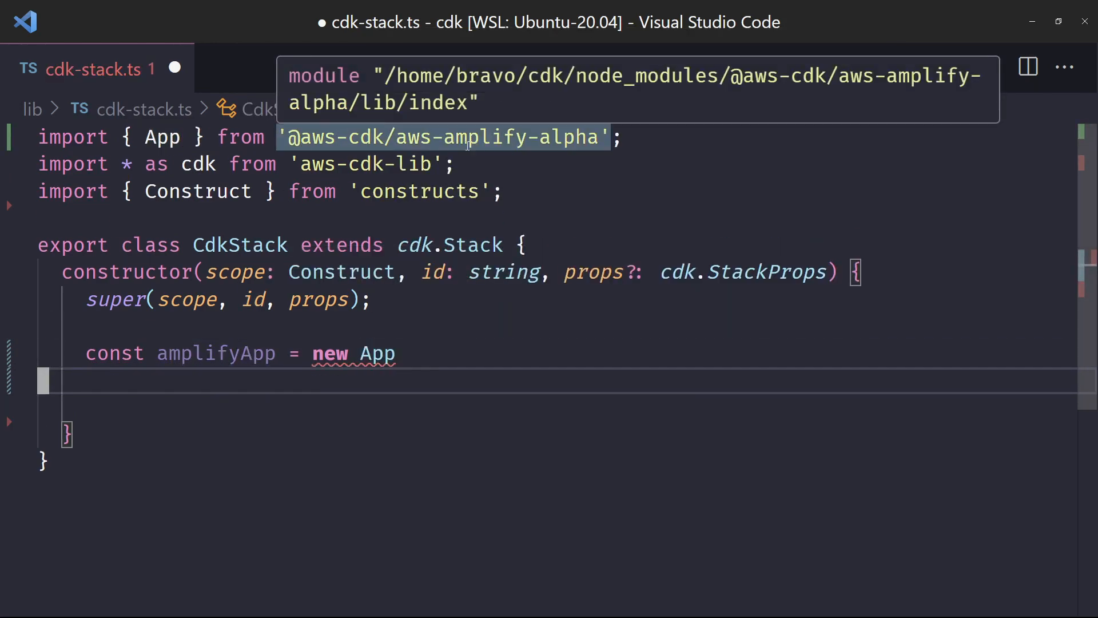
{"action": "left_click", "coordinate": [397, 354]}
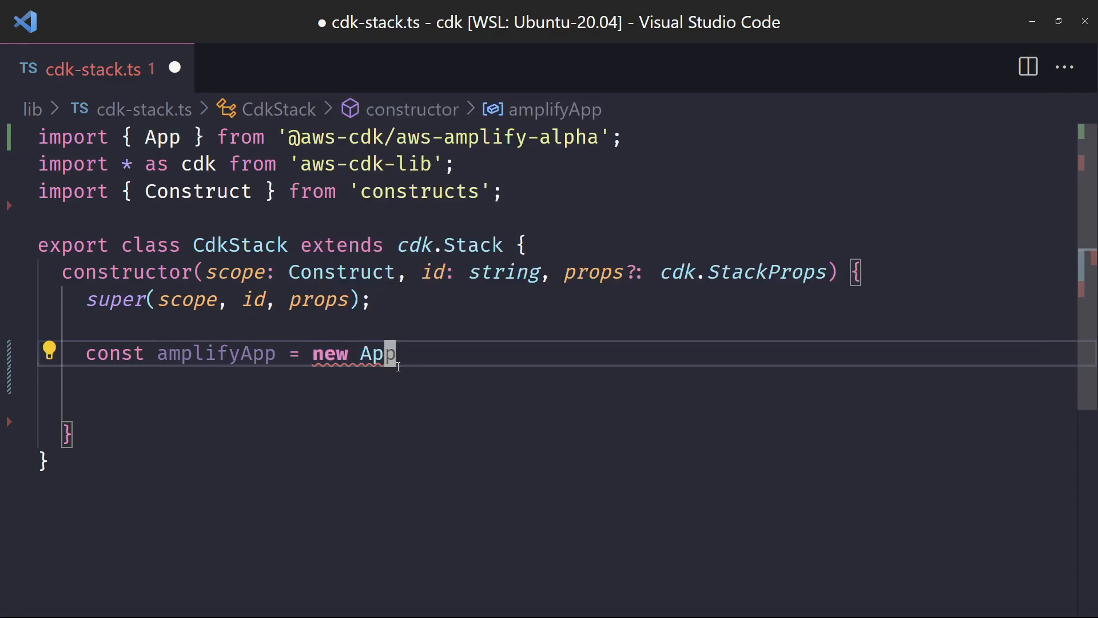
{"action": "type", "text": "()"}
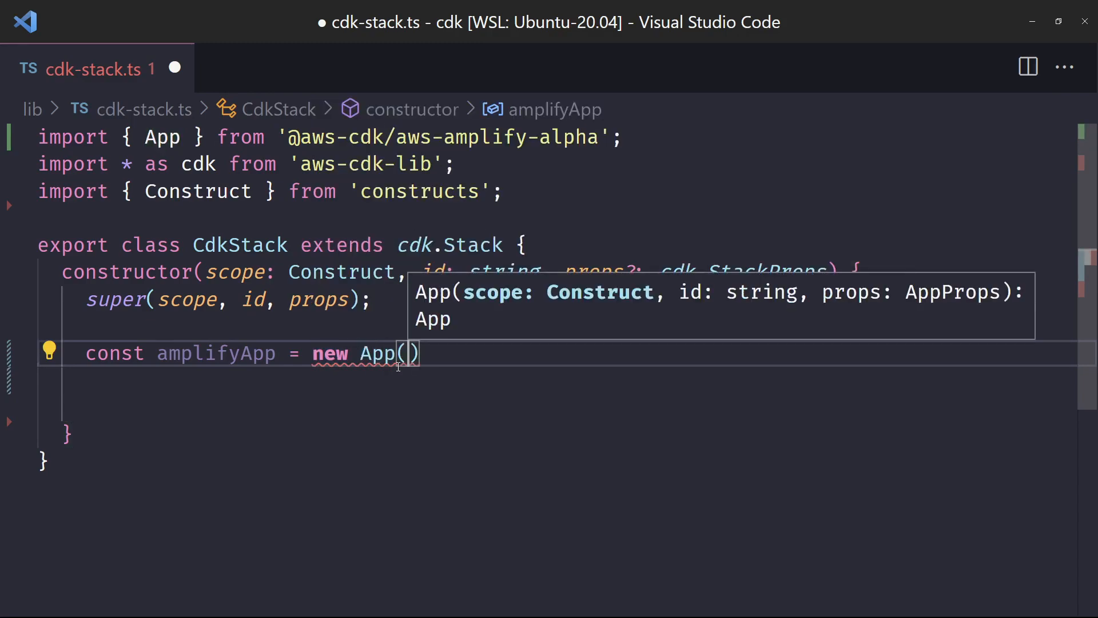
{"action": "type", "text": "thi"}
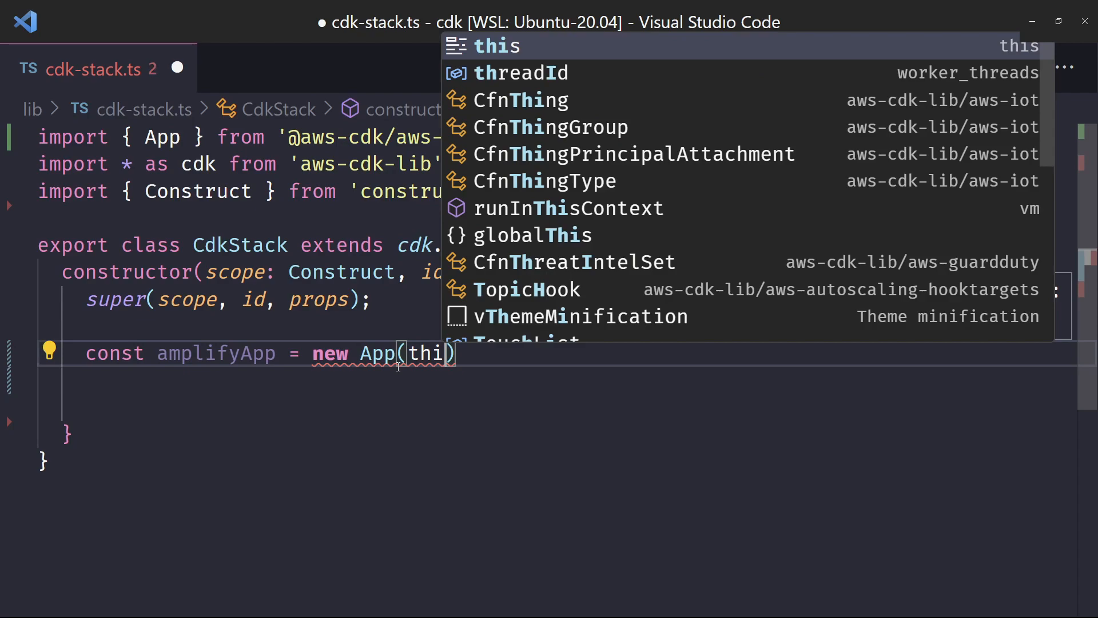
{"action": "key", "text": "Enter"}
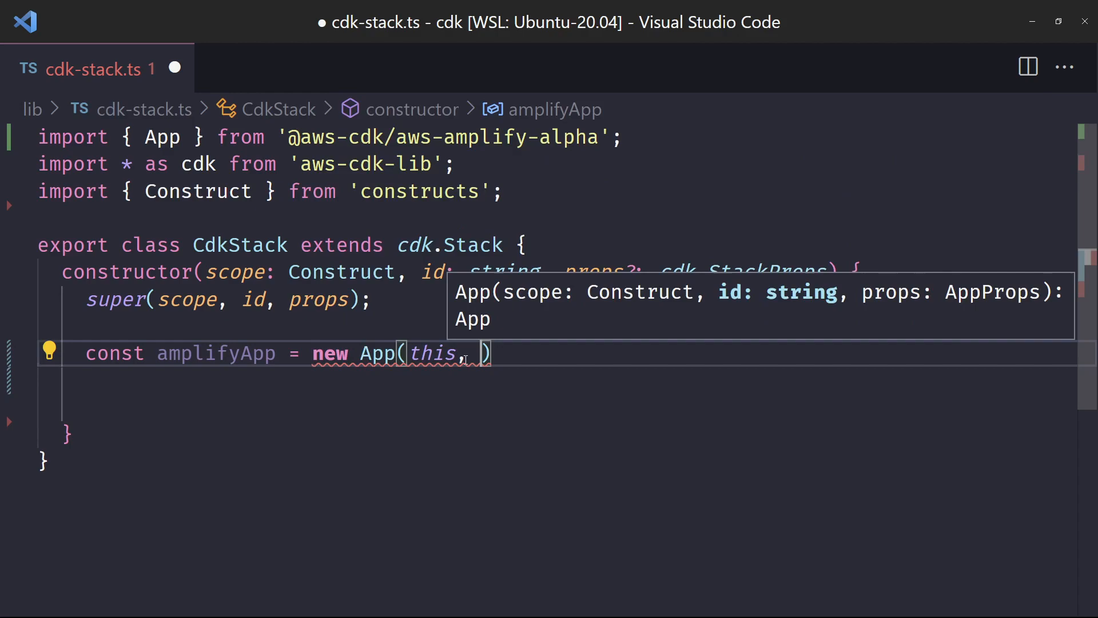
{"action": "type", "text": "\"a"}
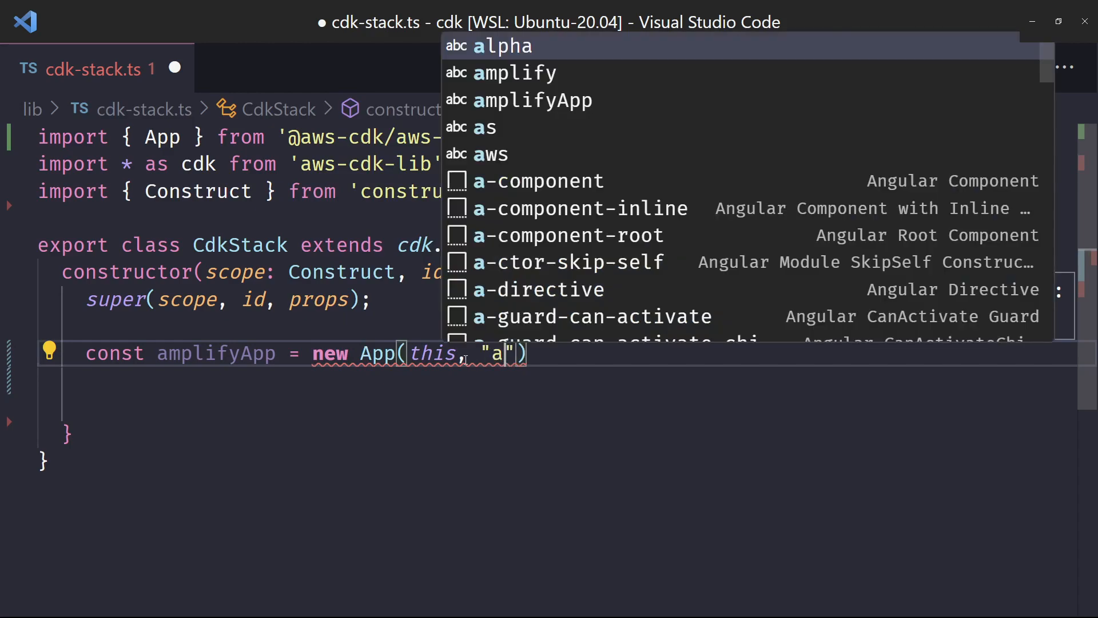
{"action": "type", "text": "mplify-nextap"}
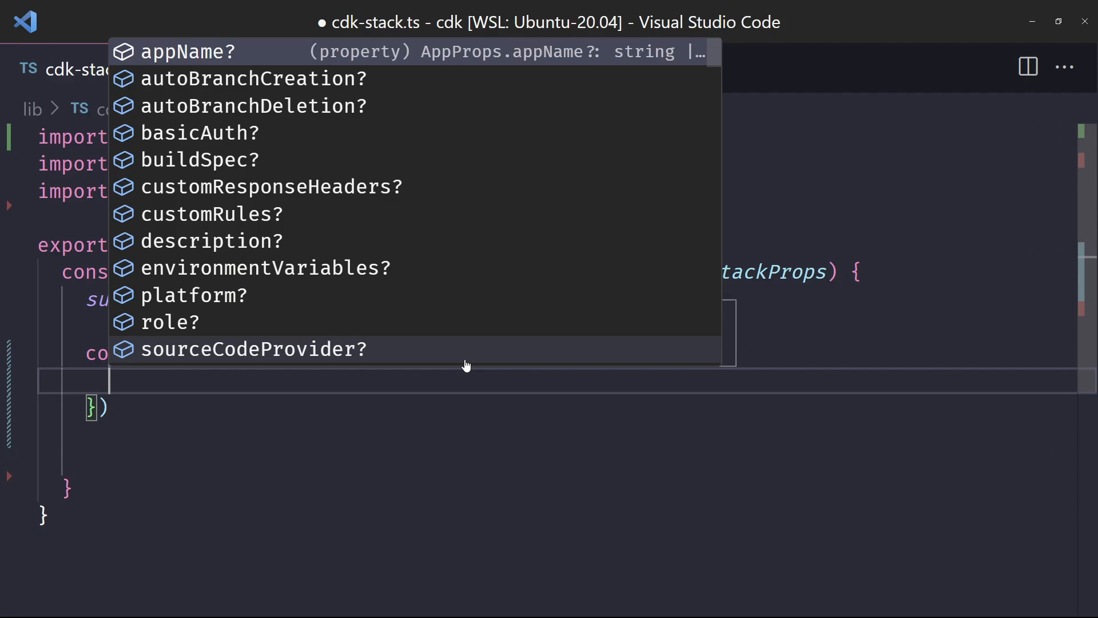
Add an appName property and a new GitHubSourceCodeProvider with its import.
{"action": "left_click", "coordinate": [189, 51]}
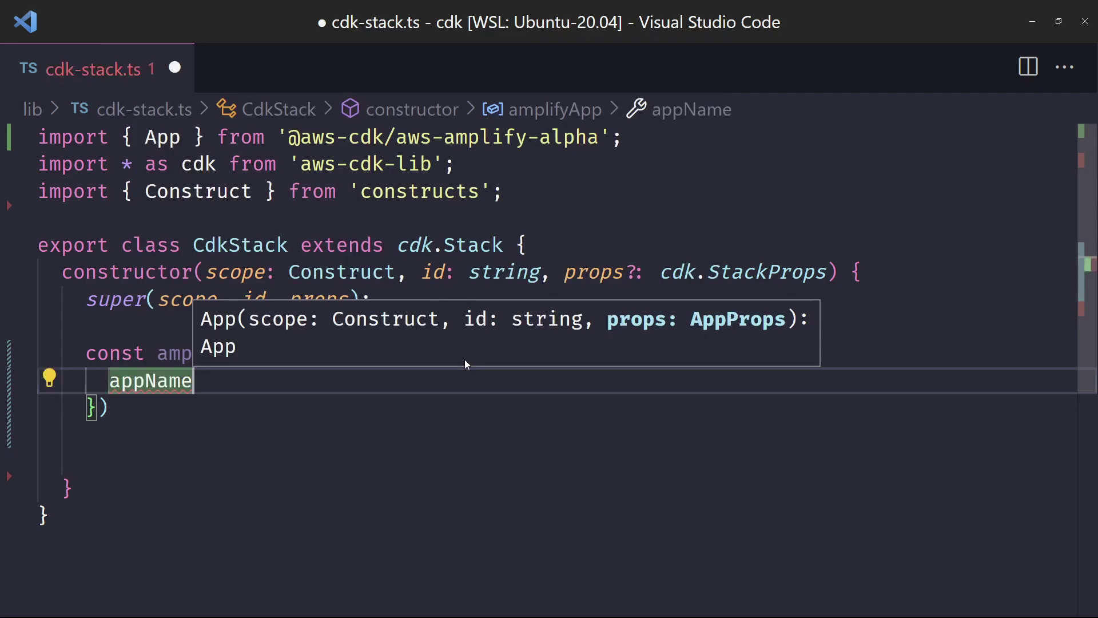
{"action": "type", "text": ": \"Nextjs Hosting example\","}
{"action": "type", "text": "sourceCodeProvider:"}
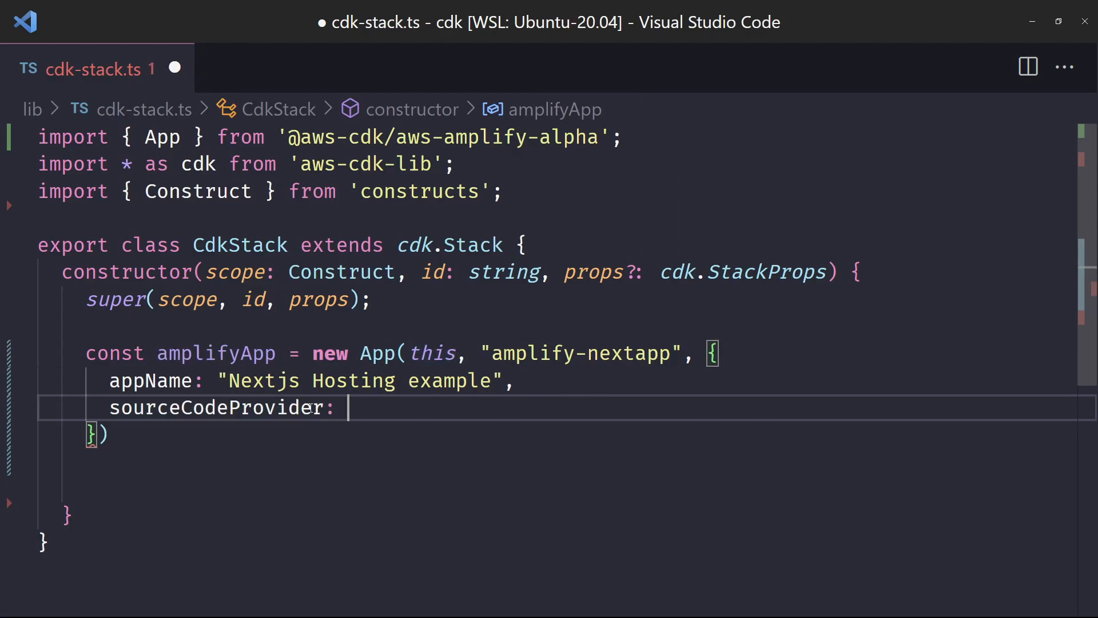
{"action": "type", "text": "new GithubSour"}
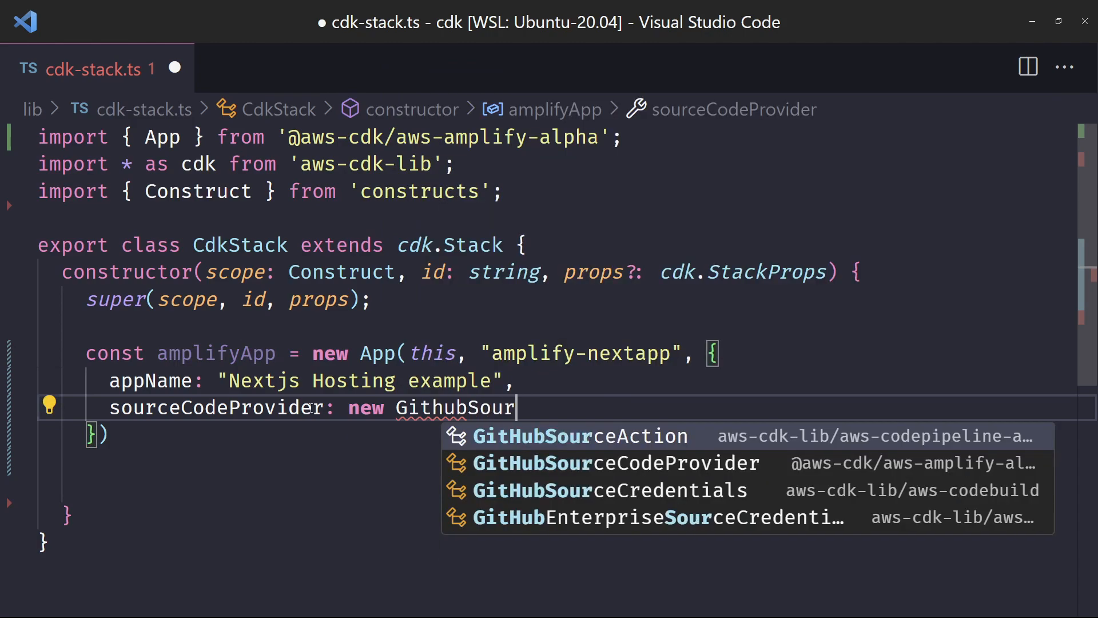
{"action": "left_click", "coordinate": [613, 463]}
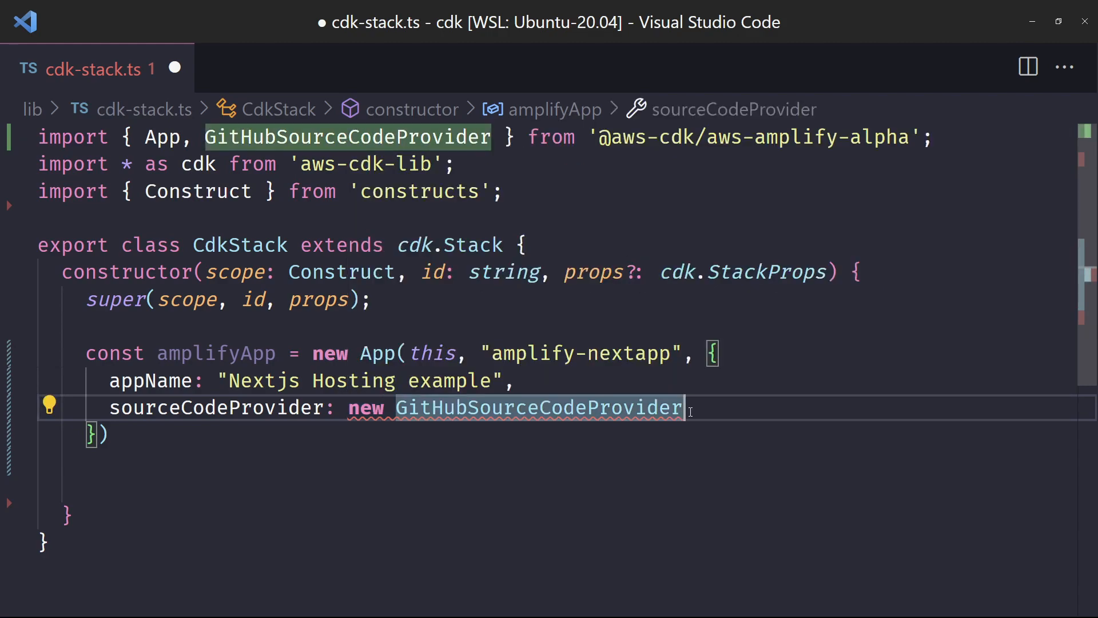
{"action": "type", "text": "()"}
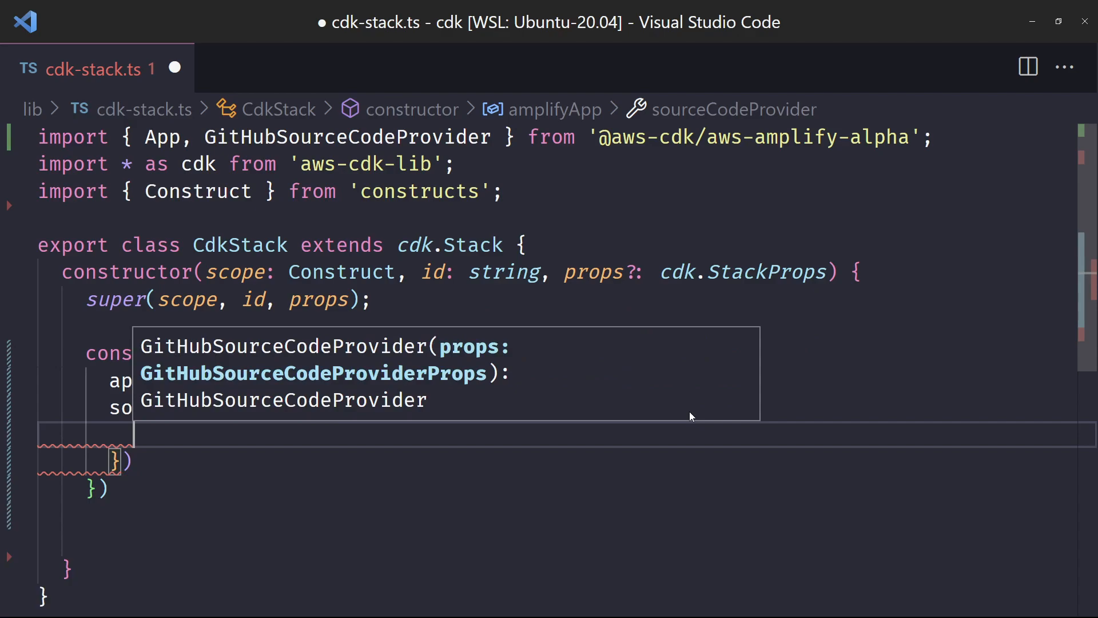
Give the provider owner "erikch" and repository "StoreDashboard".
{"action": "type", "text": "owner: \""}
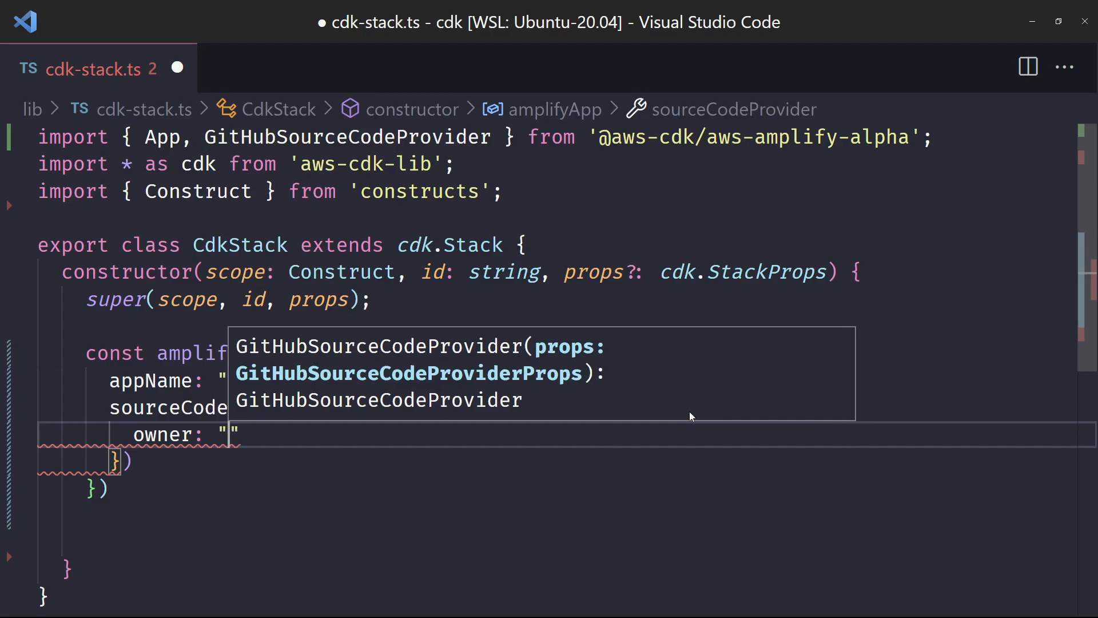
{"action": "type", "text": "erikch\"s"}
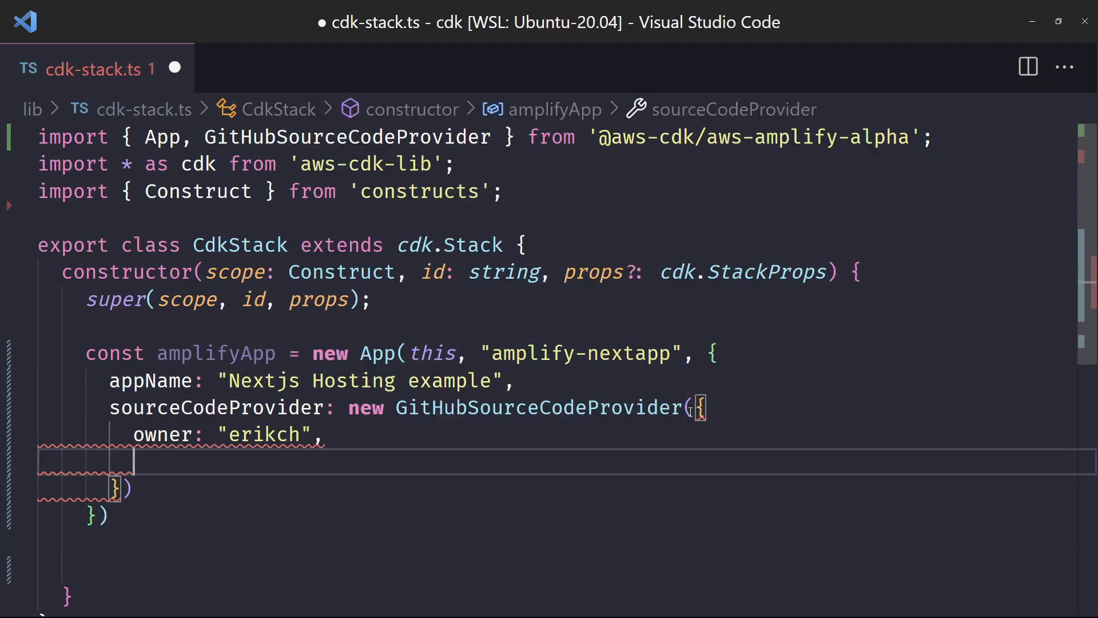
{"action": "type", "text": "repository: \"\""}
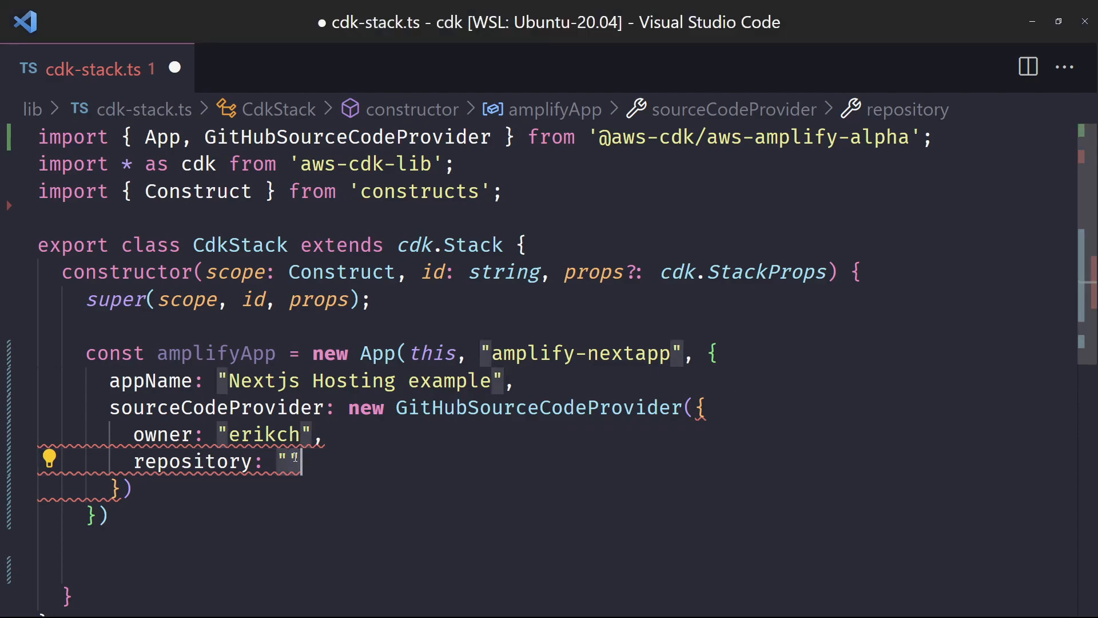
{"action": "type", "text": "Store"}
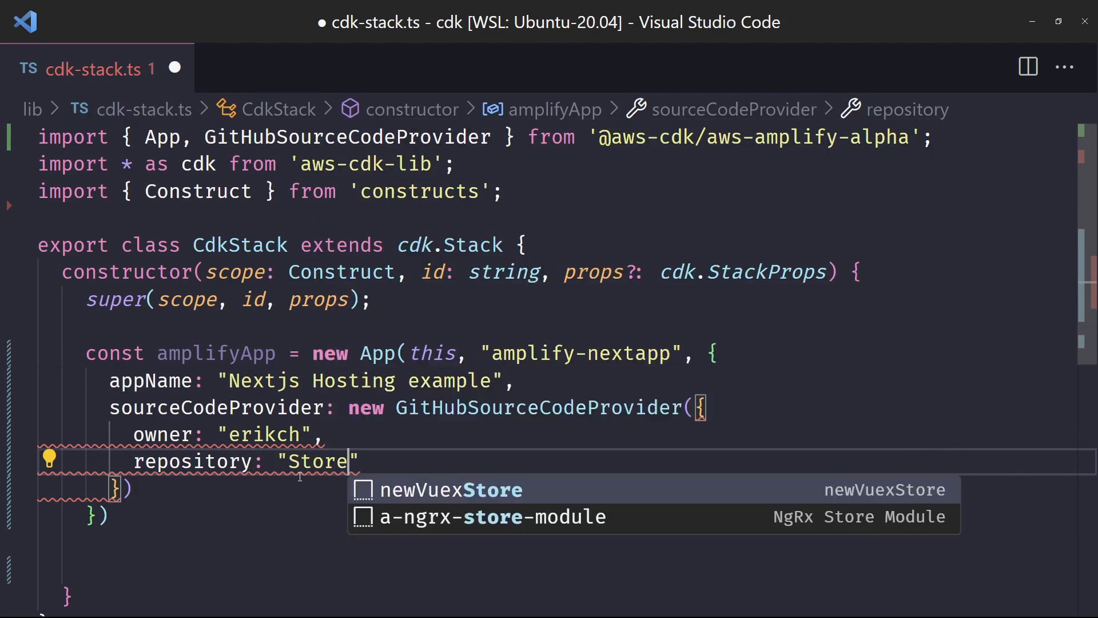
{"action": "type", "text": "Dashboard"}
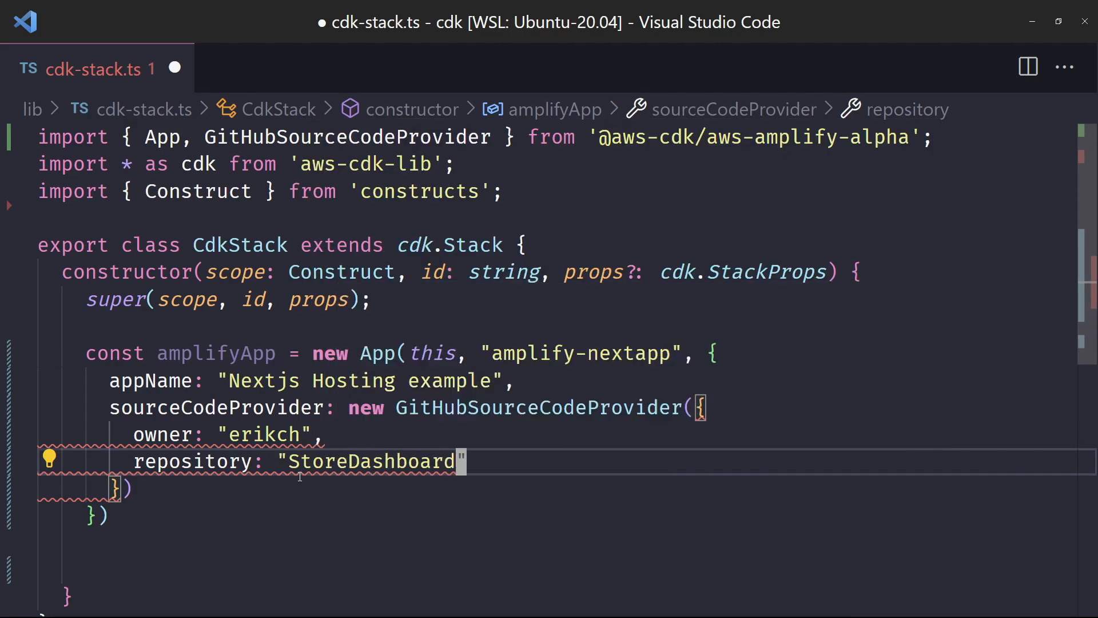
{"action": "type", "text": "\""}
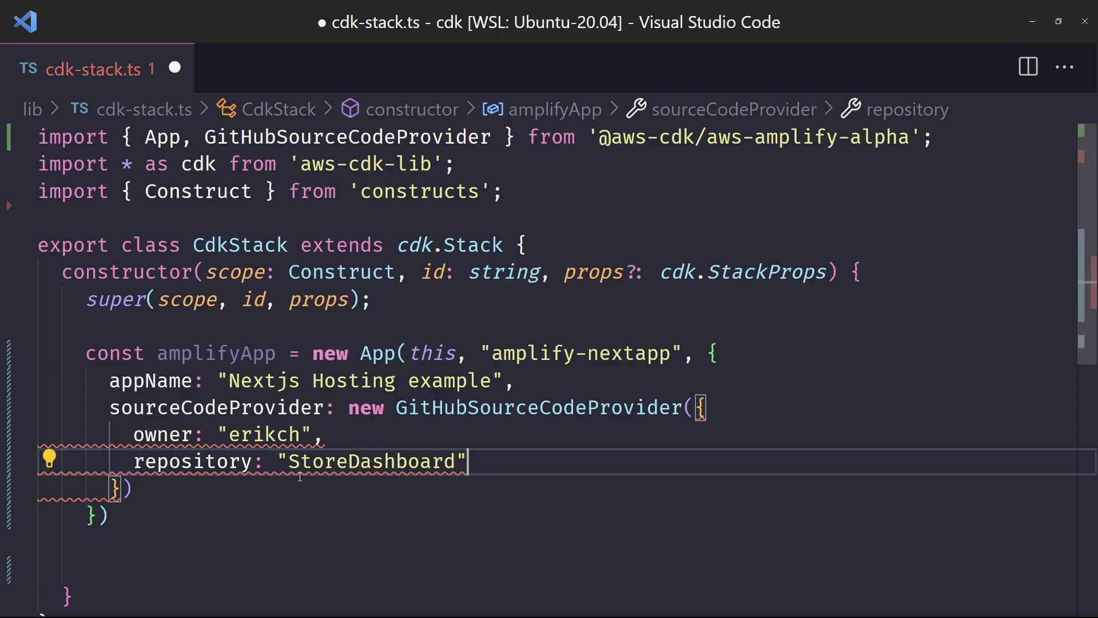
{"action": "key", "text": "Enter"}
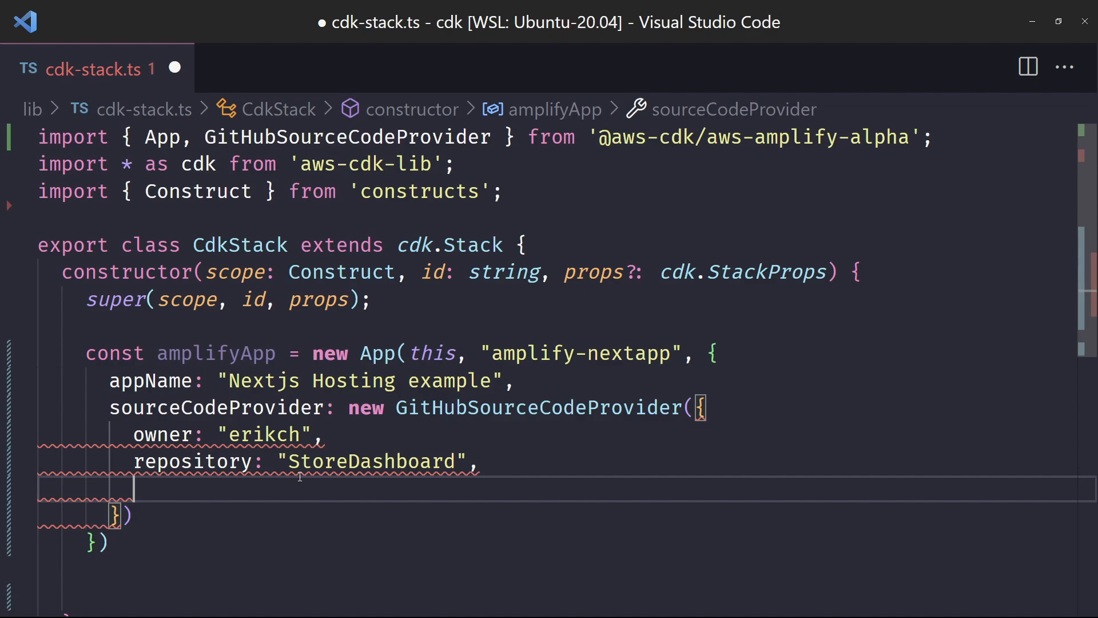
{"action": "key", "text": "ctrl+space"}
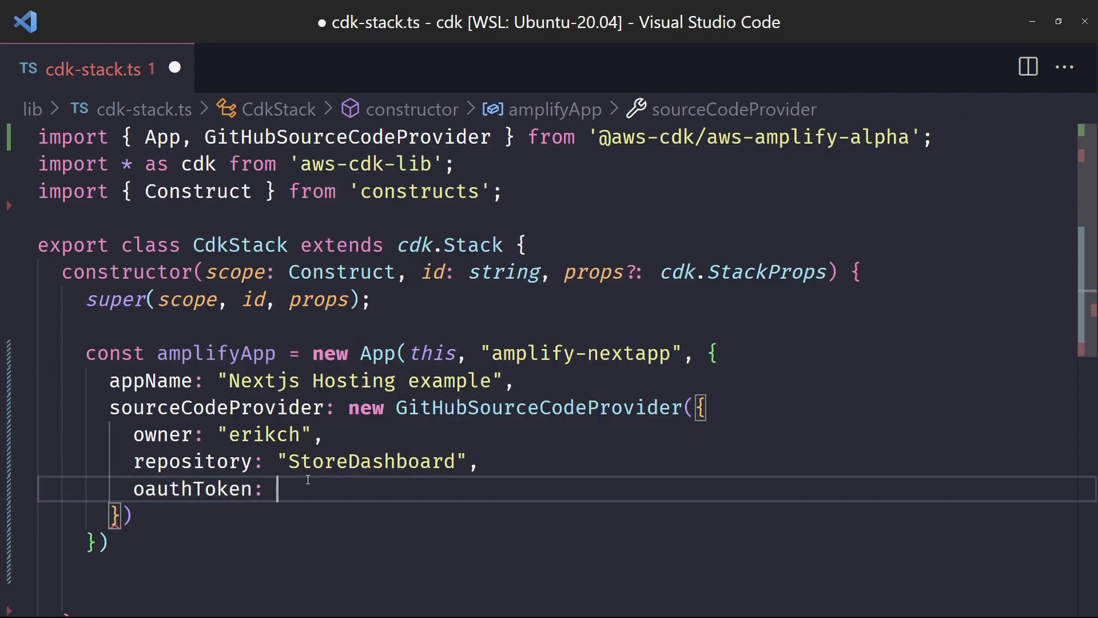
{"action": "mouse_move", "coordinate": [307, 480]}
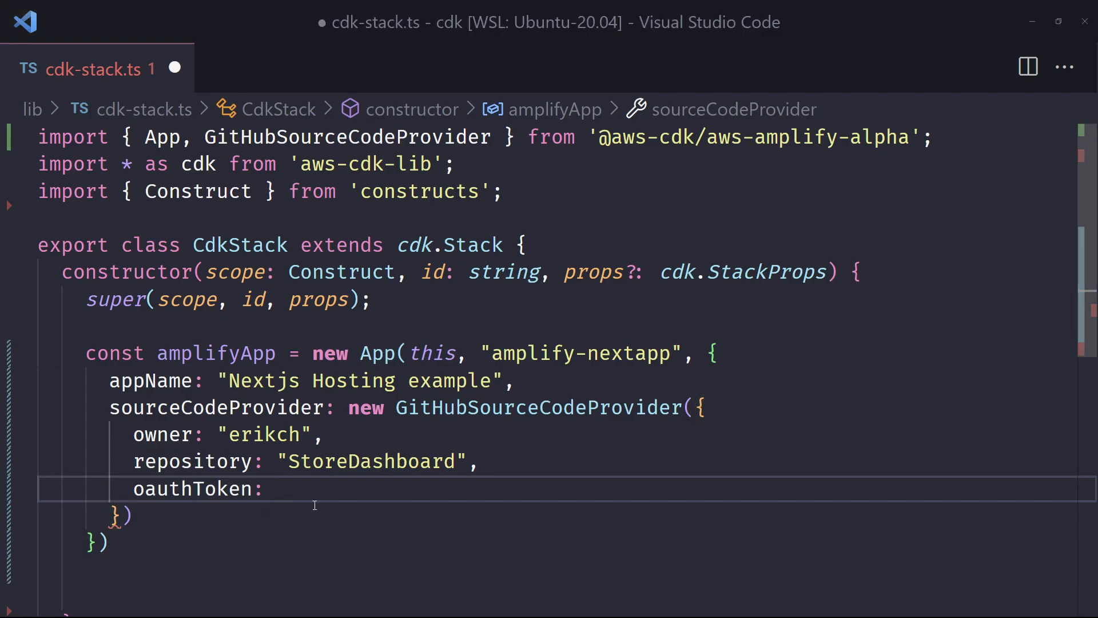
Set oauthToken to cdk.SecretValue.secretsManager("github-token") and begin the autoBranchCreation property.
{"action": "type", "text": "\""}
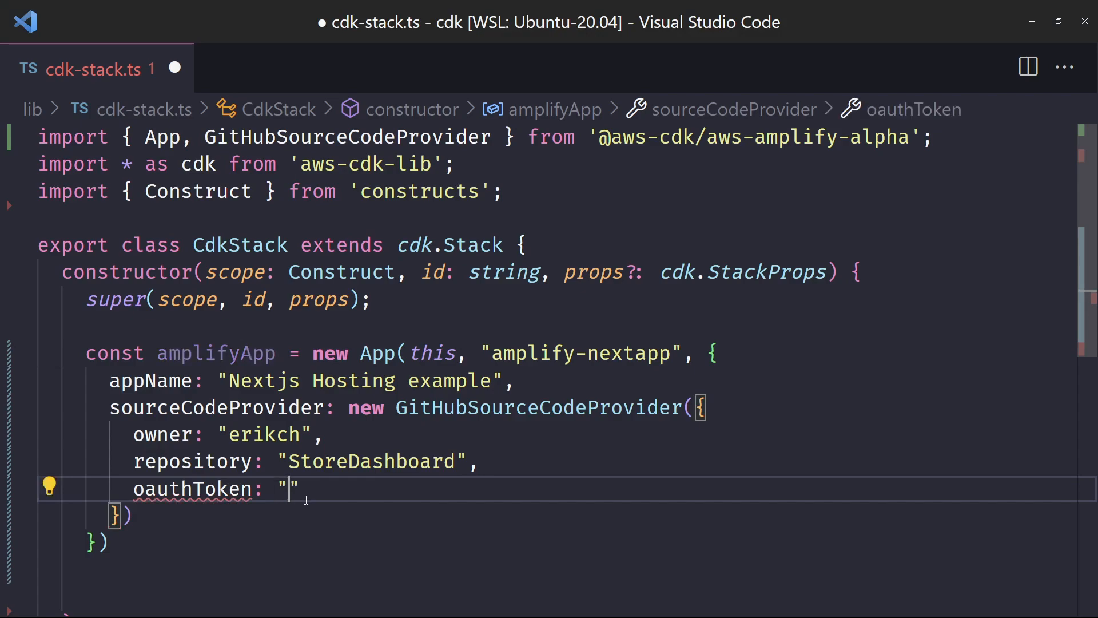
{"action": "type", "text": "asdf"}
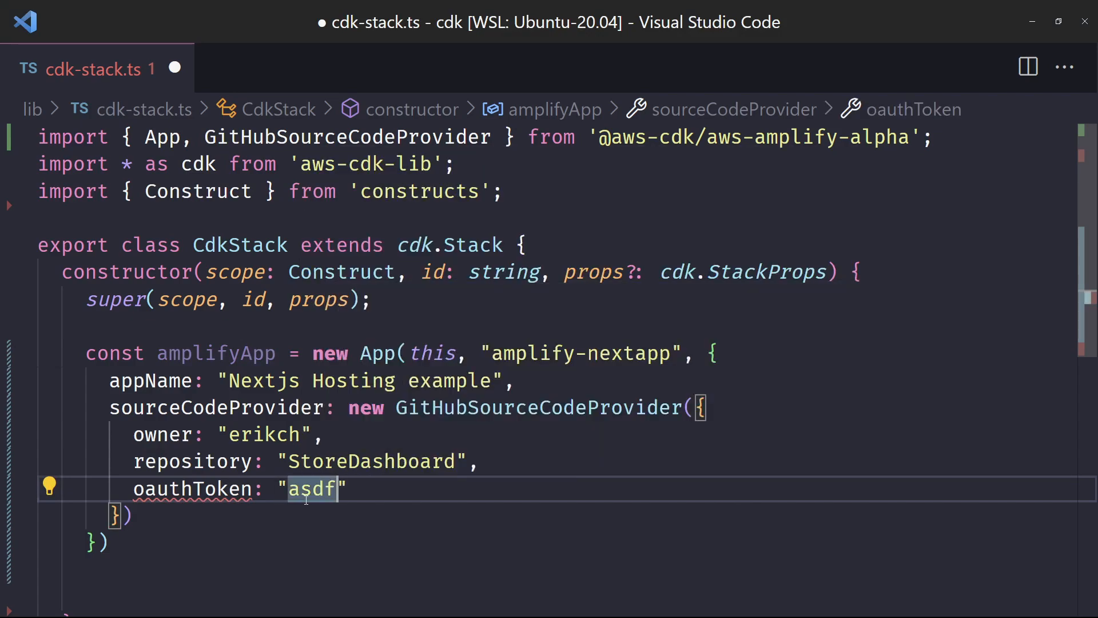
{"action": "key", "text": "Delete"}
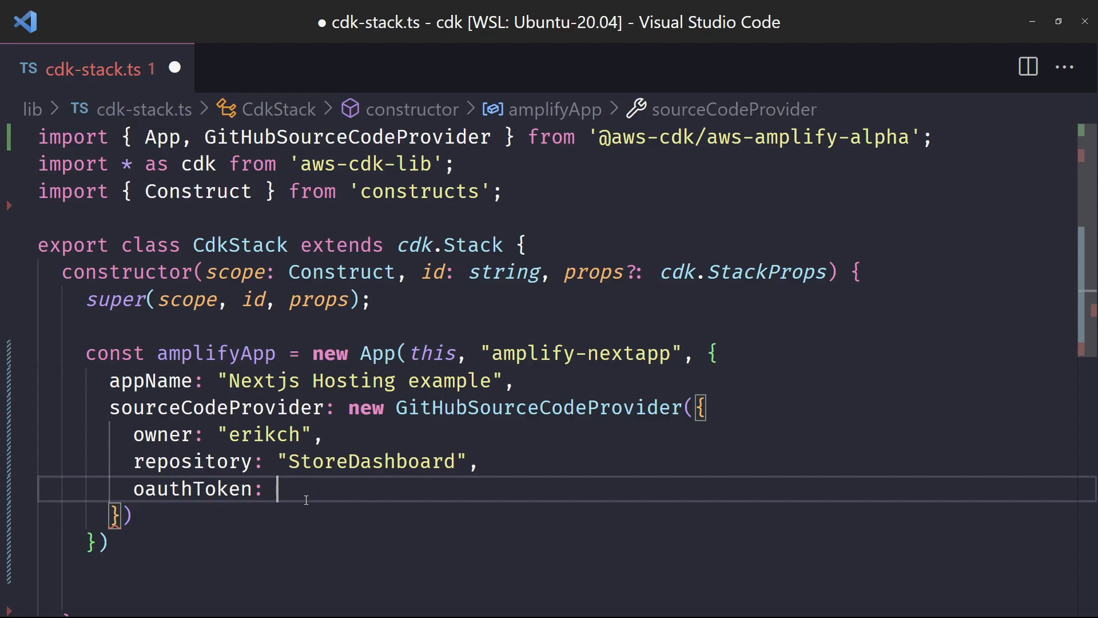
{"action": "type", "text": "cdk."}
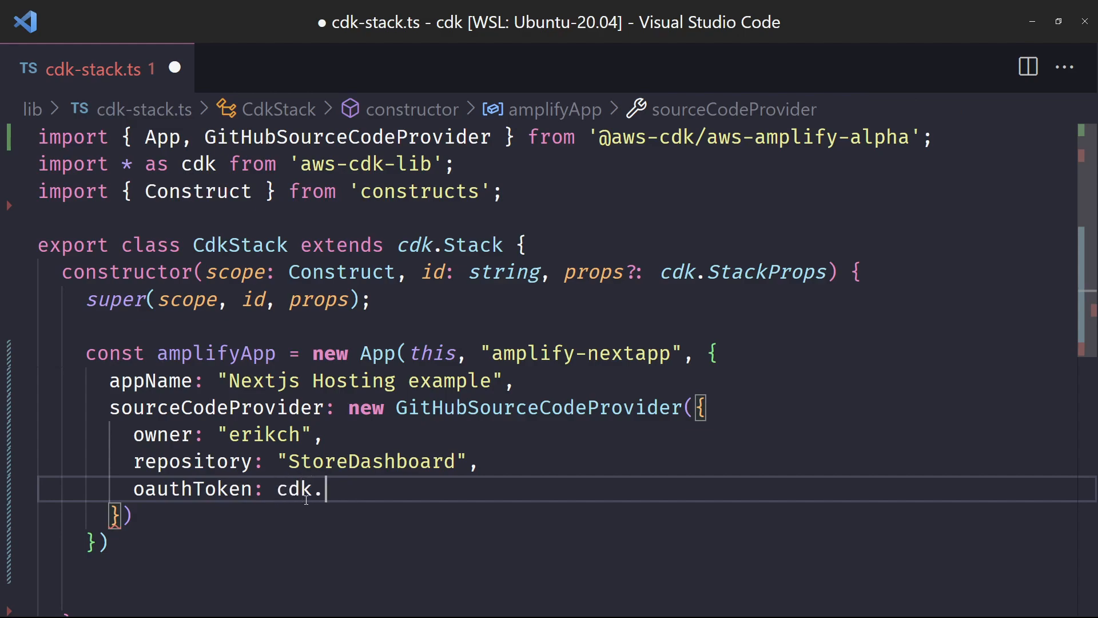
{"action": "type", "text": "SecretValue"}
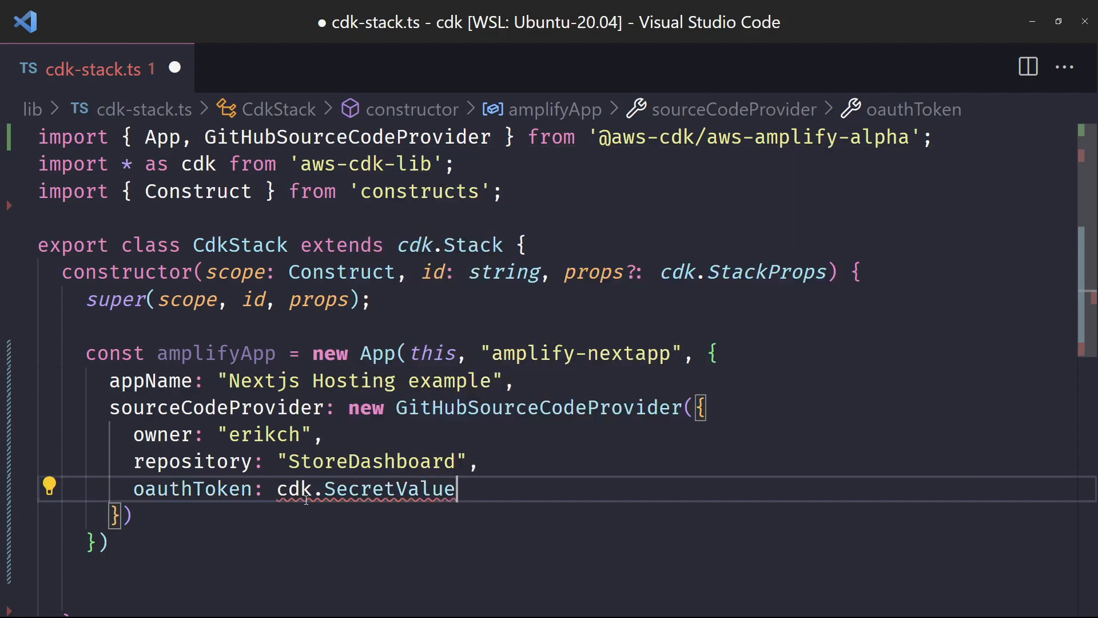
{"action": "type", "text": ".se"}
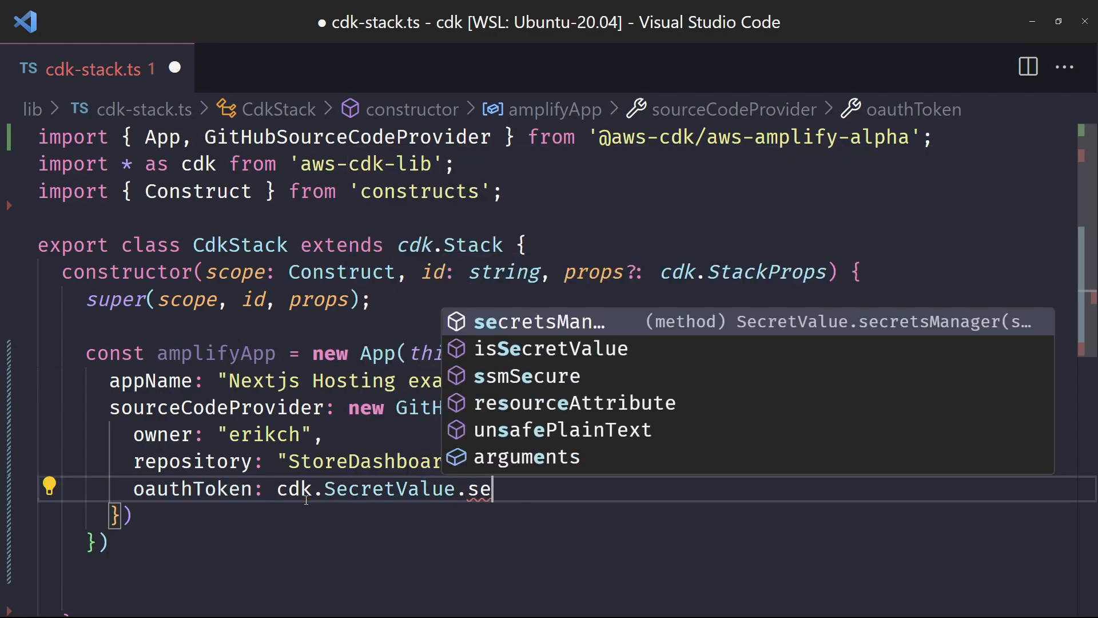
{"action": "left_click", "coordinate": [539, 321]}
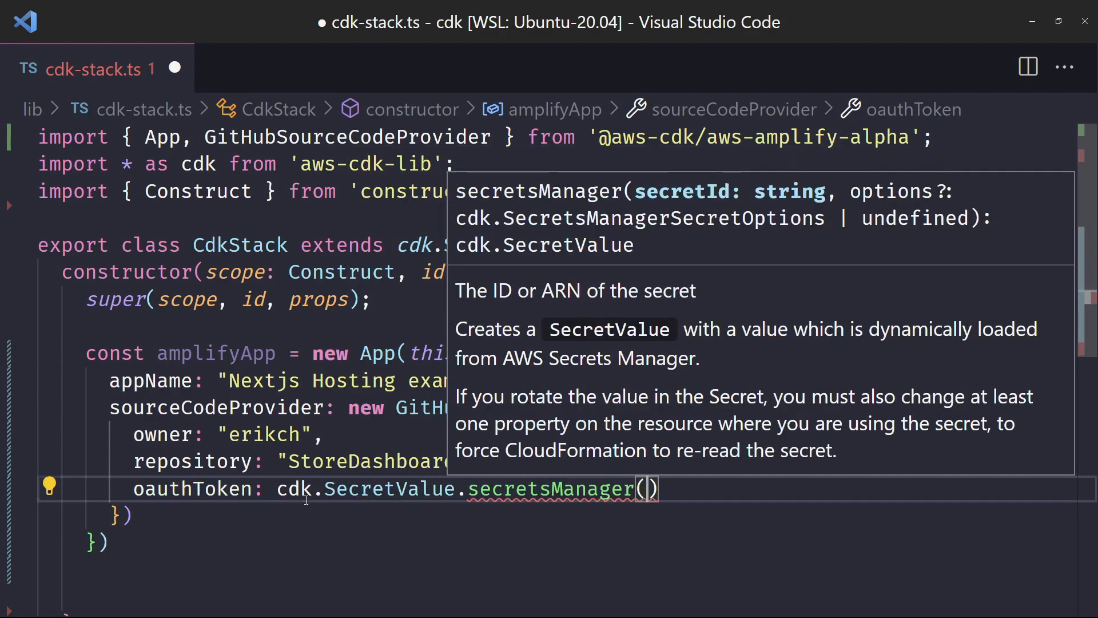
{"action": "type", "text": "\""}
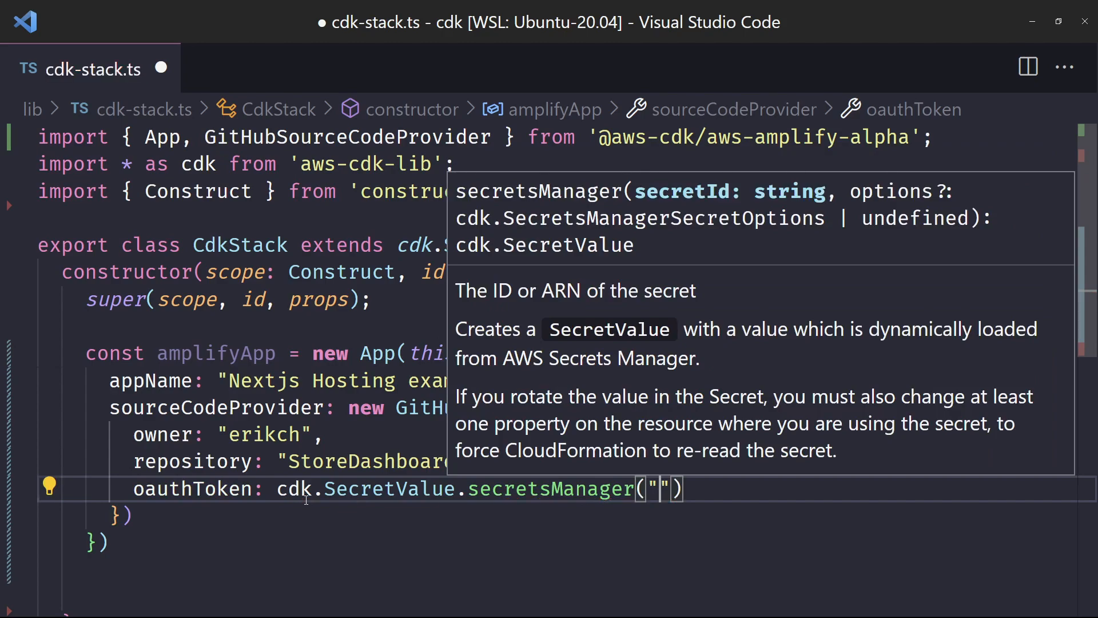
{"action": "type", "text": "github-"}
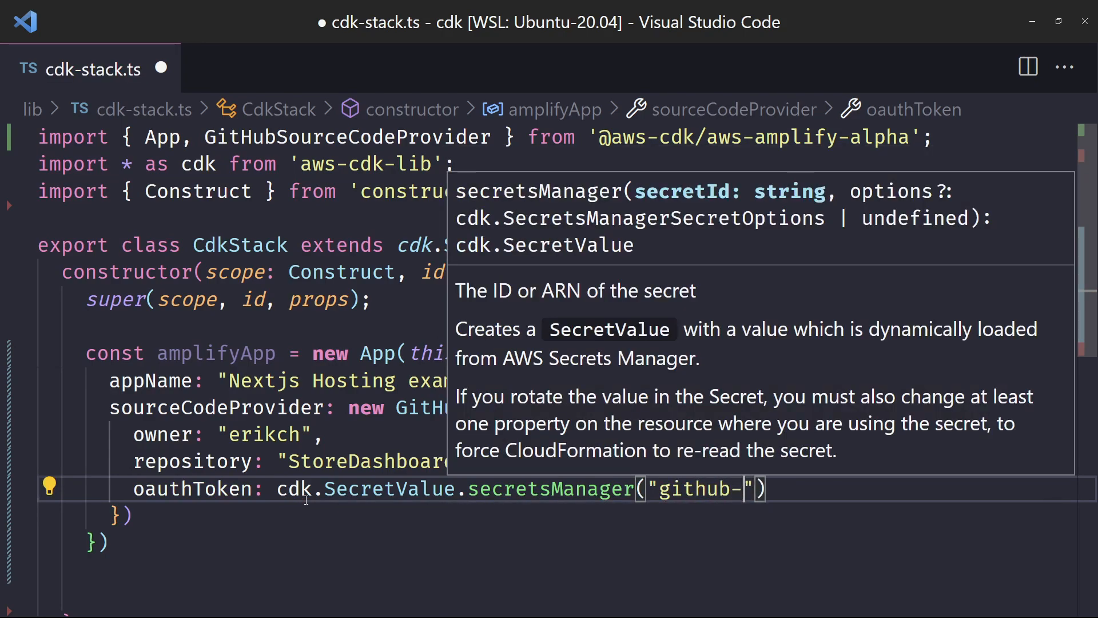
{"action": "type", "text": "token"}
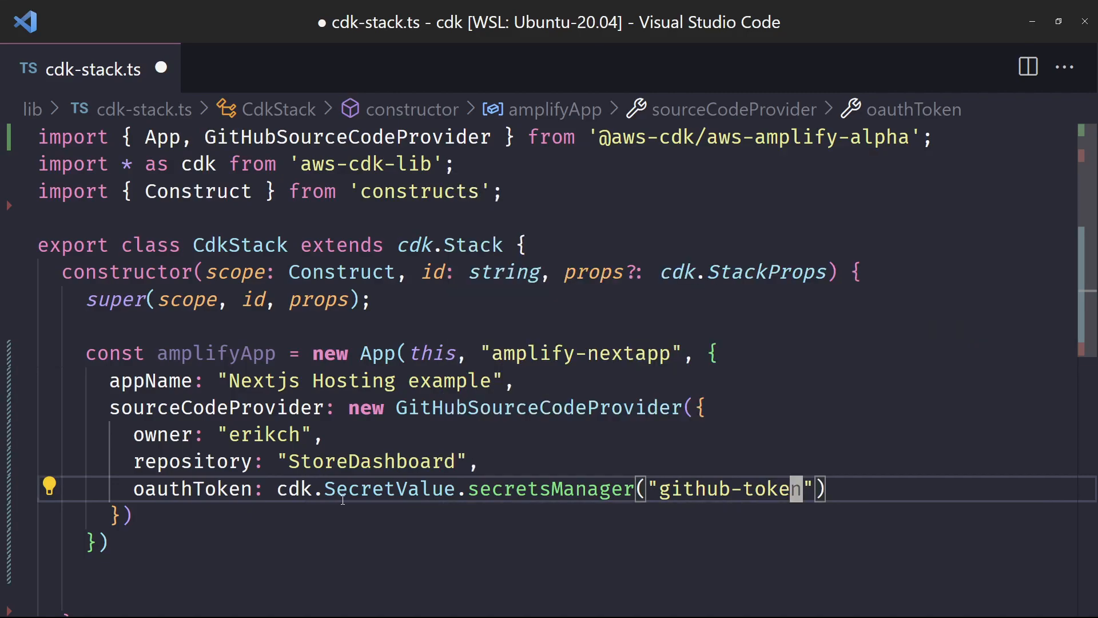
{"action": "mouse_move", "coordinate": [549, 489]}
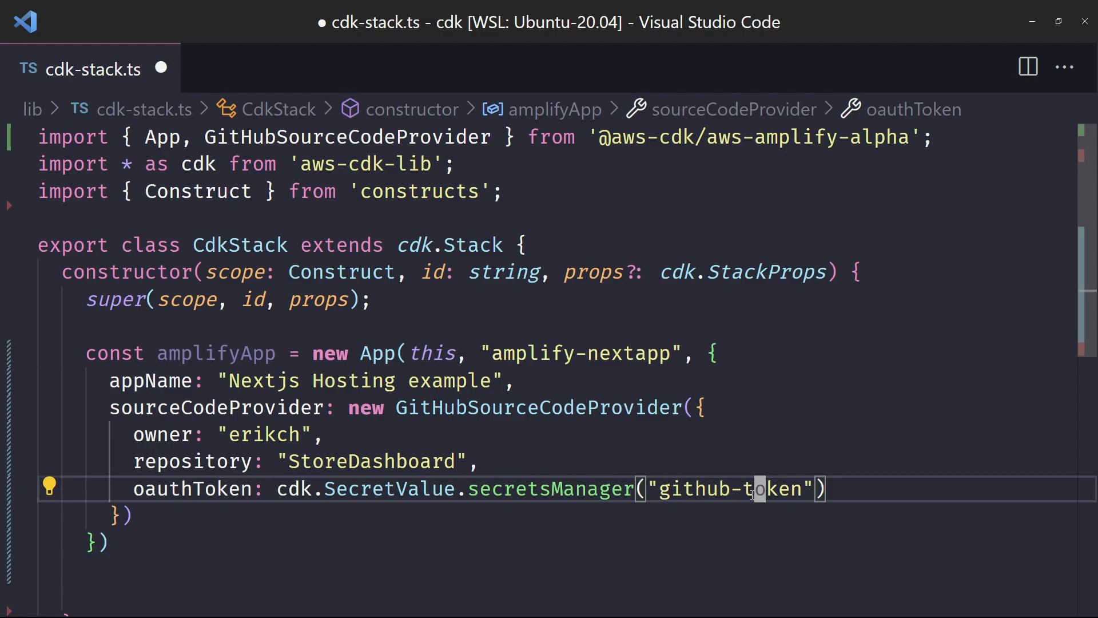
{"action": "type", "text": "autoBranchCreation: true"}
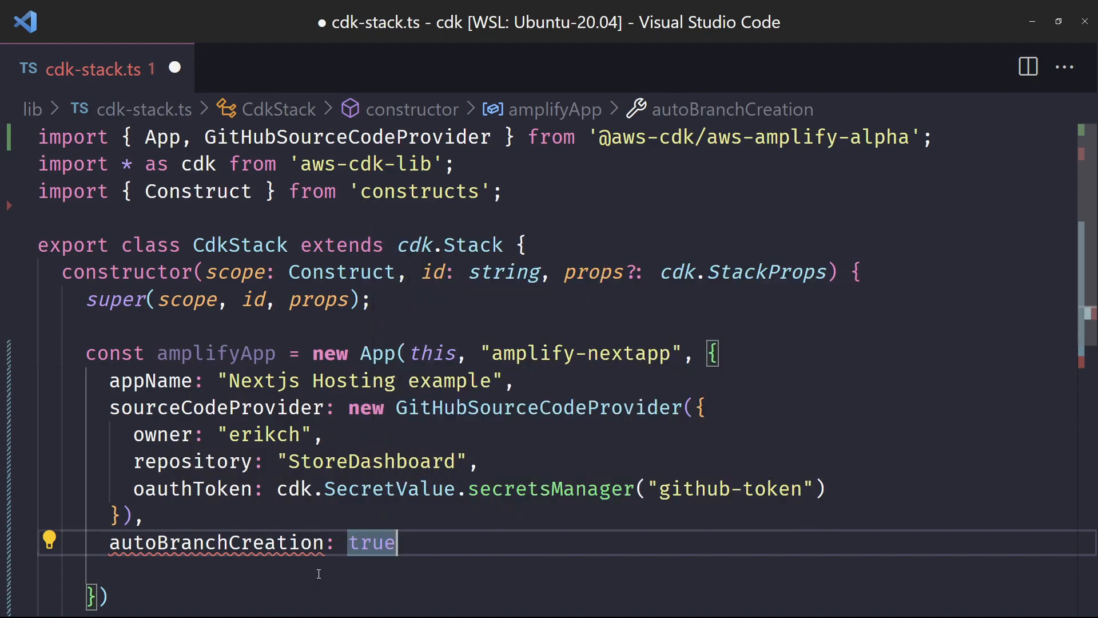
Finish the autoBranchDeletion: true property with a trailing comma.
{"action": "type", "text": ","}
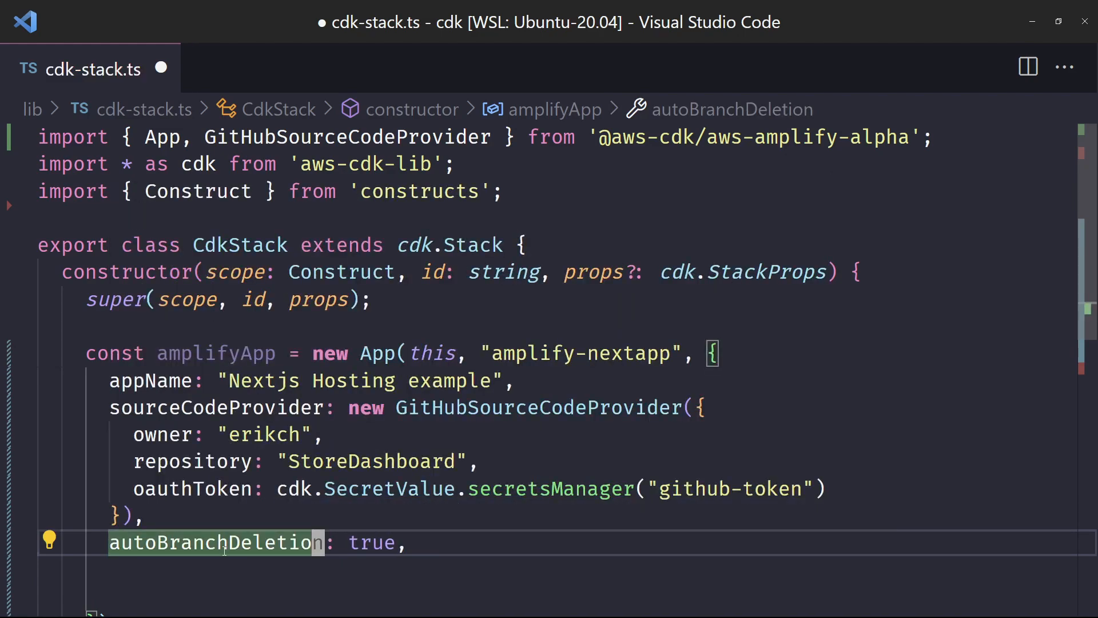
{"action": "mouse_move", "coordinate": [227, 543]}
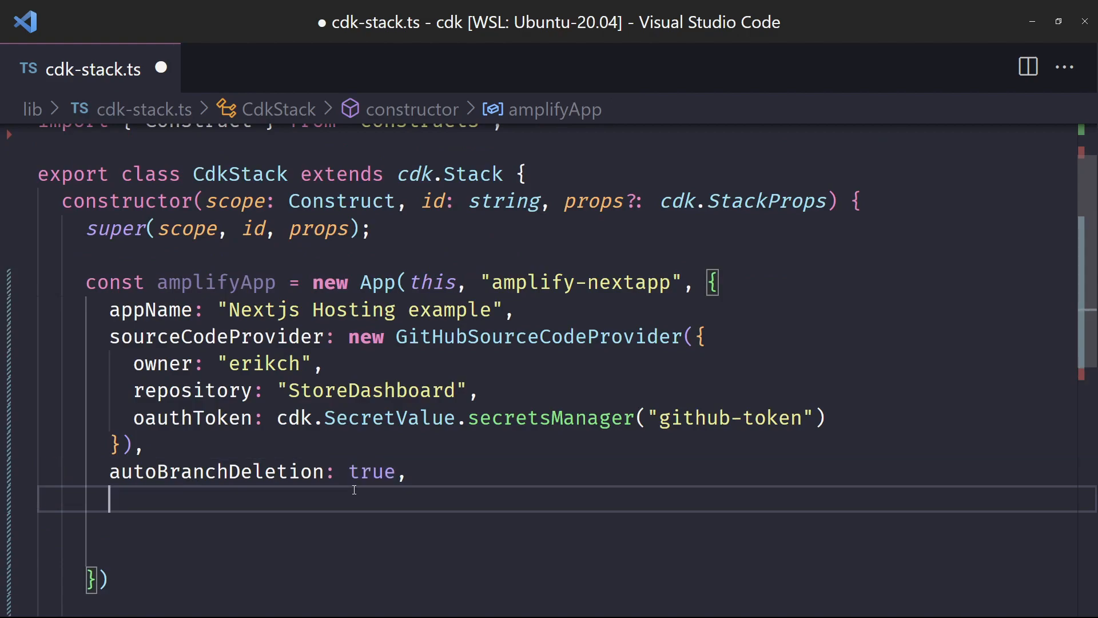
Set platform to Platform.WEB_COMPUTE, adding Platform to the Amplify import.
{"action": "type", "text": "platform:"}
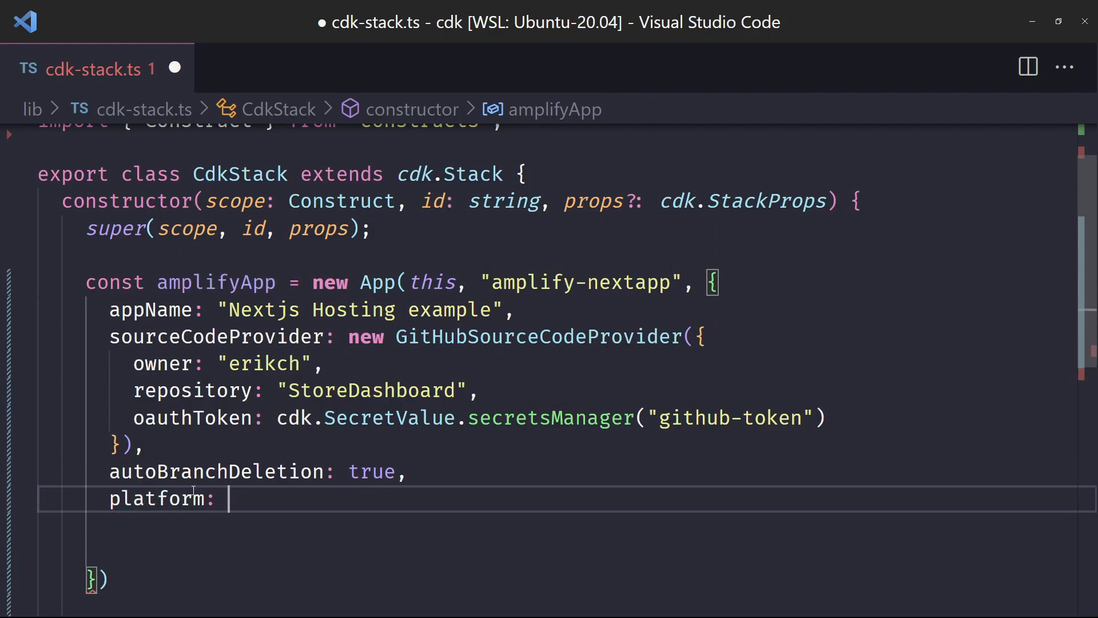
{"action": "mouse_move", "coordinate": [186, 498]}
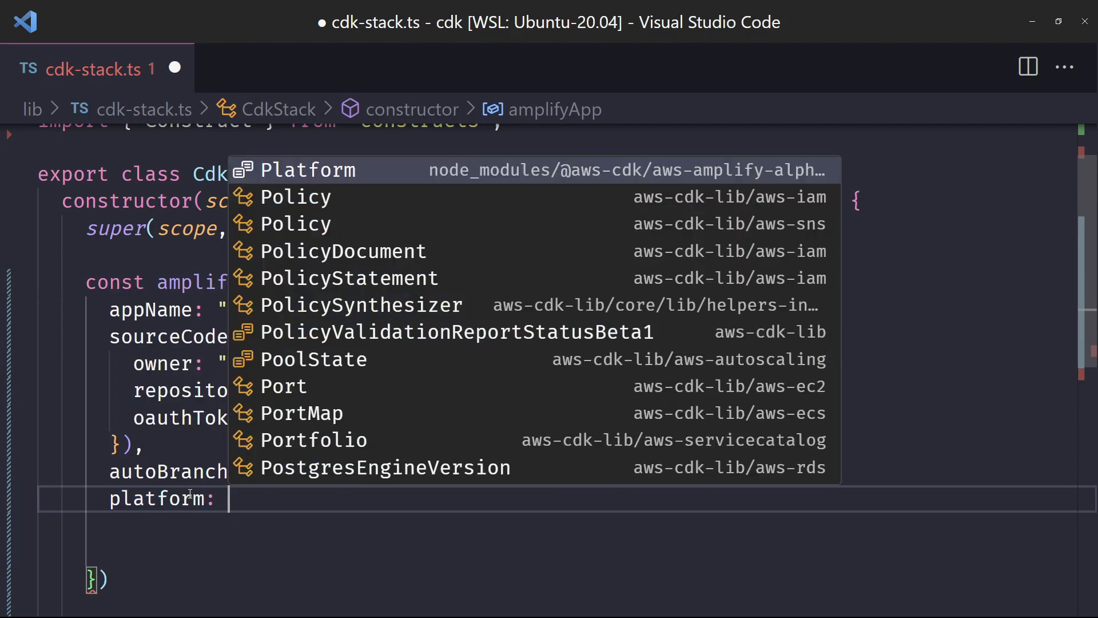
{"action": "left_click", "coordinate": [308, 170]}
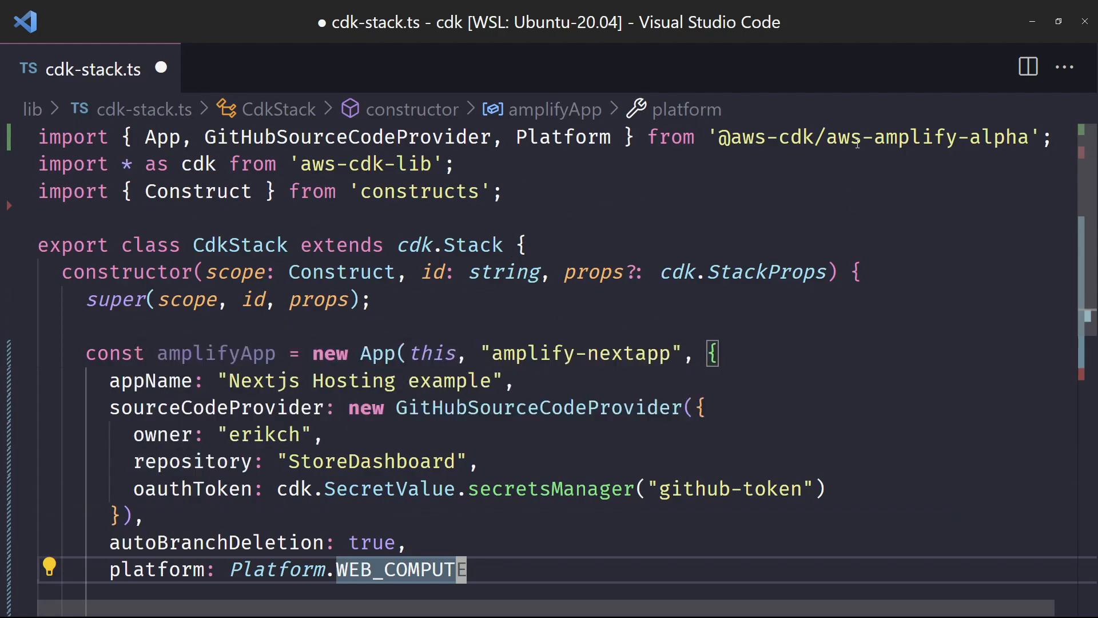
{"action": "scroll", "scroll_direction": "down", "scroll_amount": 3}
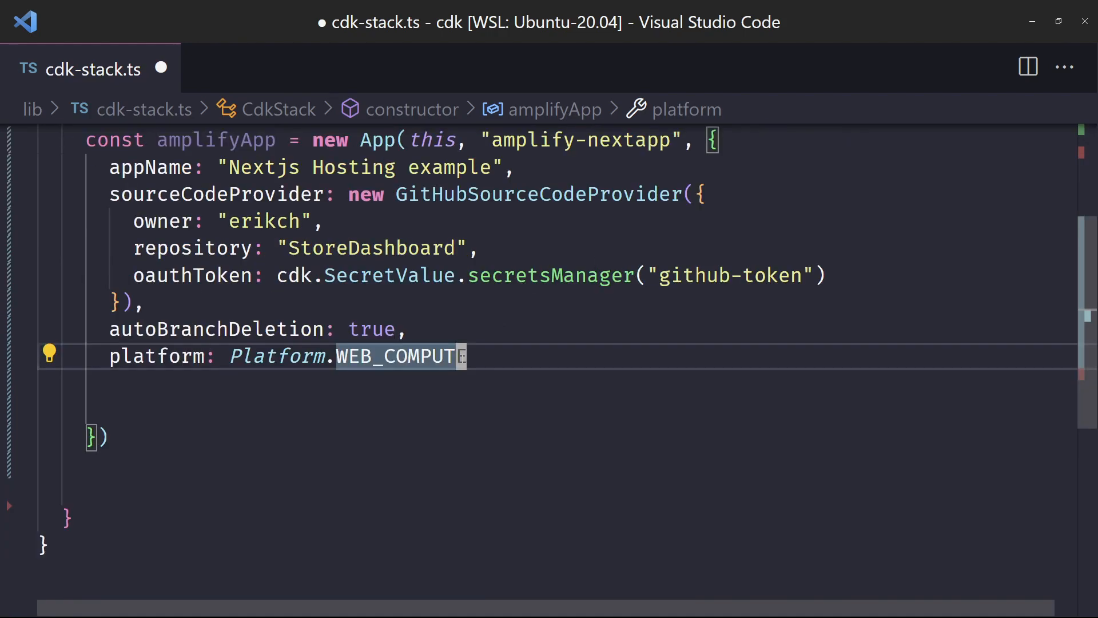
{"action": "type", "text": "E"}
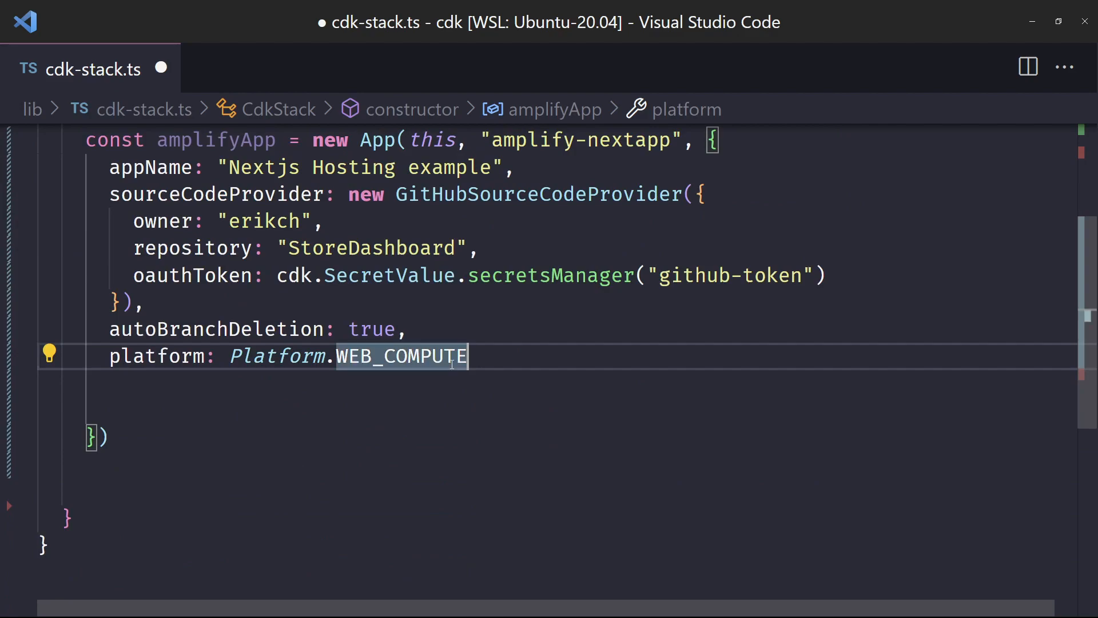
{"action": "type", "text": "cu"}
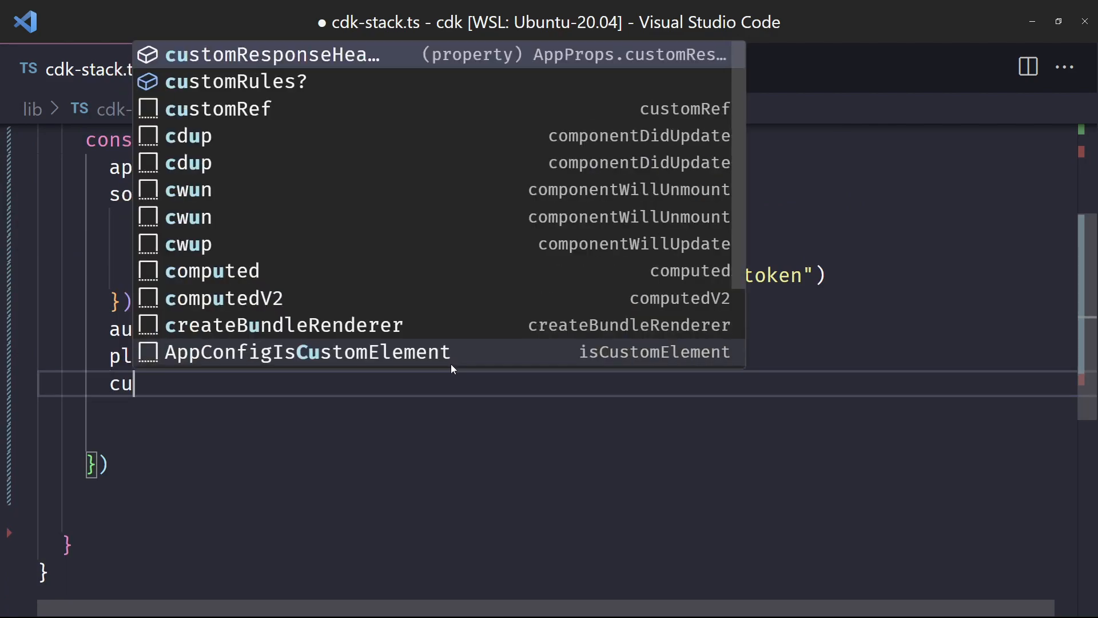
Add customRules rewriting "/<*>" to "/index.html" with RedirectStatus.NOT_FOUND_REWRITE.
{"action": "left_click", "coordinate": [236, 81]}
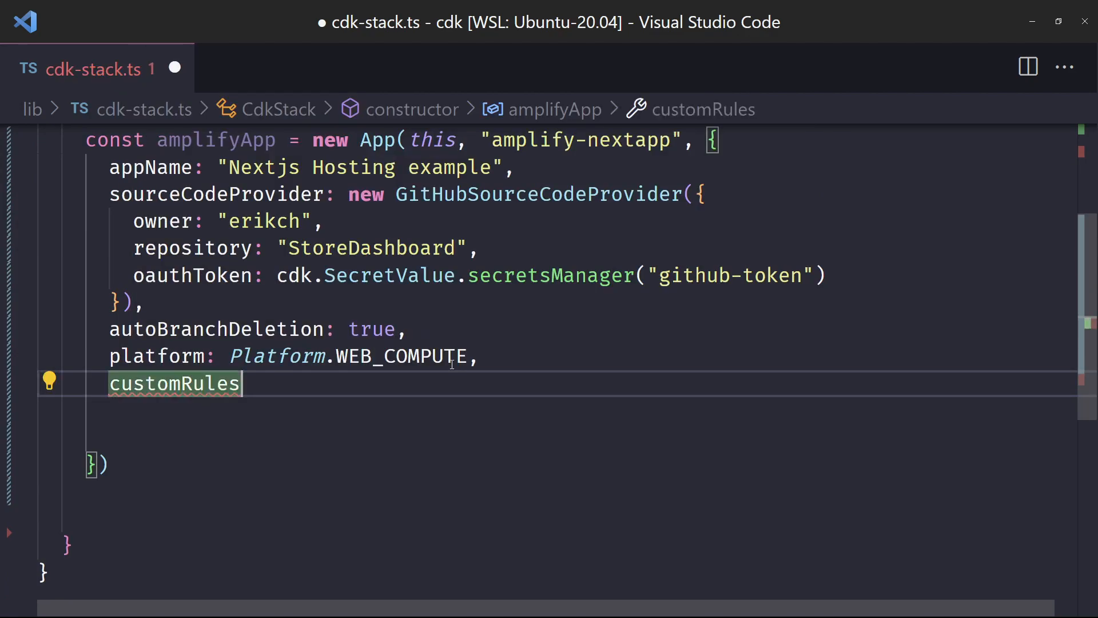
{"action": "type", "text": ": ["}
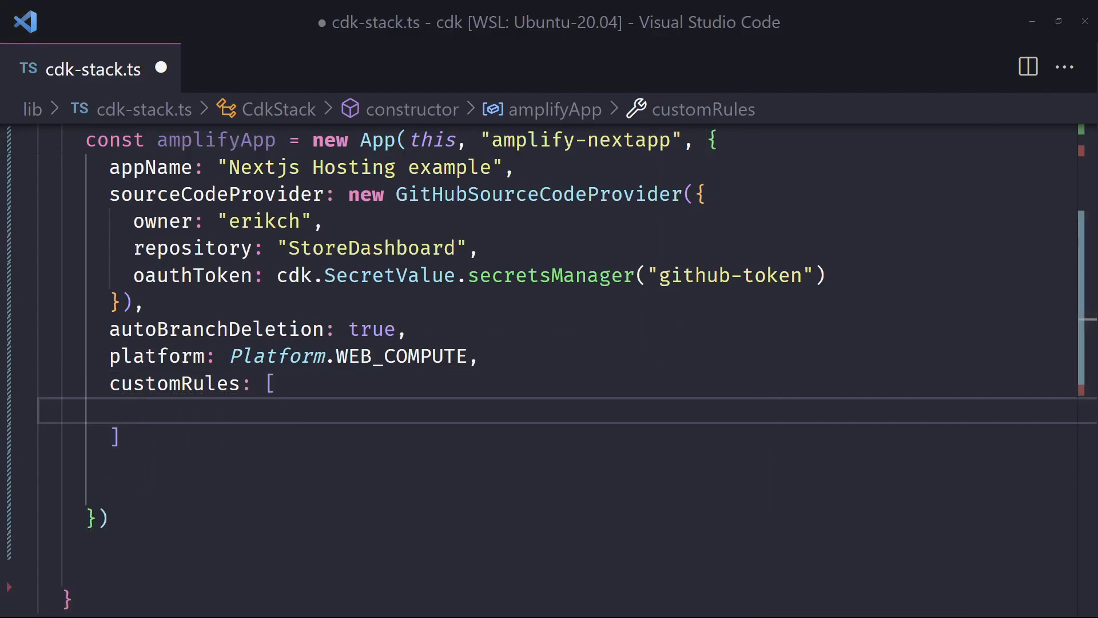
{"action": "type", "text": "{\\n  source: \"/<*>\",\\n  target: \" /index.html\",\\n  status: RedirectStatus.NOT_FOUND_REWRITE,\\n},"}
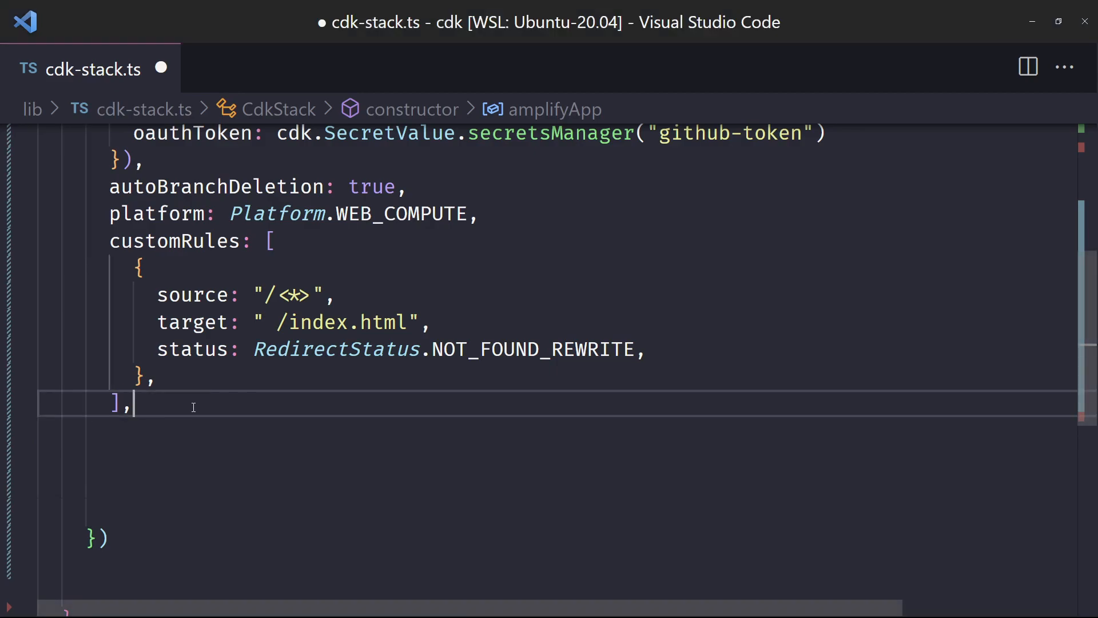
Import codebuild from aws-cdk-lib/aws-codebuild to resolve the unrecognized codebuild reference.
{"action": "scroll", "scroll_direction": "down", "scroll_amount": 3}
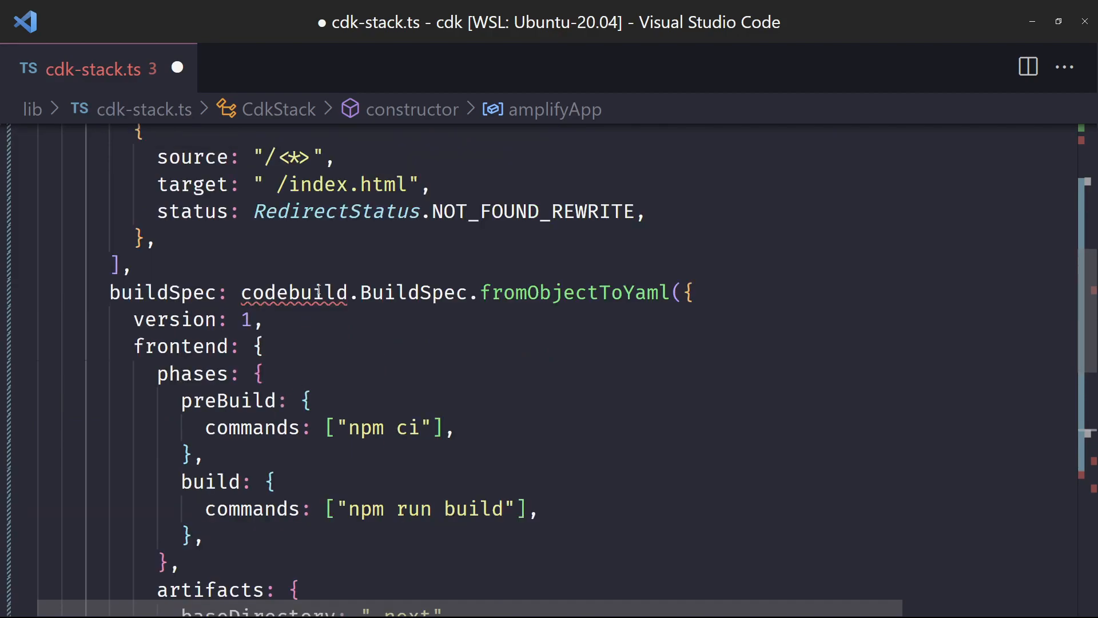
{"action": "left_click", "coordinate": [306, 291]}
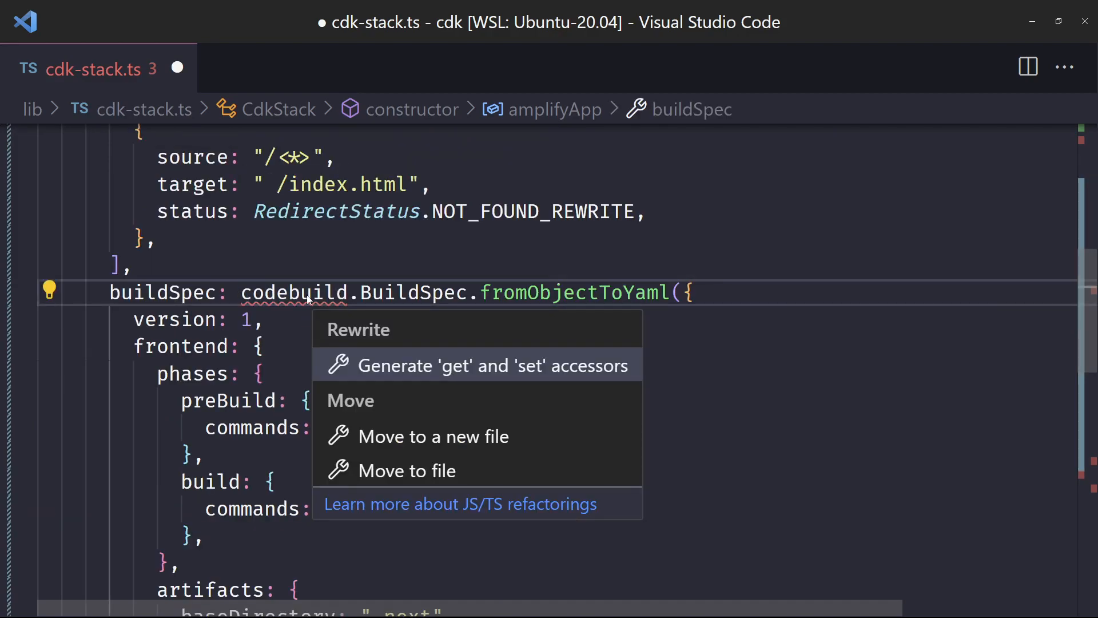
{"action": "left_click", "coordinate": [315, 293]}
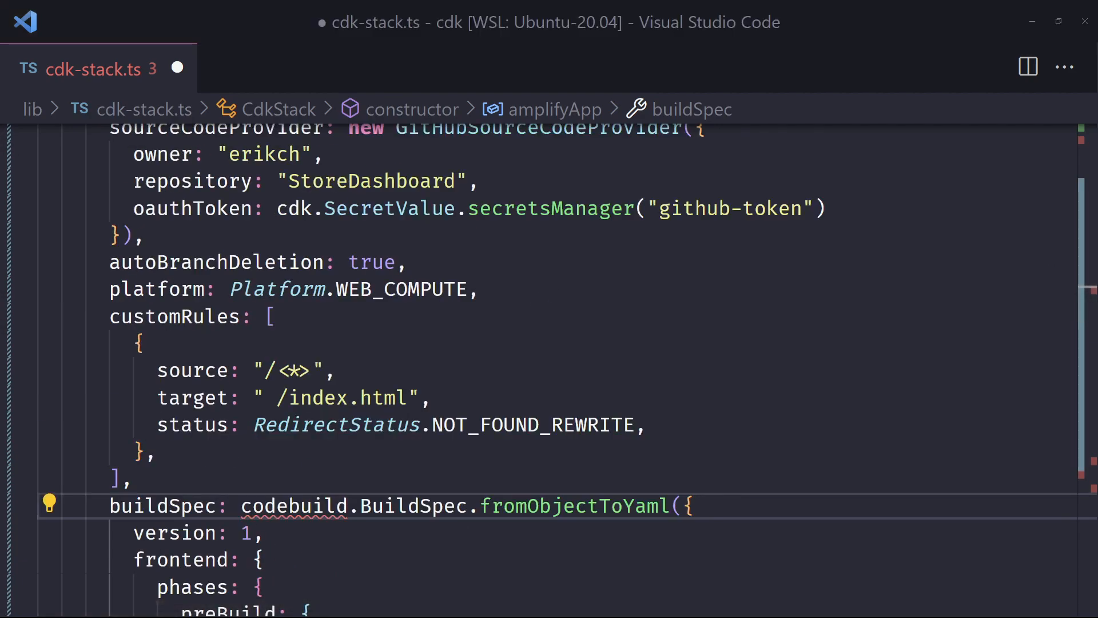
{"action": "scroll", "scroll_direction": "up", "scroll_amount": 3}
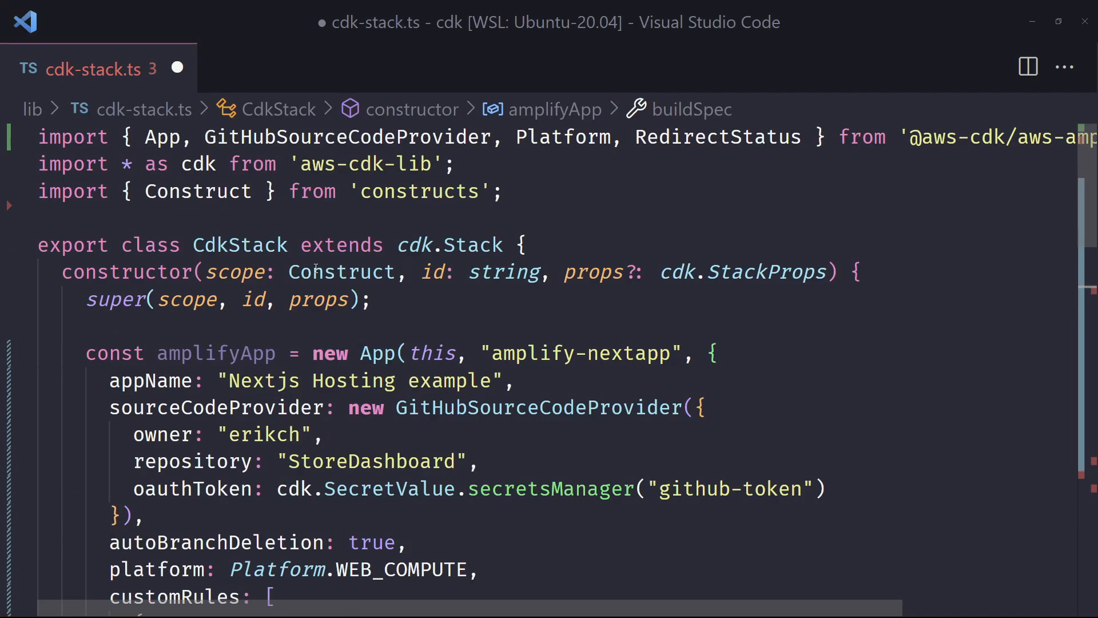
{"action": "type", "text": "import * as codebuild from \"aws-cdk-lib/aws-codebuild\";"}
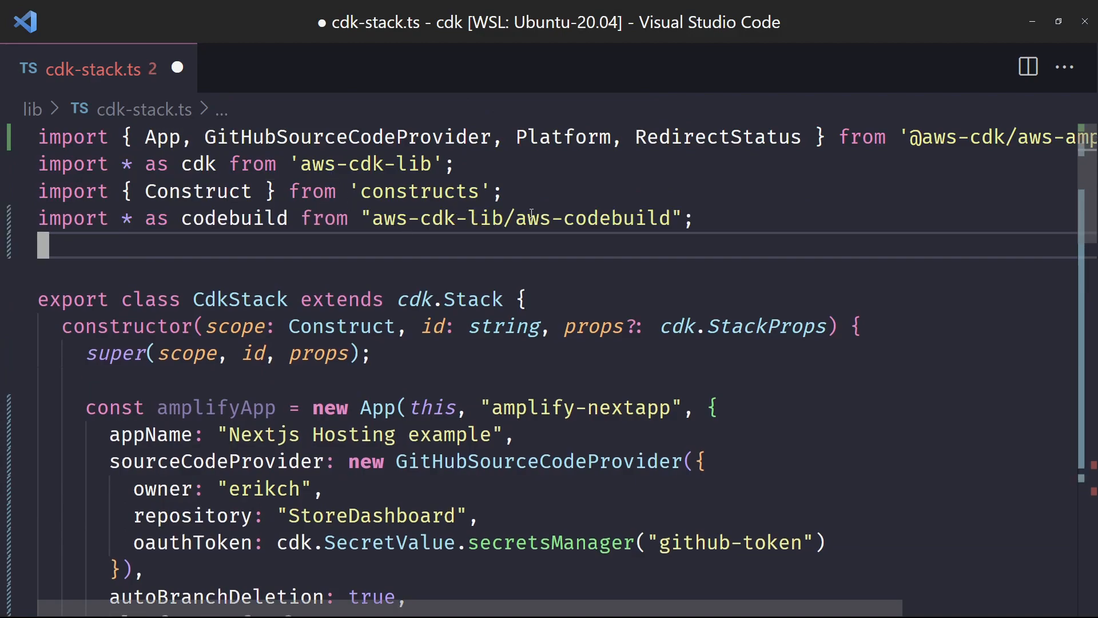
{"action": "mouse_move", "coordinate": [476, 241]}
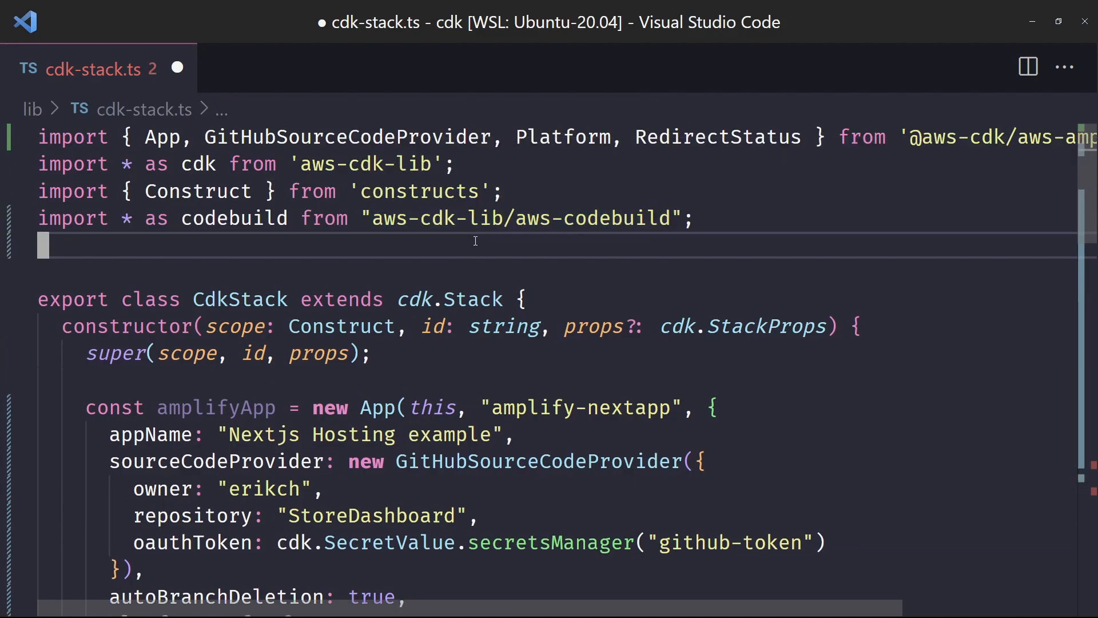
{"action": "scroll", "scroll_direction": "down", "scroll_amount": 3}
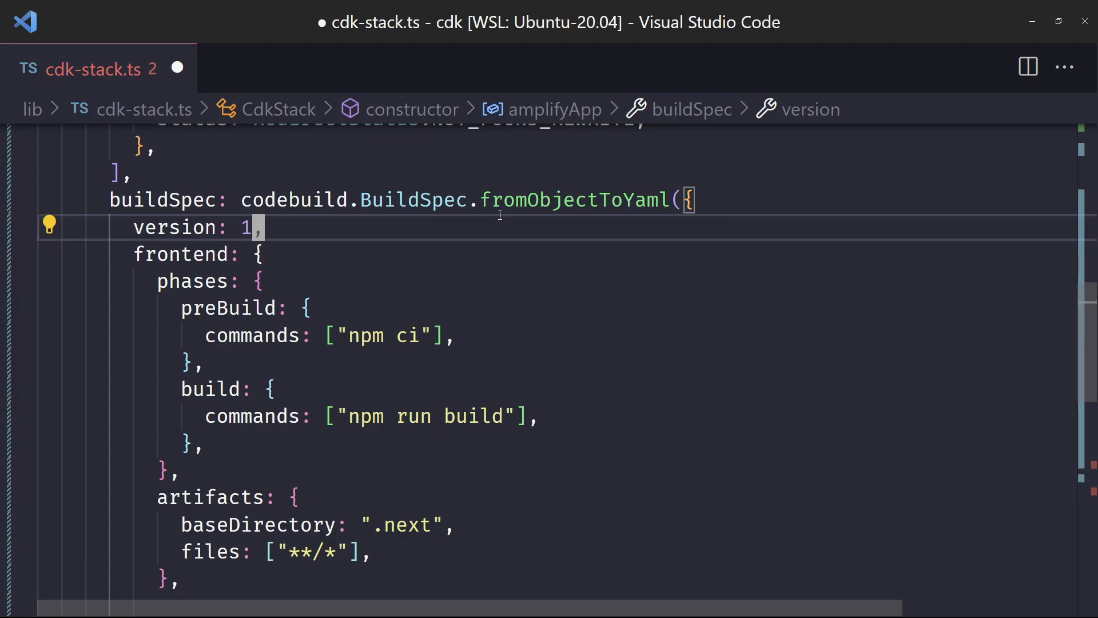
{"action": "scroll", "scroll_direction": "down", "scroll_amount": 3}
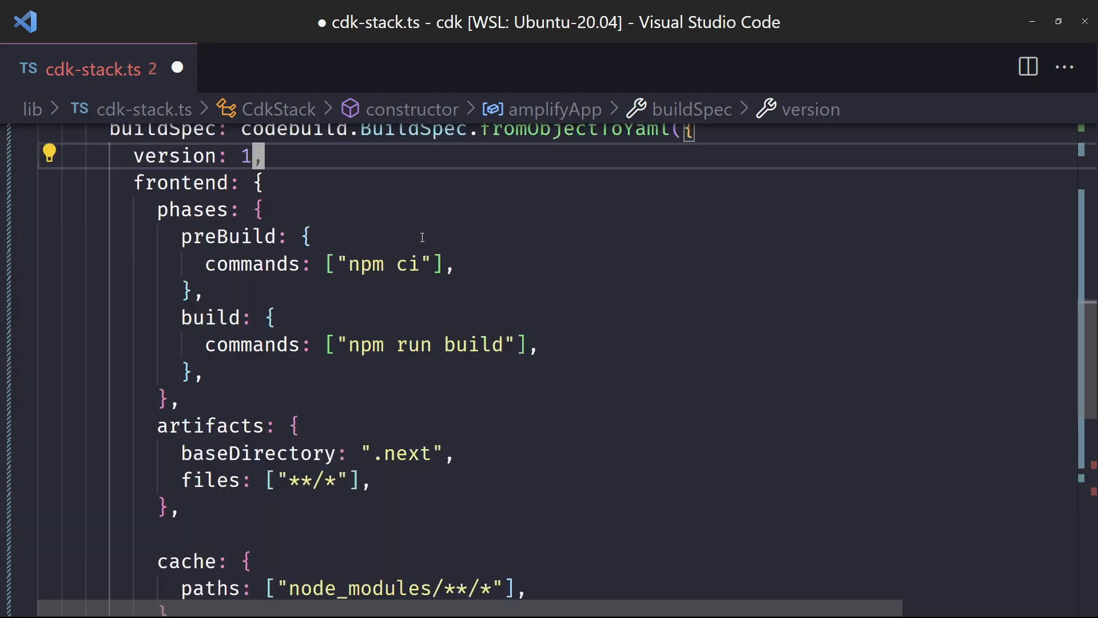
{"action": "scroll", "scroll_direction": "down", "scroll_amount": 3}
{"action": "type", "text": "});"}
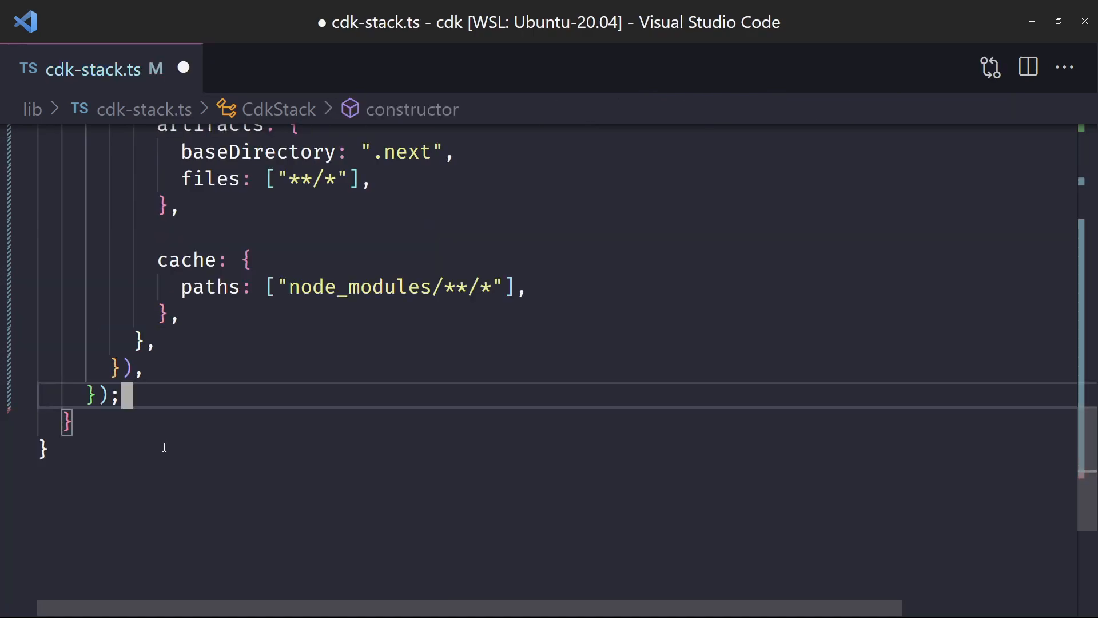
Add amplifyApp.addBranch("main") with a PRODUCTION stage.
{"action": "key", "text": "Enter"}
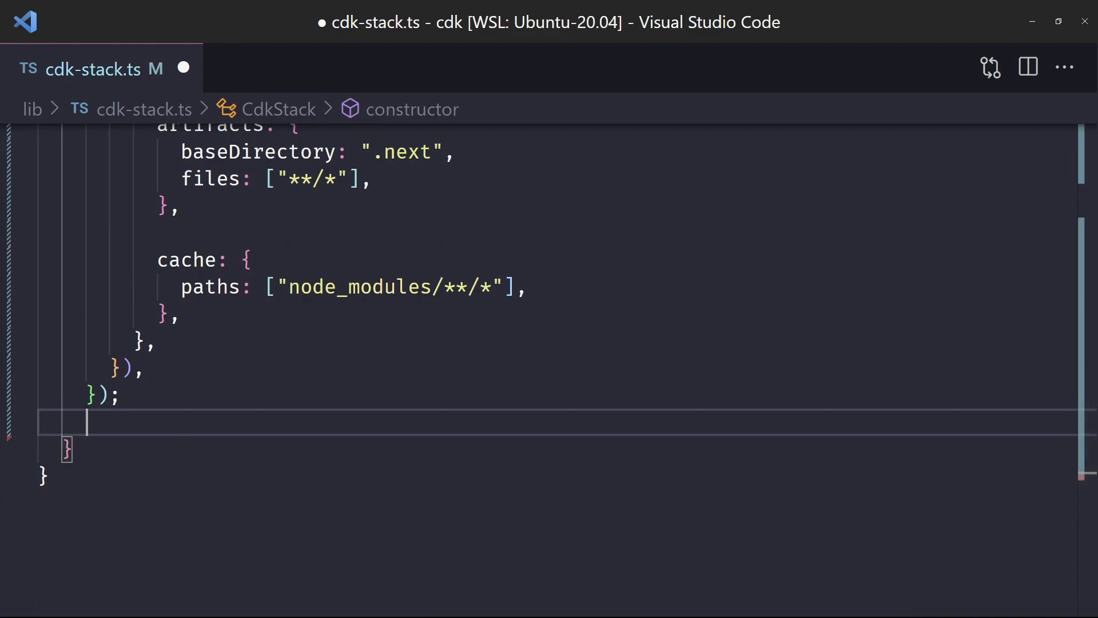
{"action": "type", "text": "amplifyApp"}
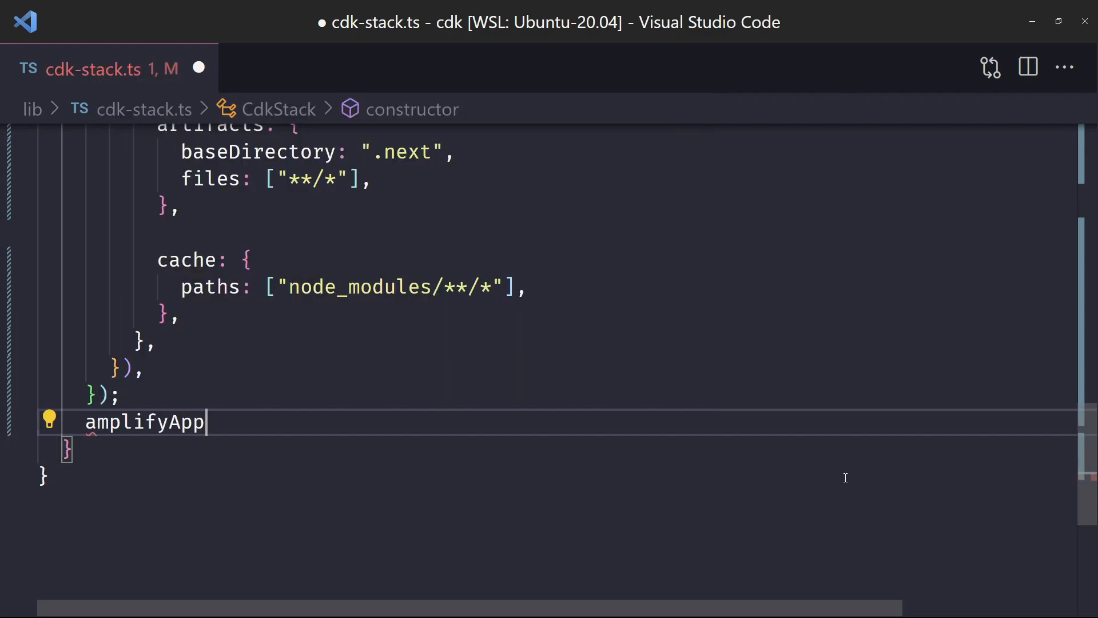
{"action": "type", "text": ".ad"}
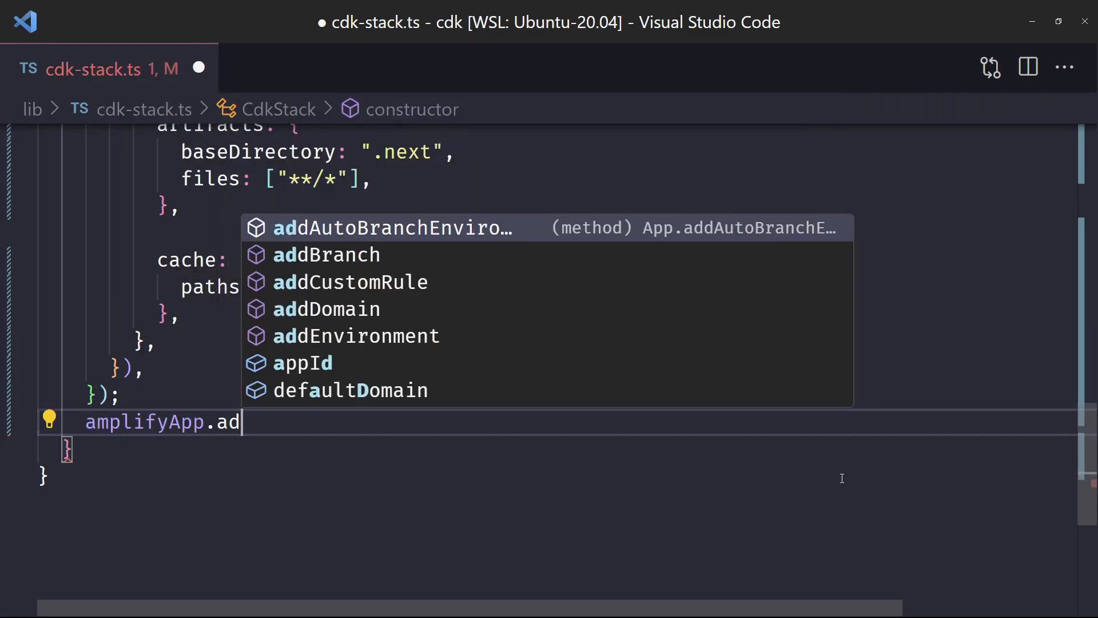
{"action": "left_click", "coordinate": [325, 255]}
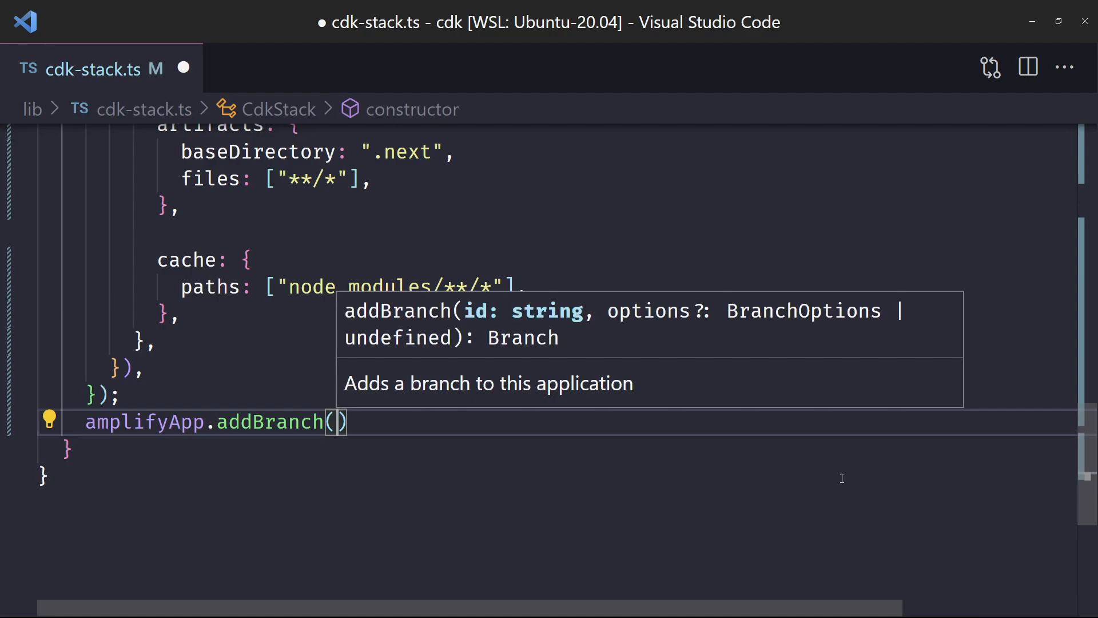
{"action": "type", "text": "\"main\","}
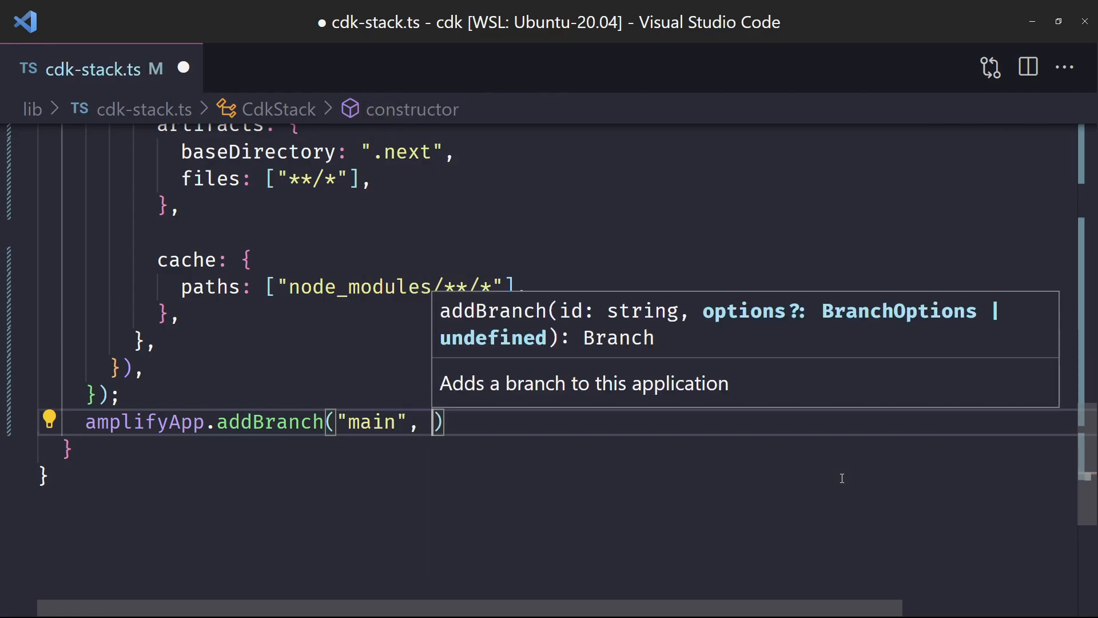
{"action": "type", "text": "{stage: \""}
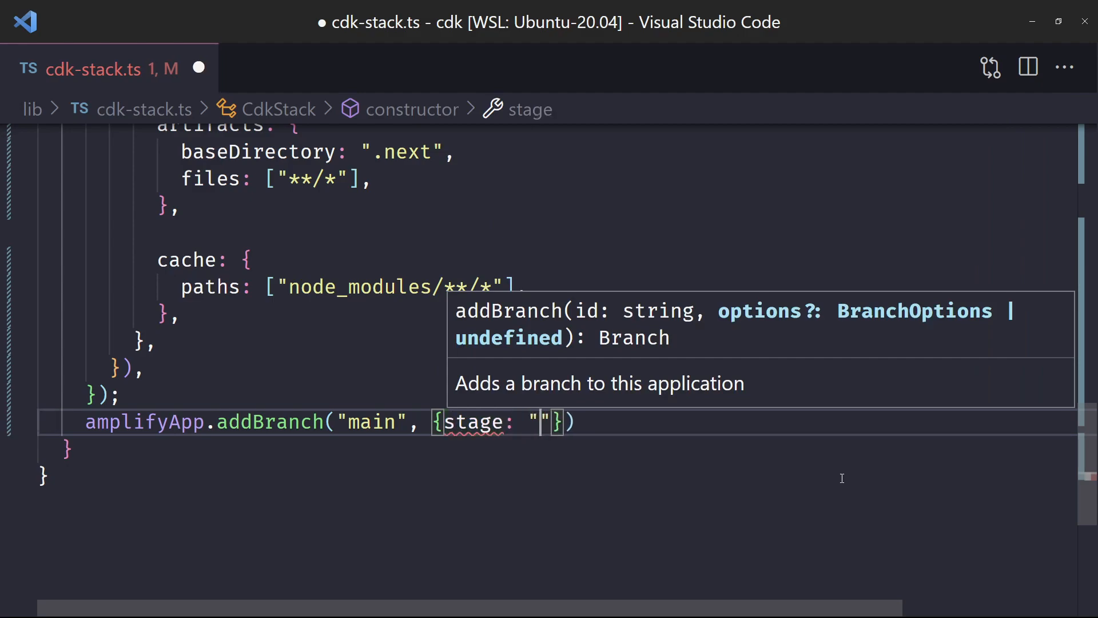
{"action": "type", "text": "PRODUC"}
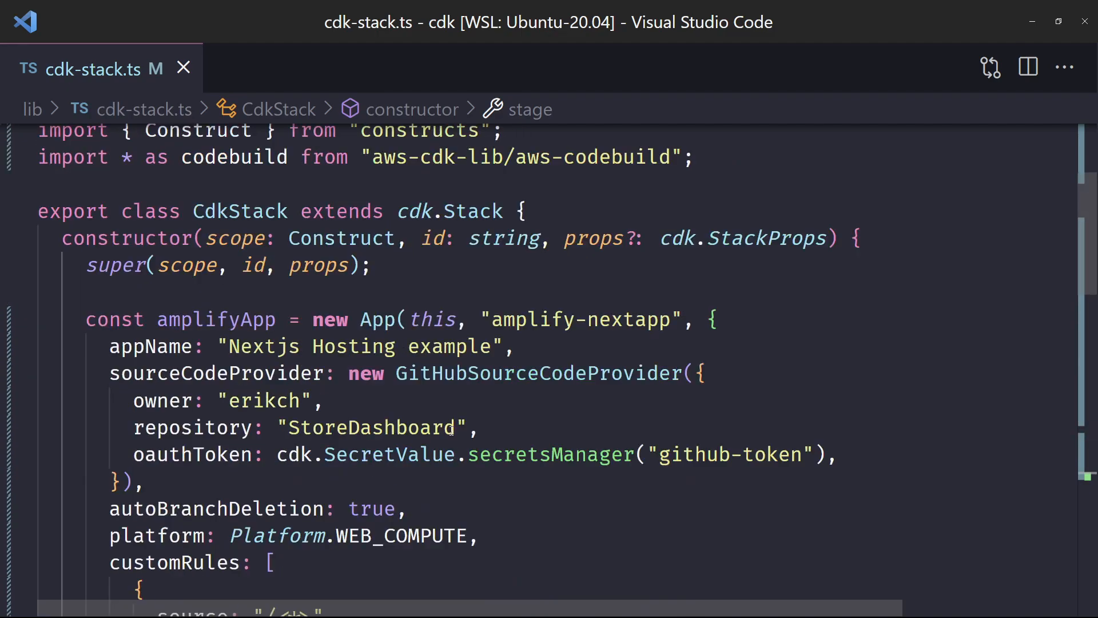
{"action": "scroll", "scroll_direction": "down", "scroll_amount": 3}
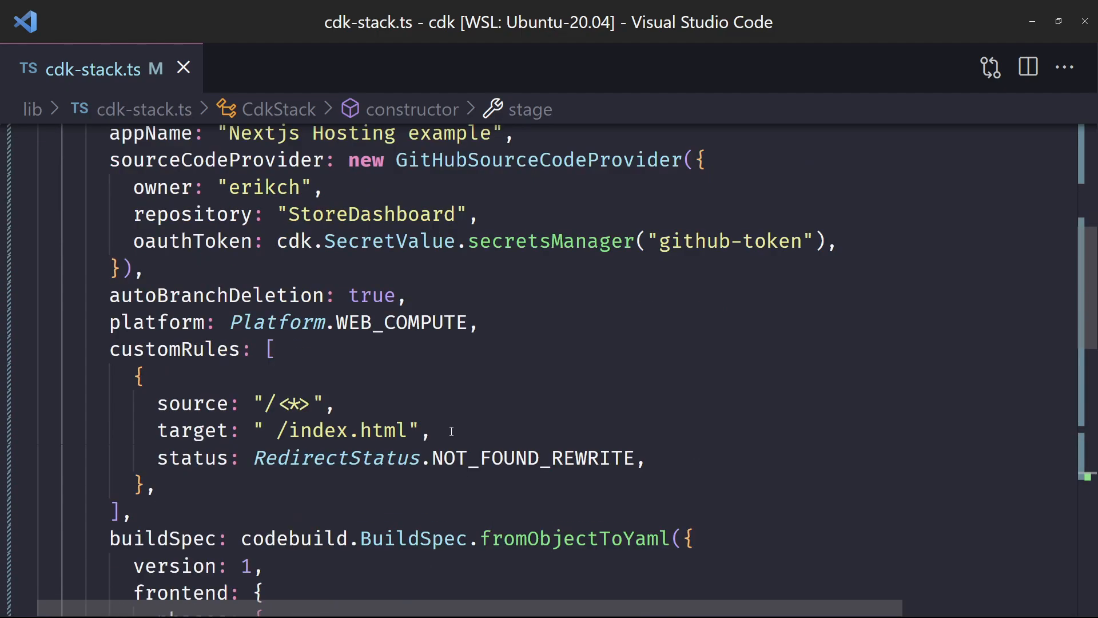
{"action": "scroll", "scroll_direction": "down", "scroll_amount": 3}
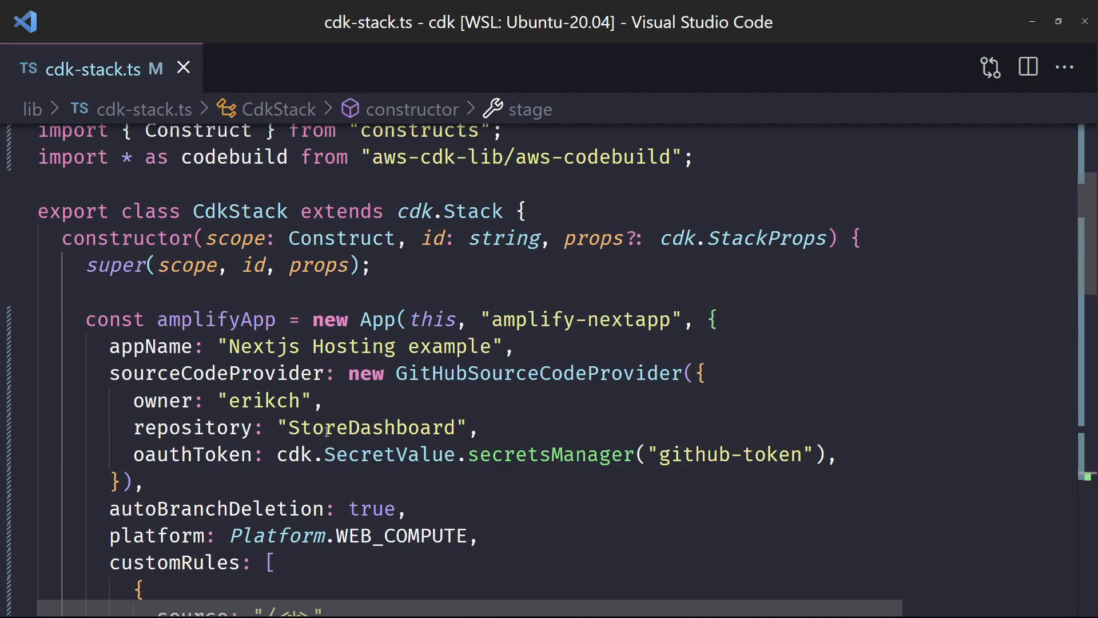
{"action": "double_click", "coordinate": [369, 428]}
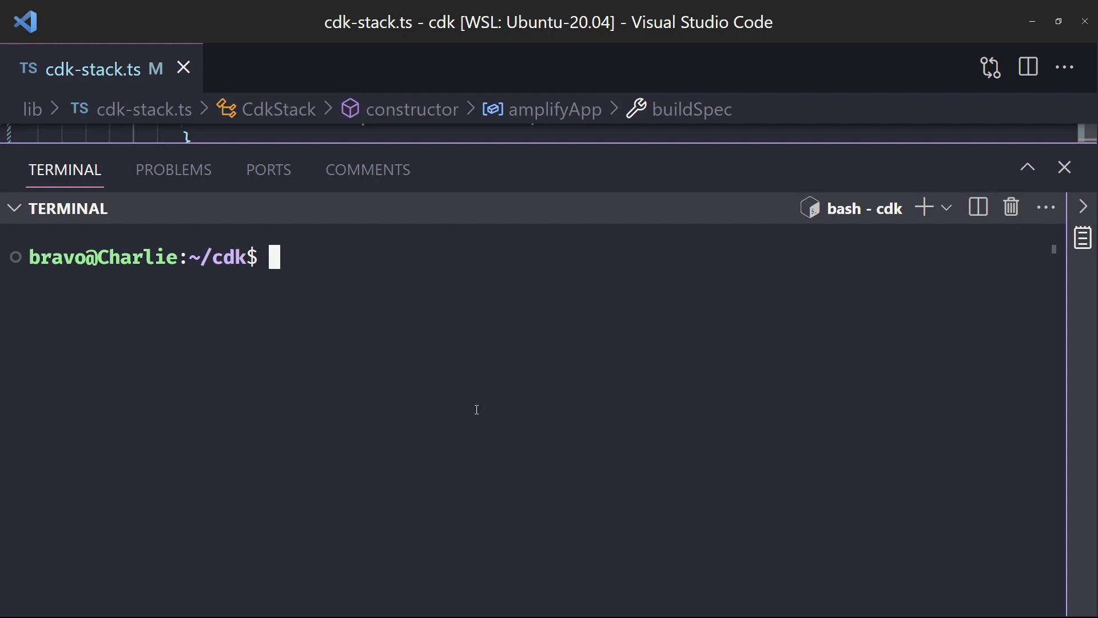
Open an integrated terminal for the CDK project.
{"action": "type", "text": "c"}
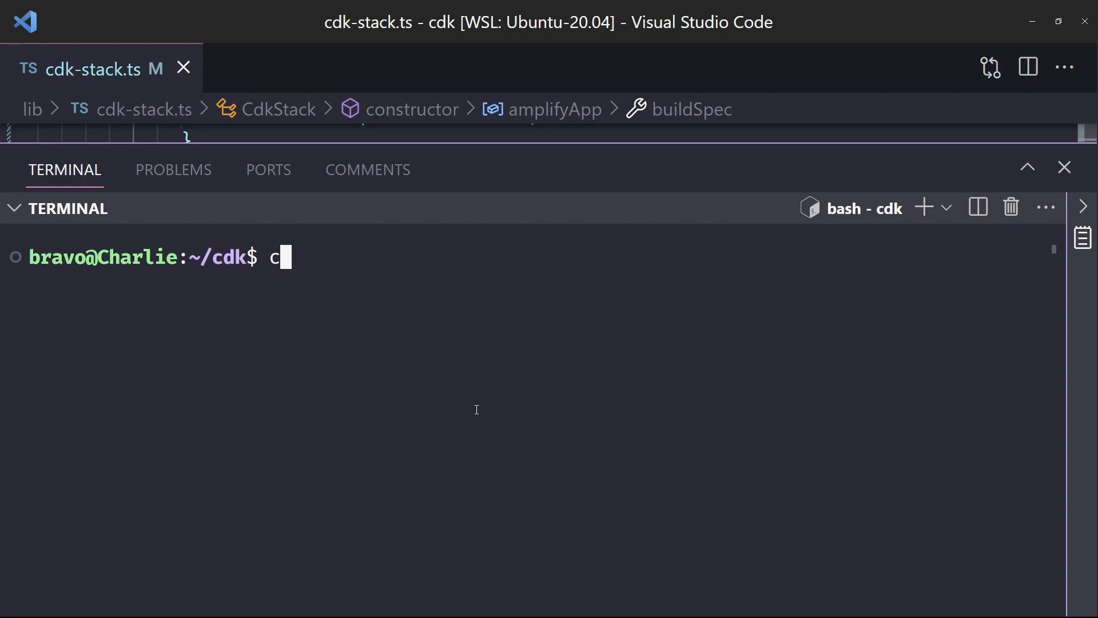
{"action": "type", "text": "dk b"}
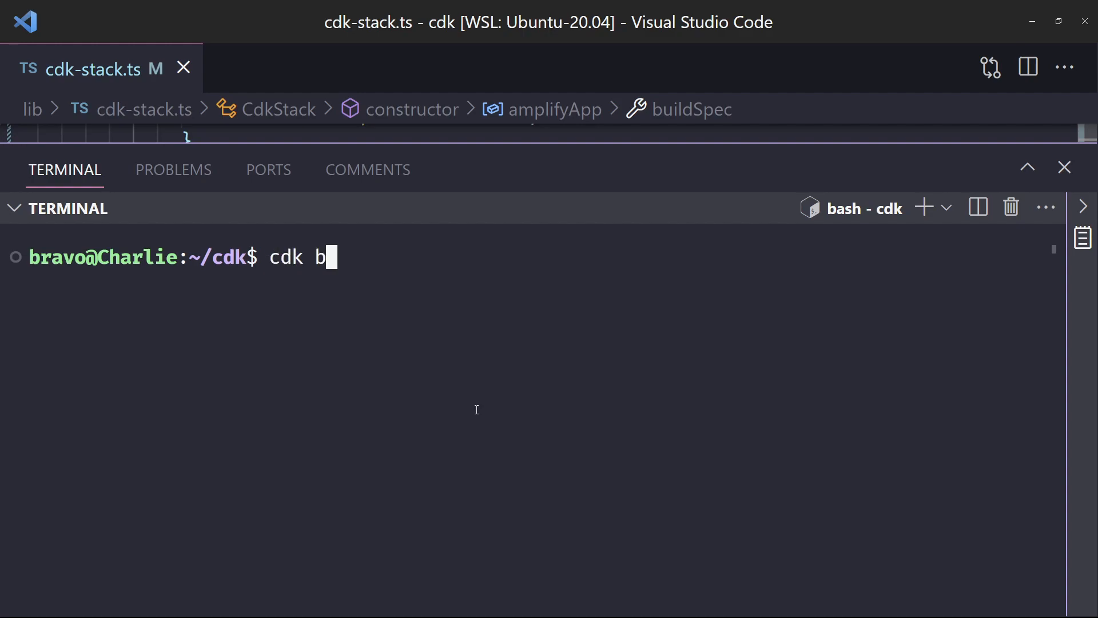
{"action": "type", "text": "ootstrap"}
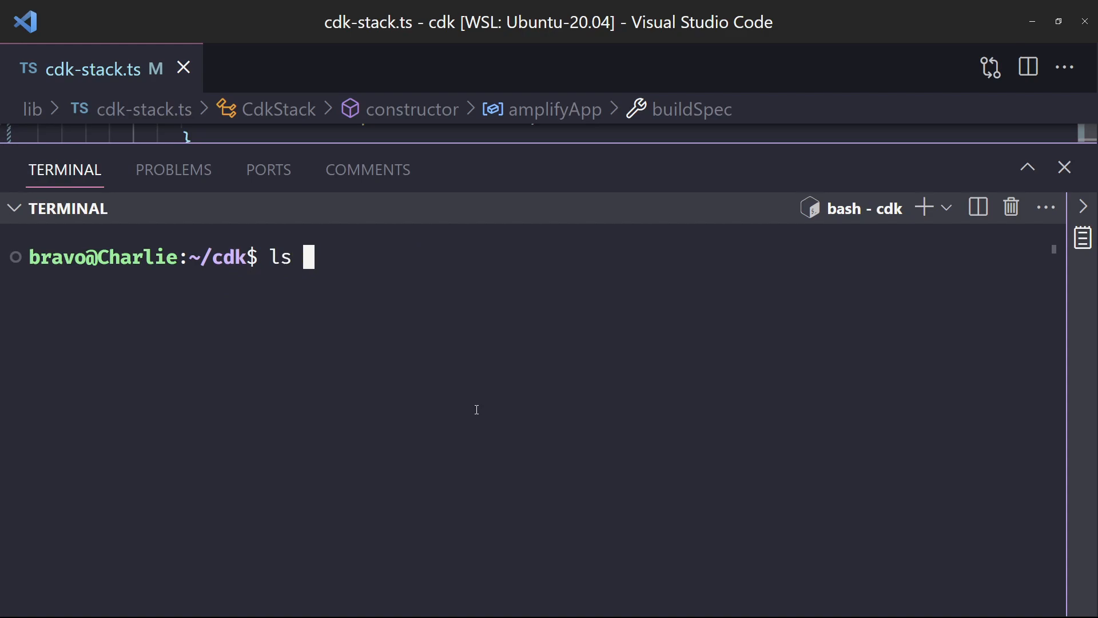
{"action": "type", "text": "~/.aws/credentials"}
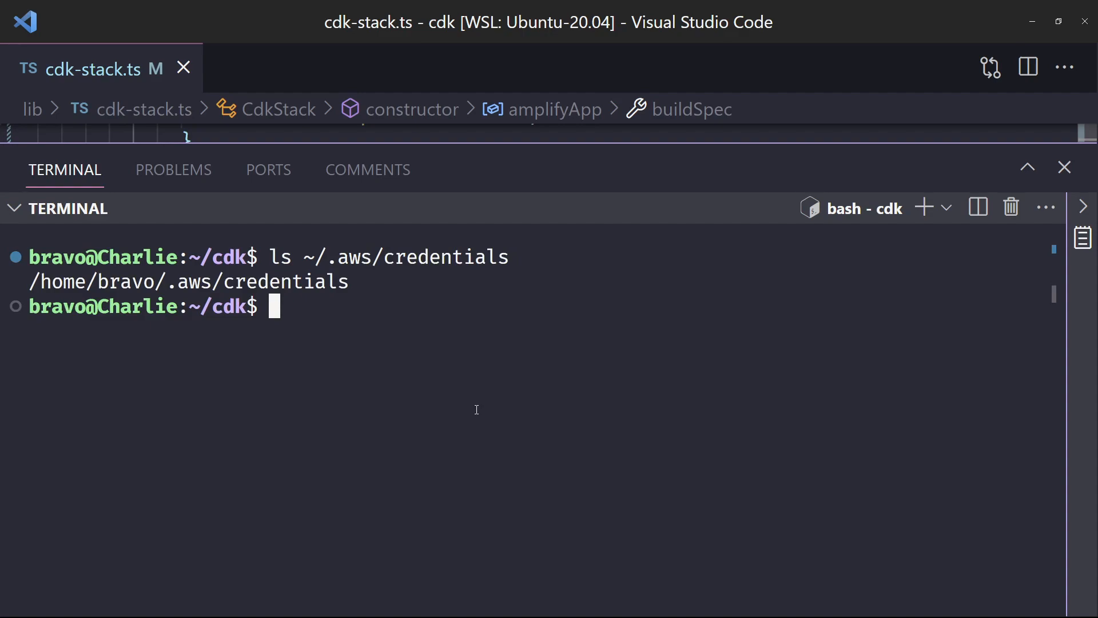
{"action": "type", "text": "cle"}
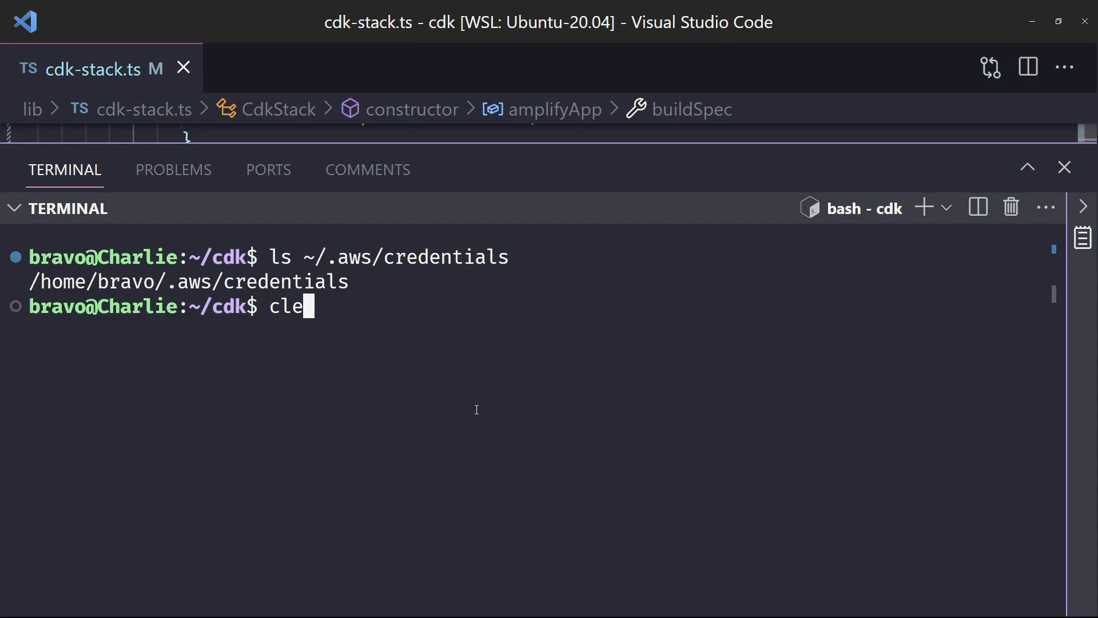
{"action": "key", "text": "Enter"}
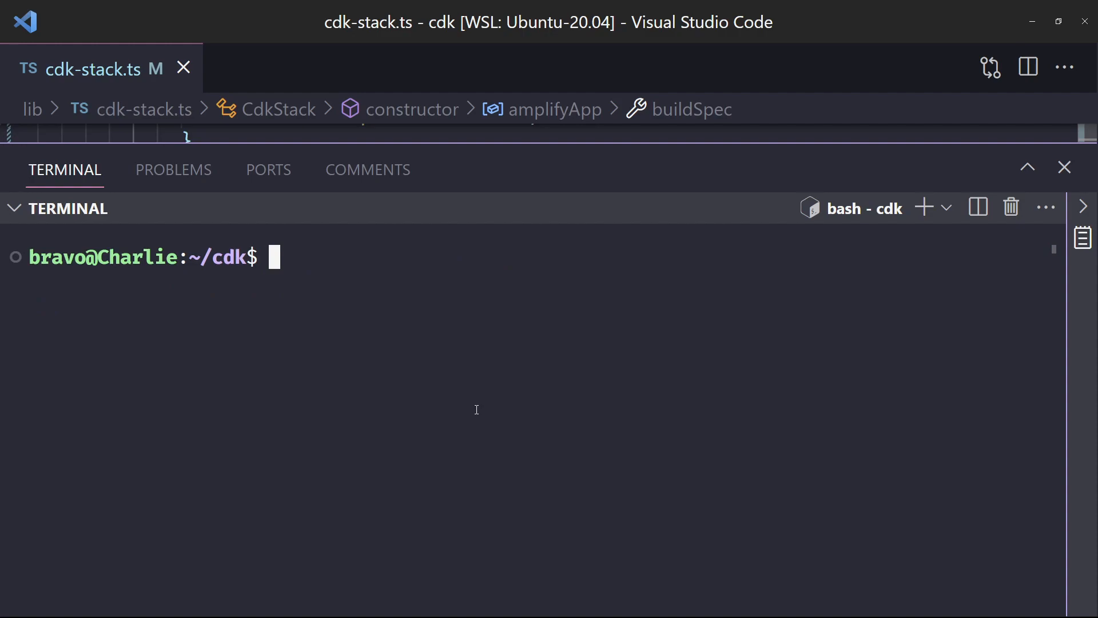
Run cdk bootstrap, which reports the environment already bootstrapped with no changes.
{"action": "type", "text": "cdk boostrap"}
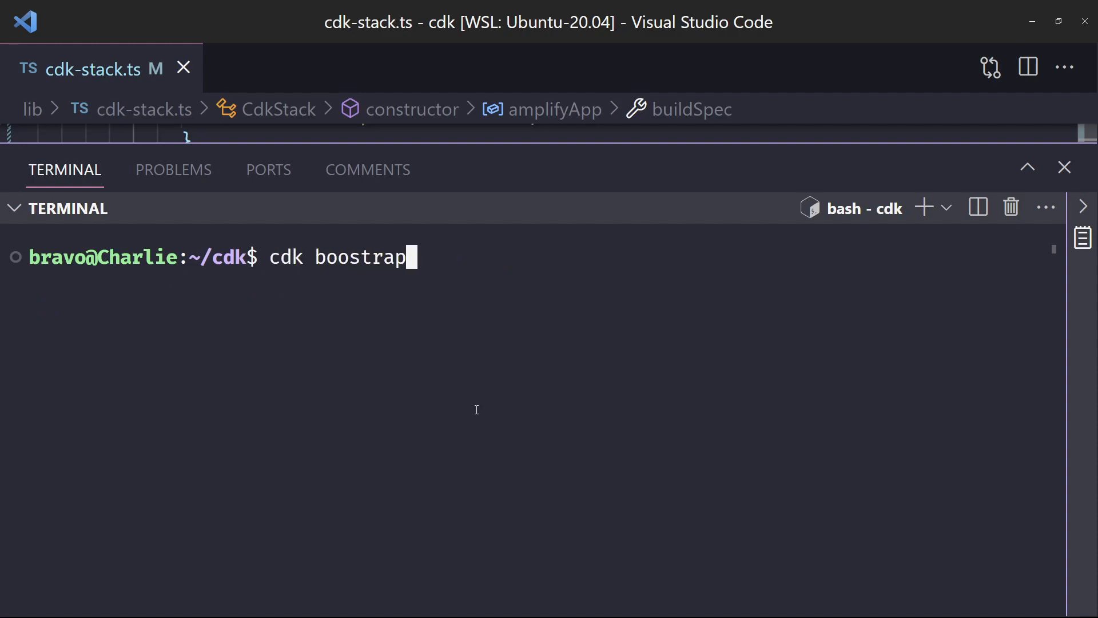
{"action": "type", "text": "t"}
{"action": "key", "text": "Enter"}
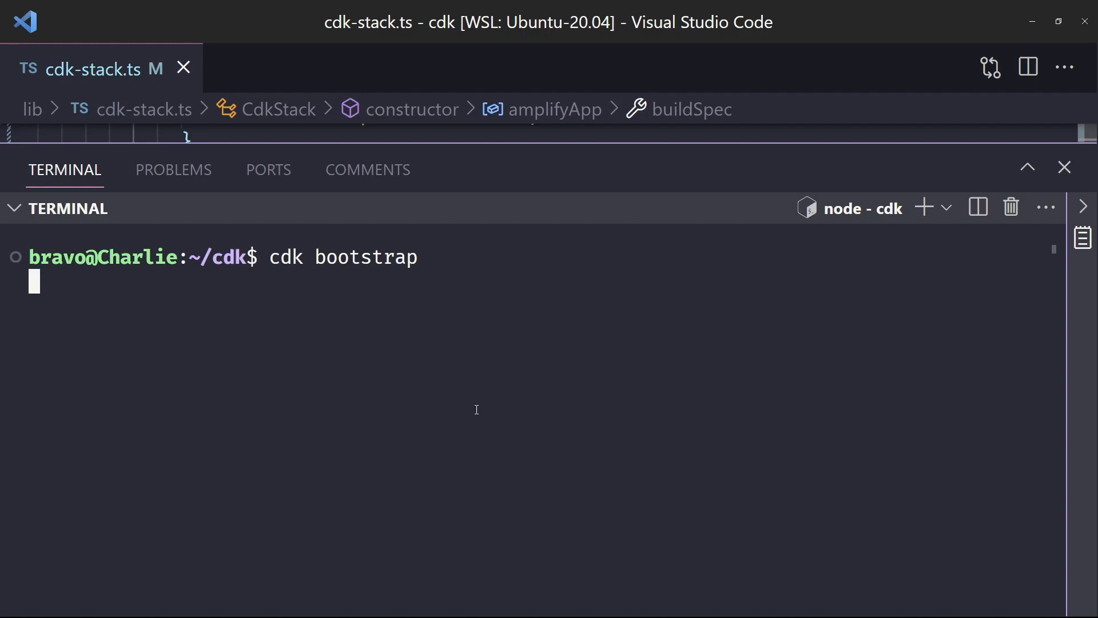
{"action": "key", "text": "Enter"}
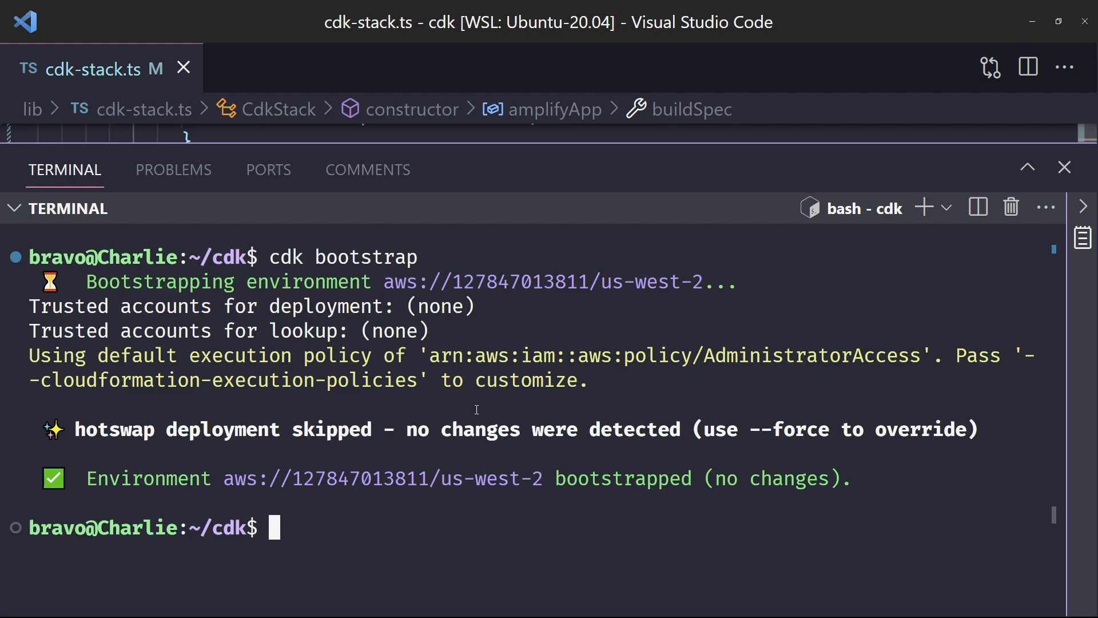
{"action": "type", "text": "c"}
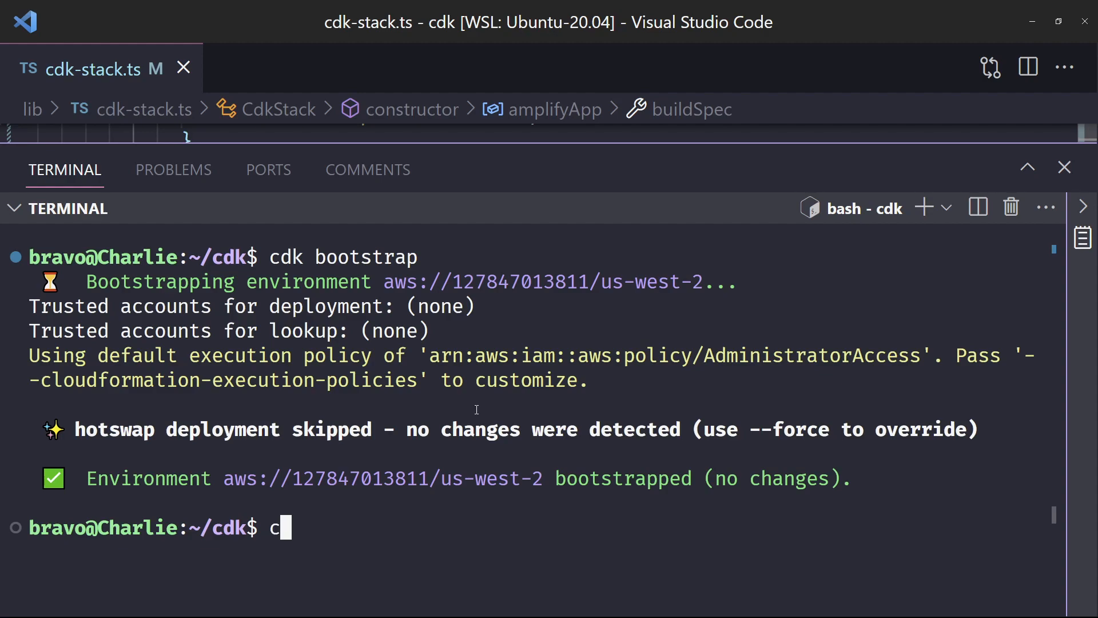
{"action": "type", "text": "cdk"}
{"action": "type", "text": "repository: \"\","}
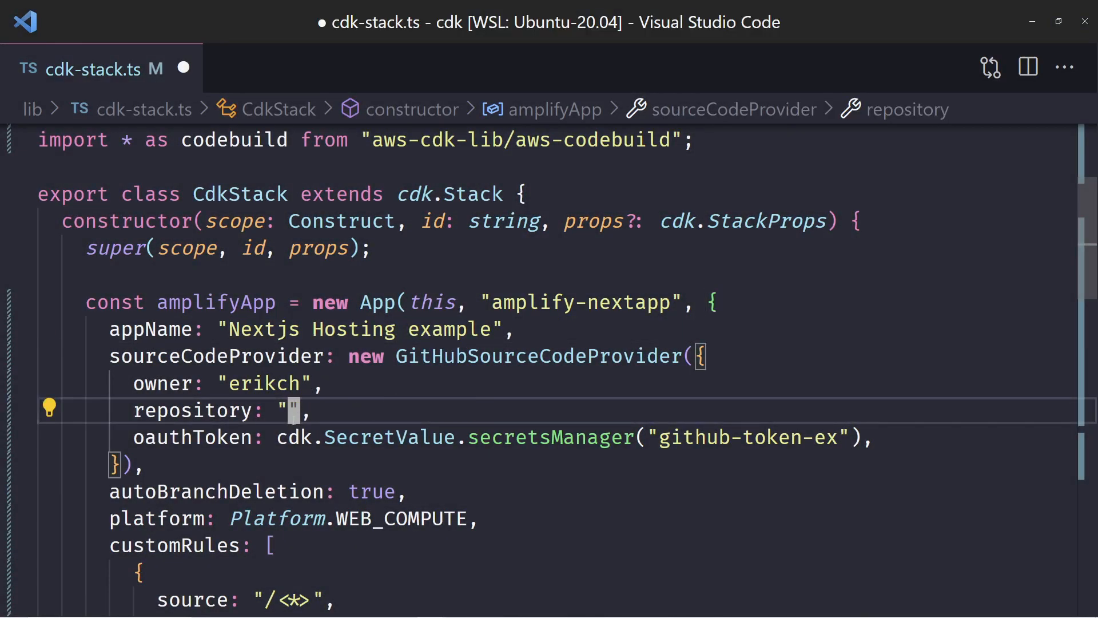
Enter "next-example-hosting" as the GitHubSourceCodeProvider repository.
{"action": "type", "text": "next-"}
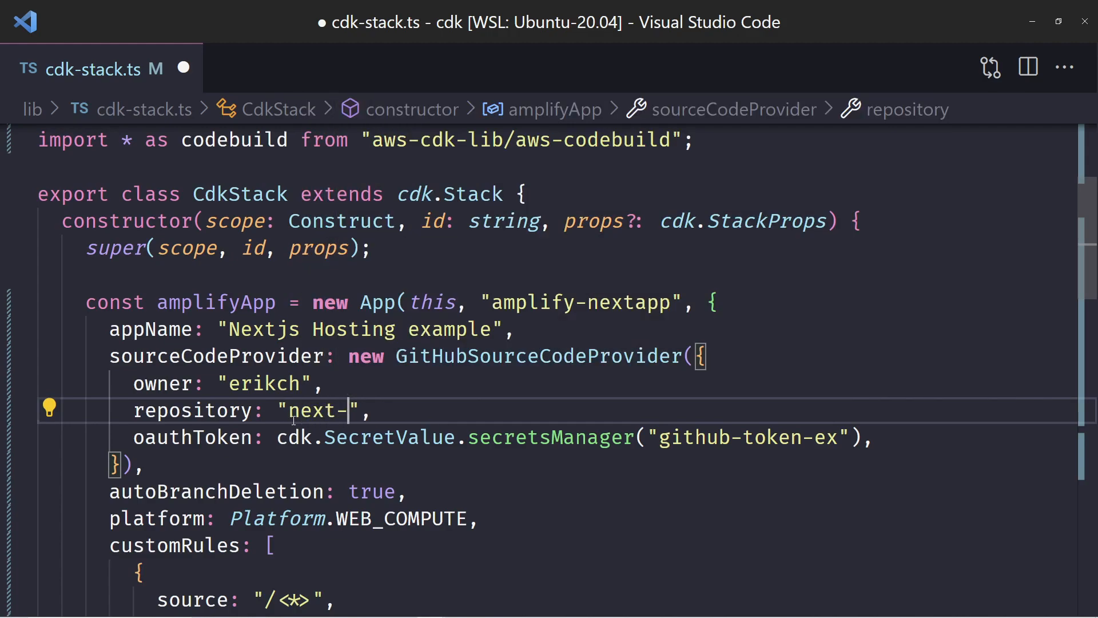
{"action": "type", "text": "example-hosting"}
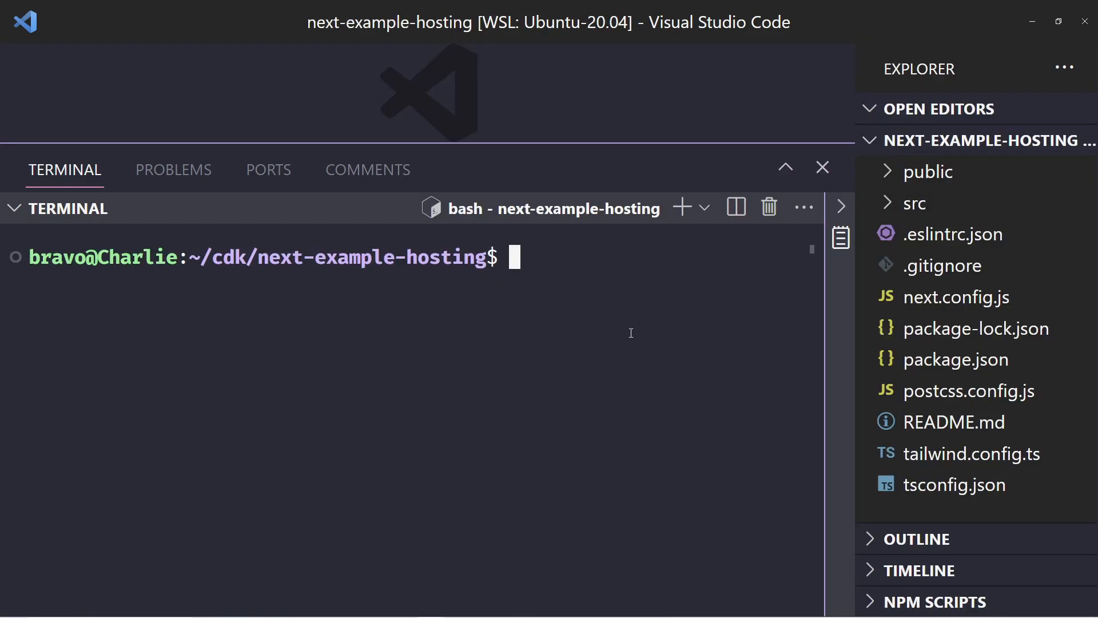
Open src/app/page.tsx from the Explorer and run git status in the terminal.
{"action": "left_click", "coordinate": [916, 203]}
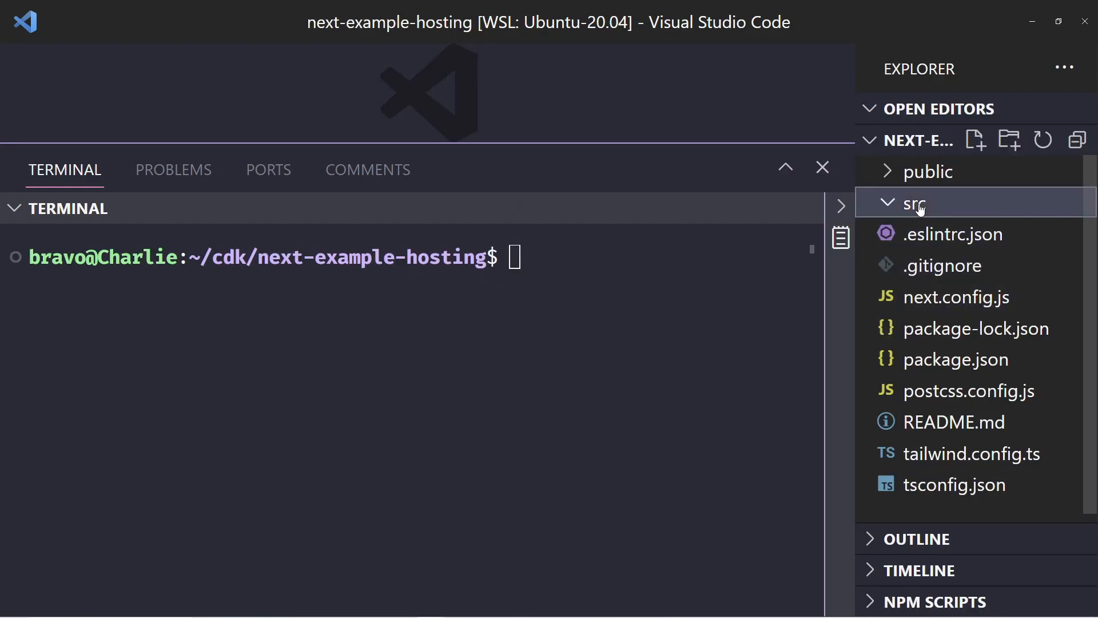
{"action": "left_click", "coordinate": [915, 202]}
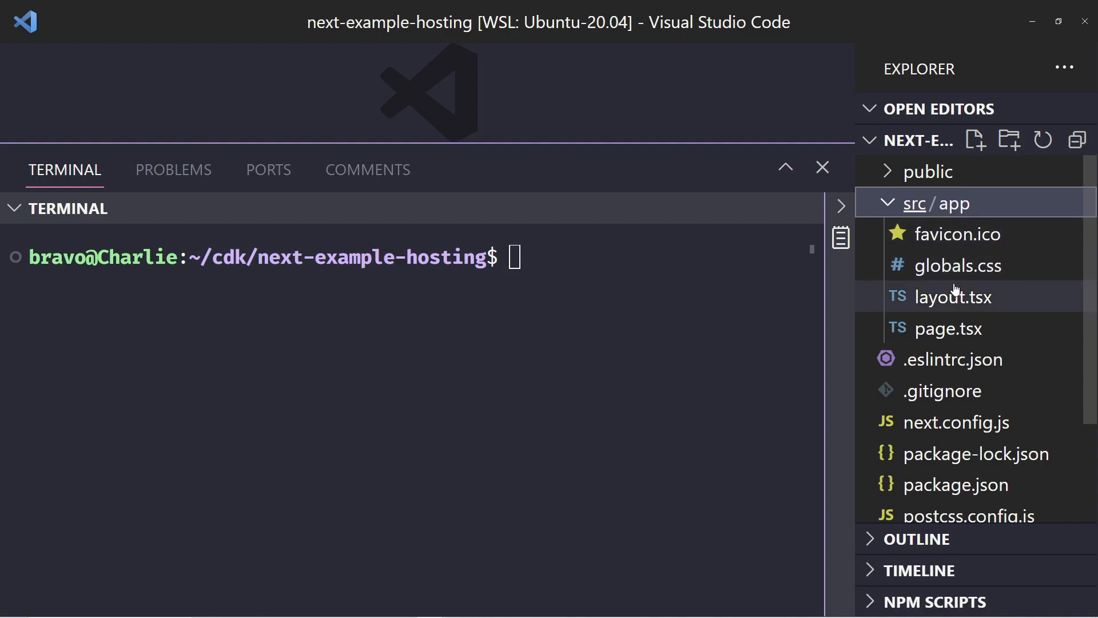
{"action": "double_click", "coordinate": [948, 328]}
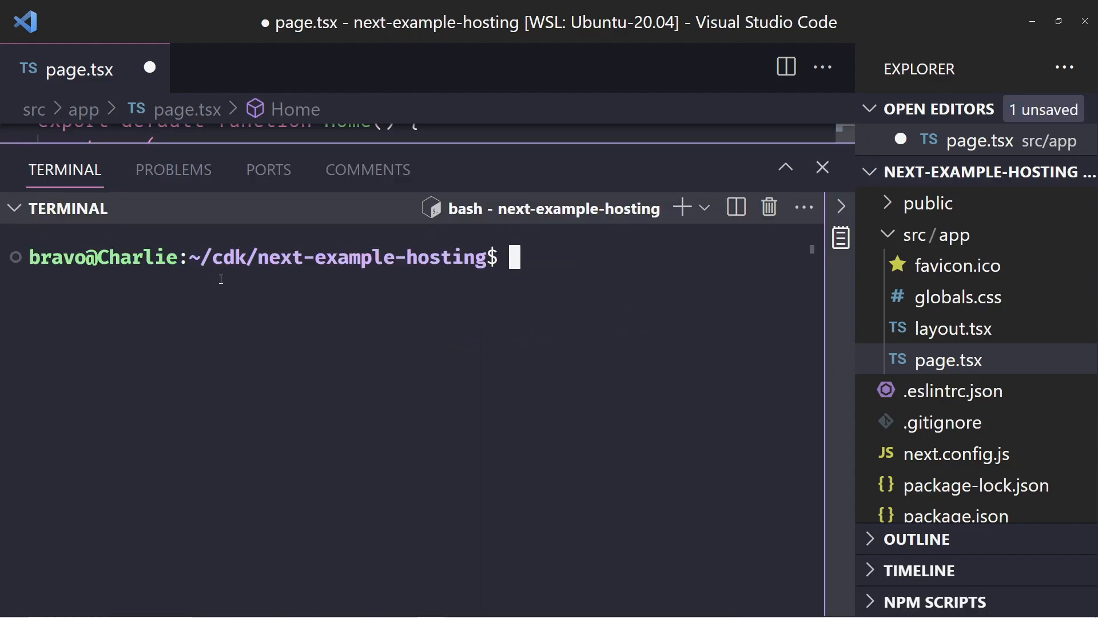
{"action": "type", "text": "git status"}
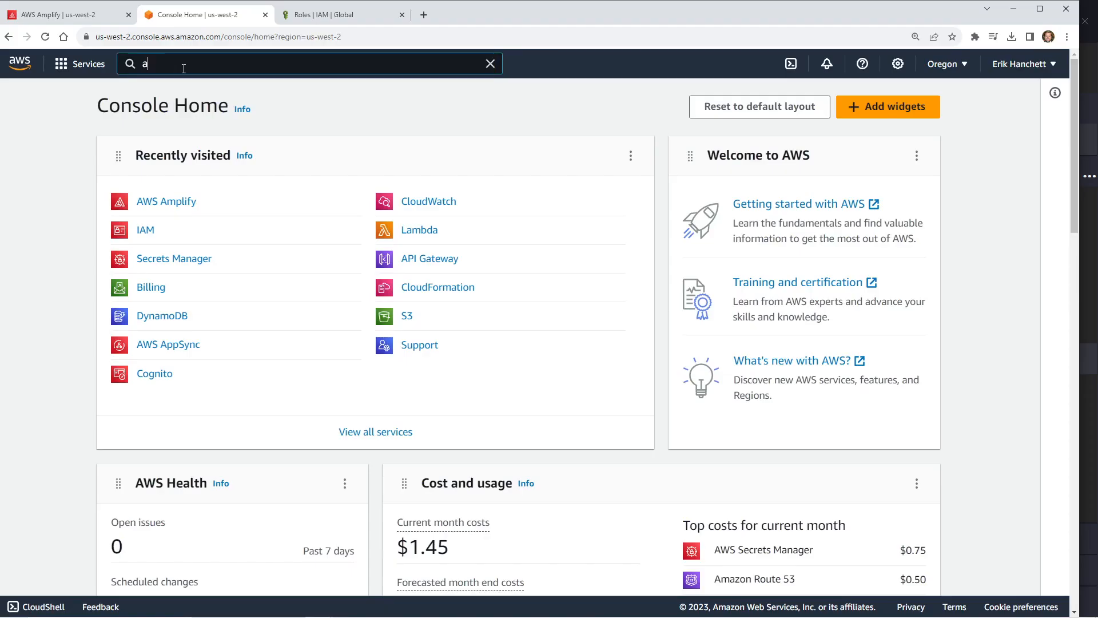
Open the main branch build details of the Nextjs Hosting example app in AWS Amplify.
{"action": "type", "text": "ws amplify"}
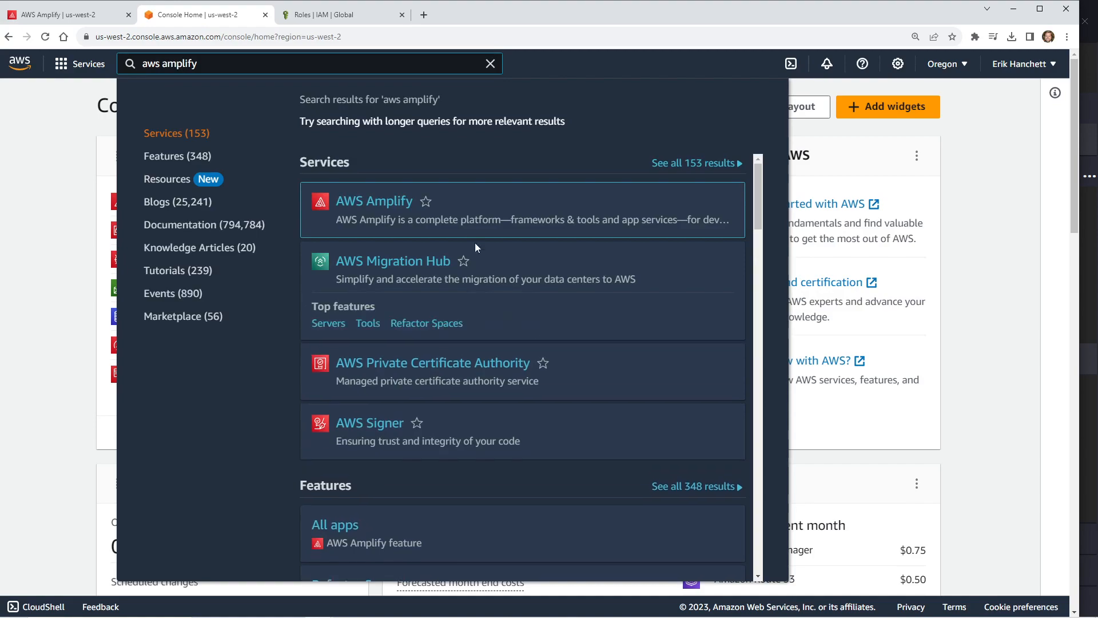
{"action": "left_click", "coordinate": [374, 201]}
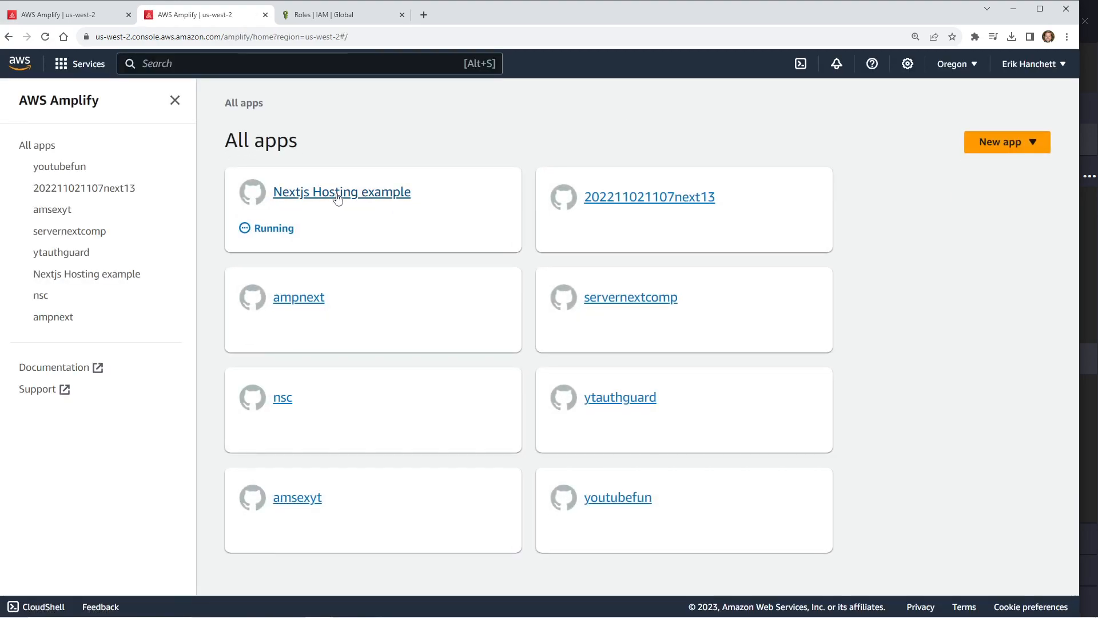
{"action": "left_click", "coordinate": [341, 192]}
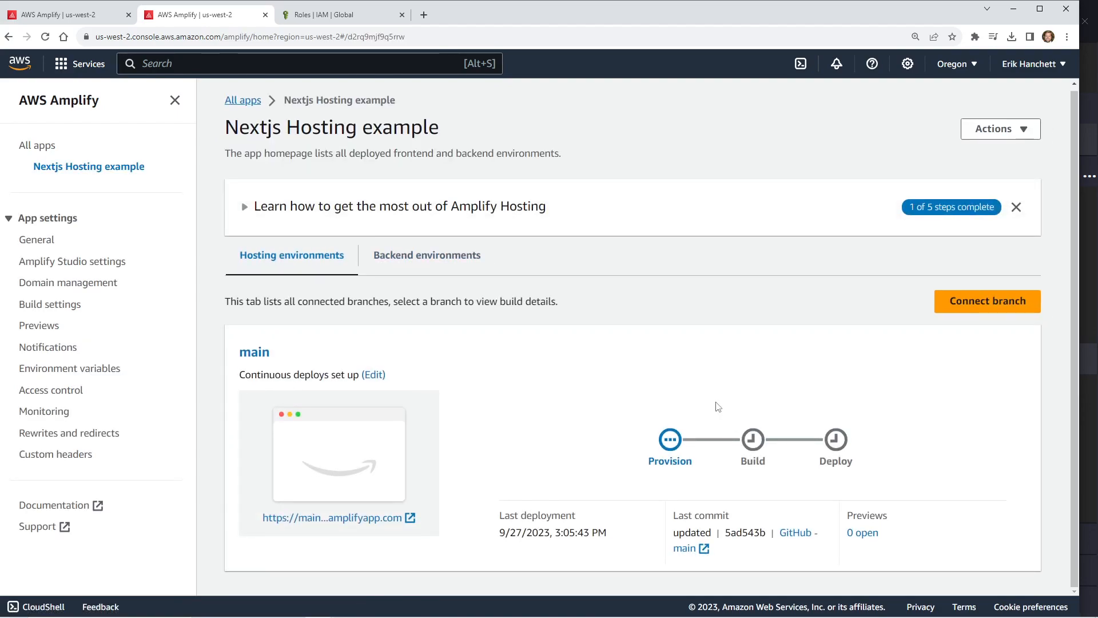
{"action": "left_click", "coordinate": [670, 460]}
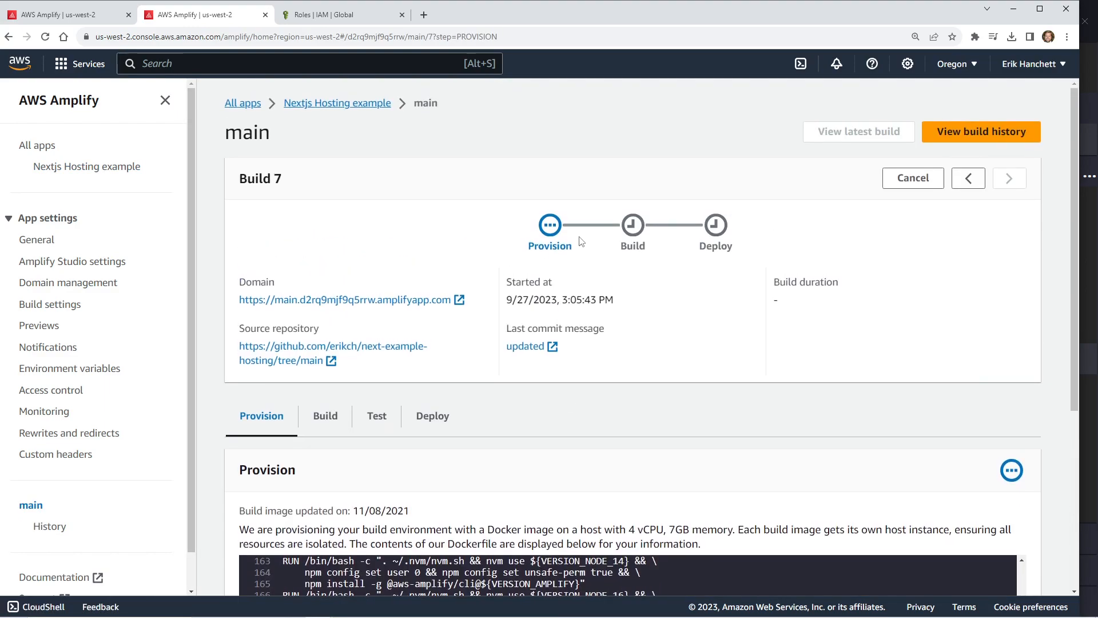
{"action": "mouse_move", "coordinate": [716, 326]}
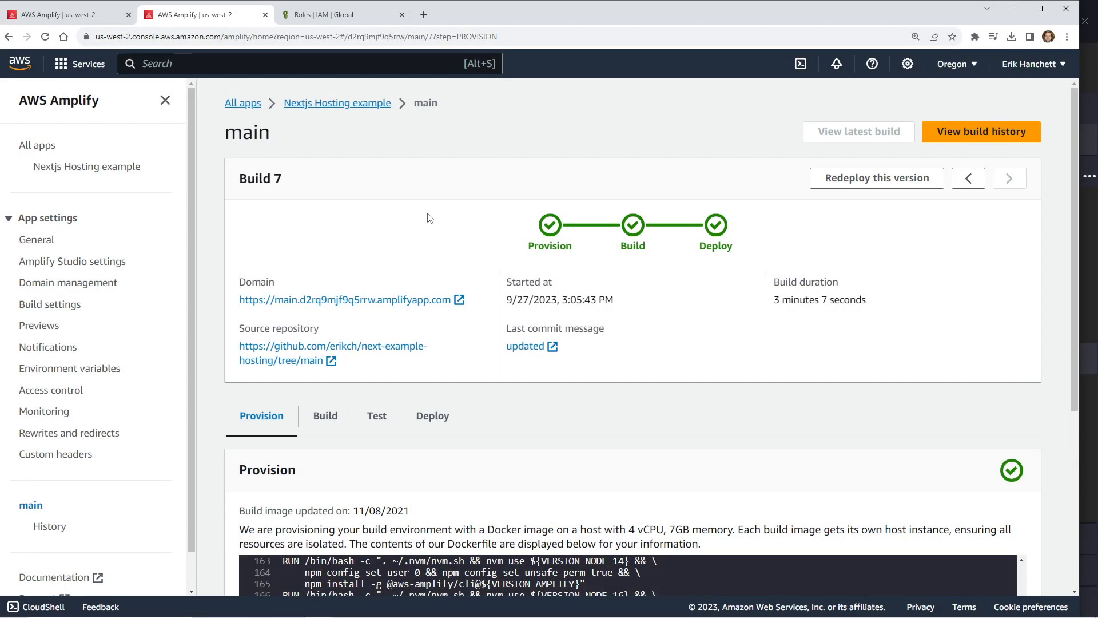
{"action": "mouse_move", "coordinate": [571, 383]}
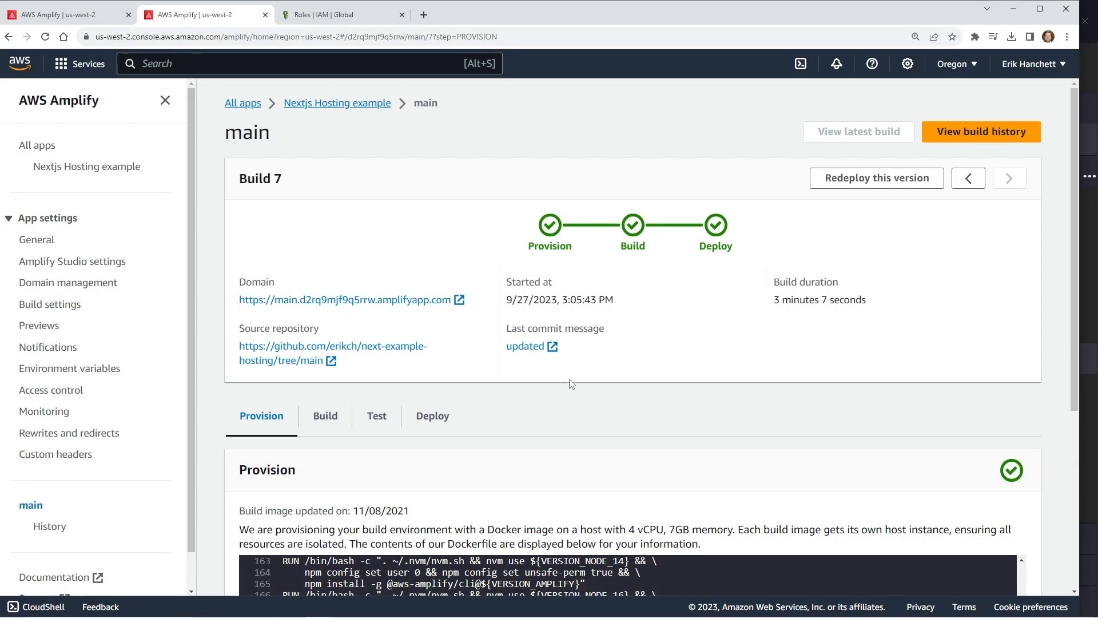
Confirm Build 7's Backend step succeeded, then open the deployed site via its Domain link.
{"action": "left_click", "coordinate": [325, 415]}
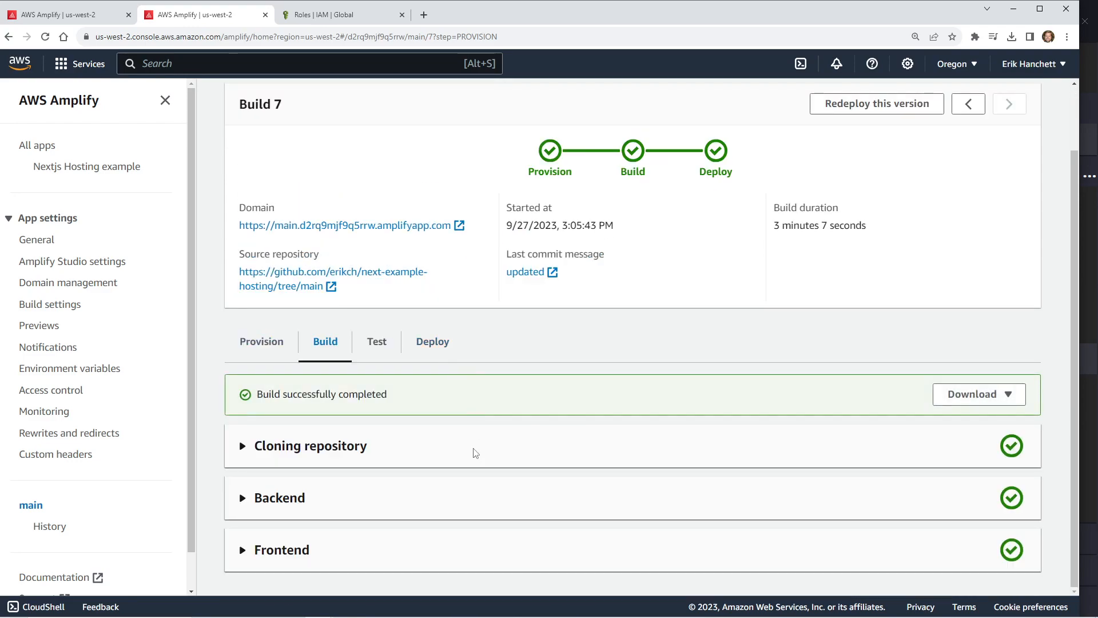
{"action": "mouse_move", "coordinate": [276, 510]}
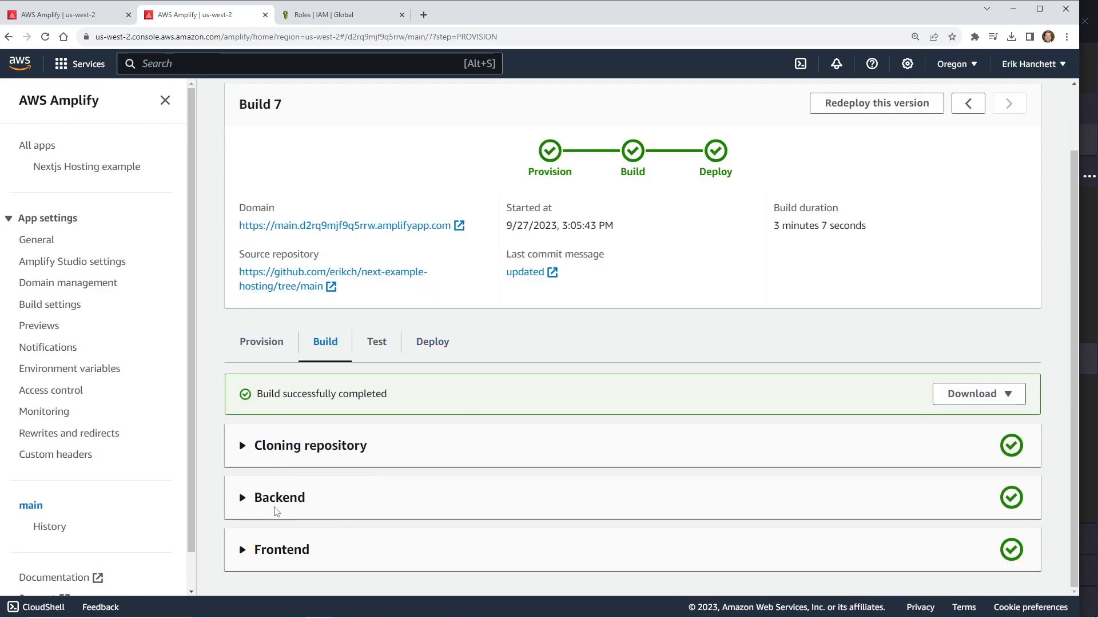
{"action": "left_click", "coordinate": [279, 497]}
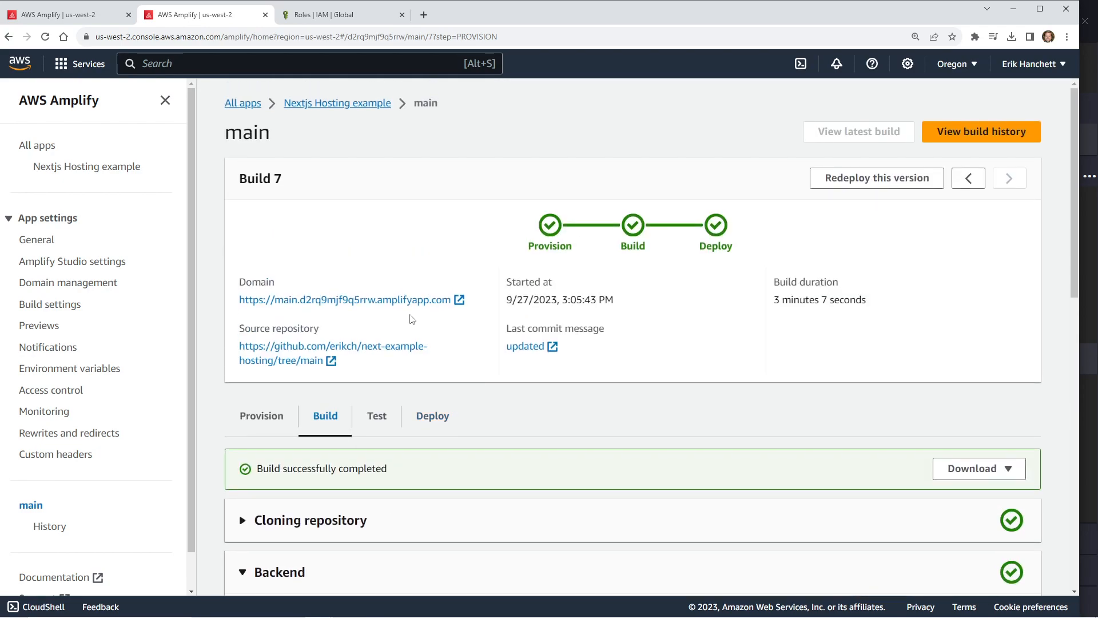
{"action": "left_click", "coordinate": [341, 300]}
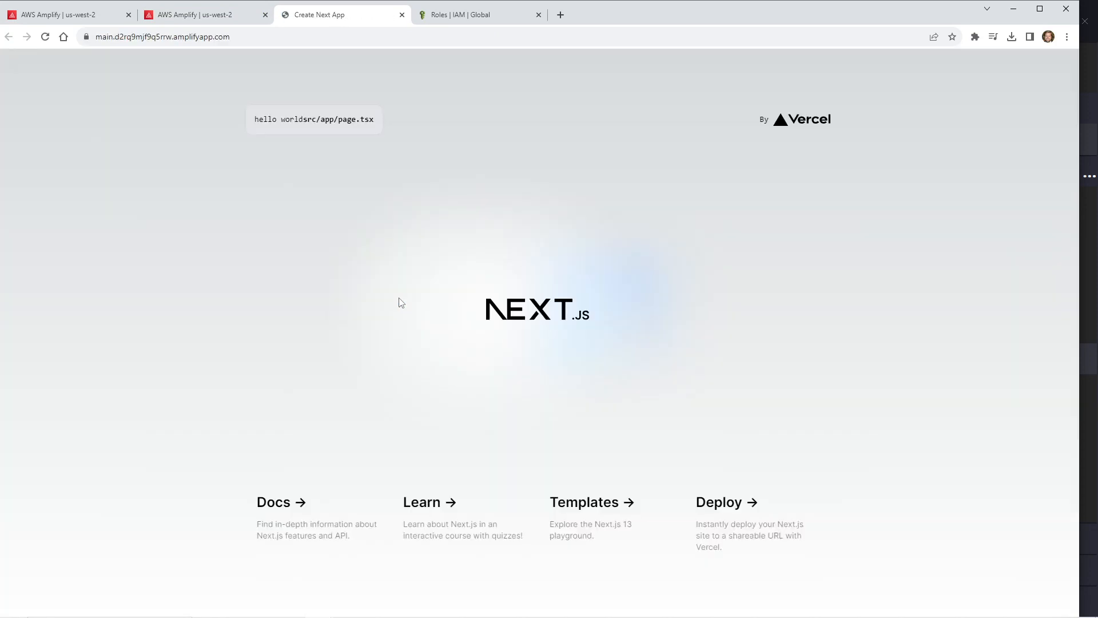
{"action": "mouse_move", "coordinate": [444, 125]}
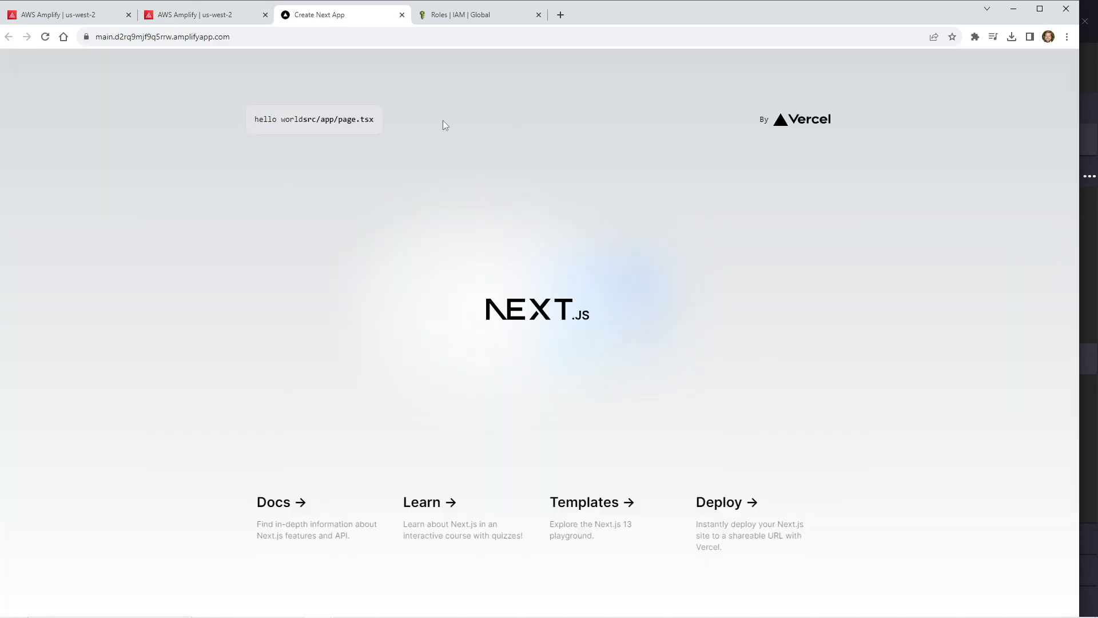
{"action": "mouse_move", "coordinate": [534, 243]}
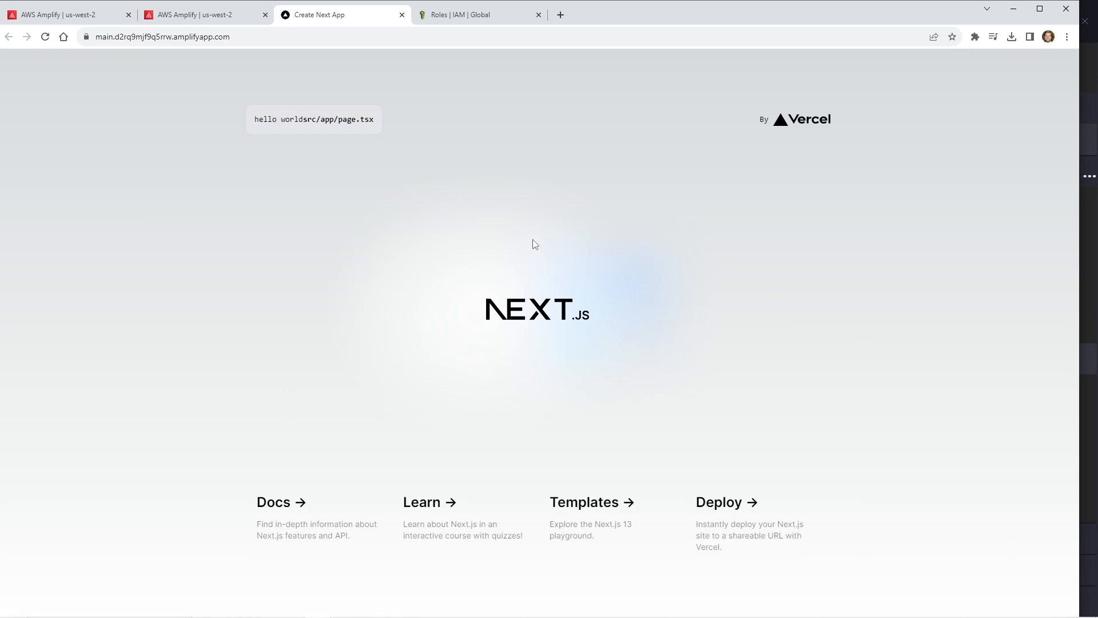
{"action": "mouse_move", "coordinate": [404, 186]}
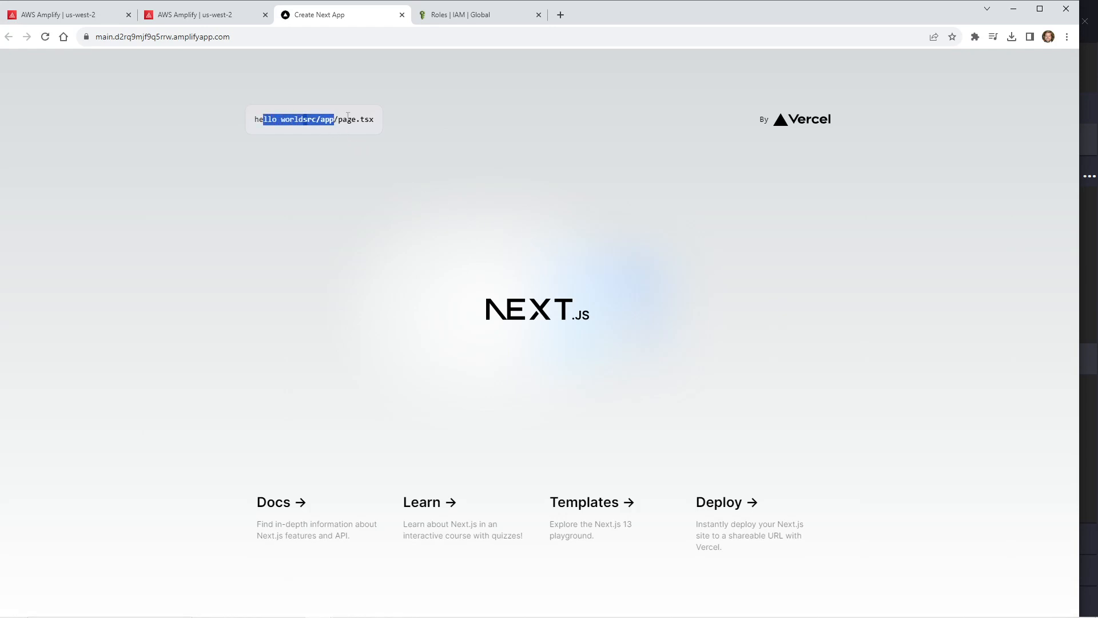
After checking the live 'hello world' page, go back to the AWS Amplify browser tab.
{"action": "left_click", "coordinate": [200, 14]}
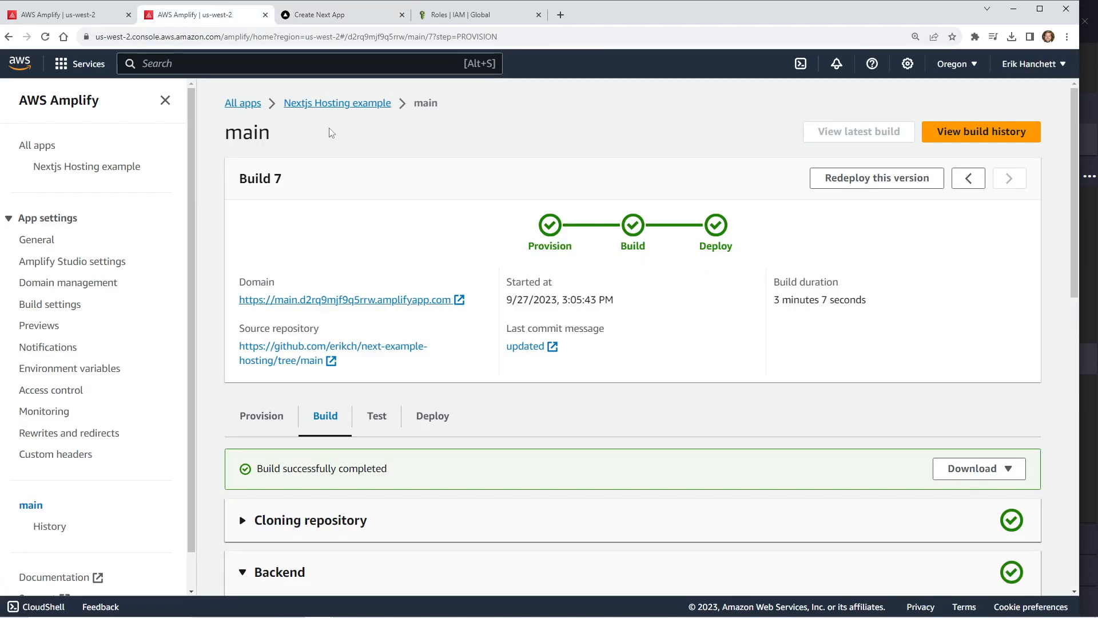